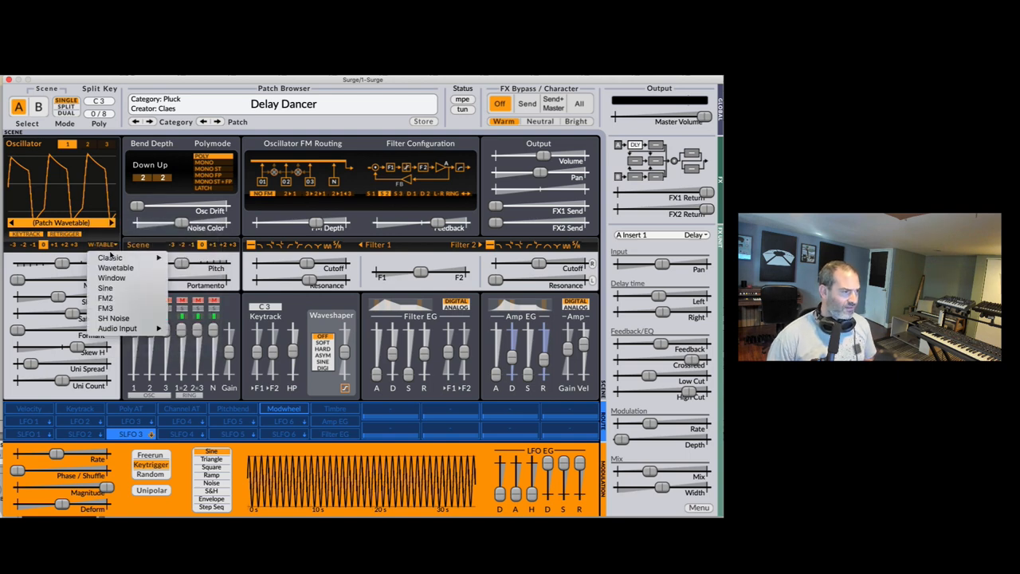
mouse_move(112, 277)
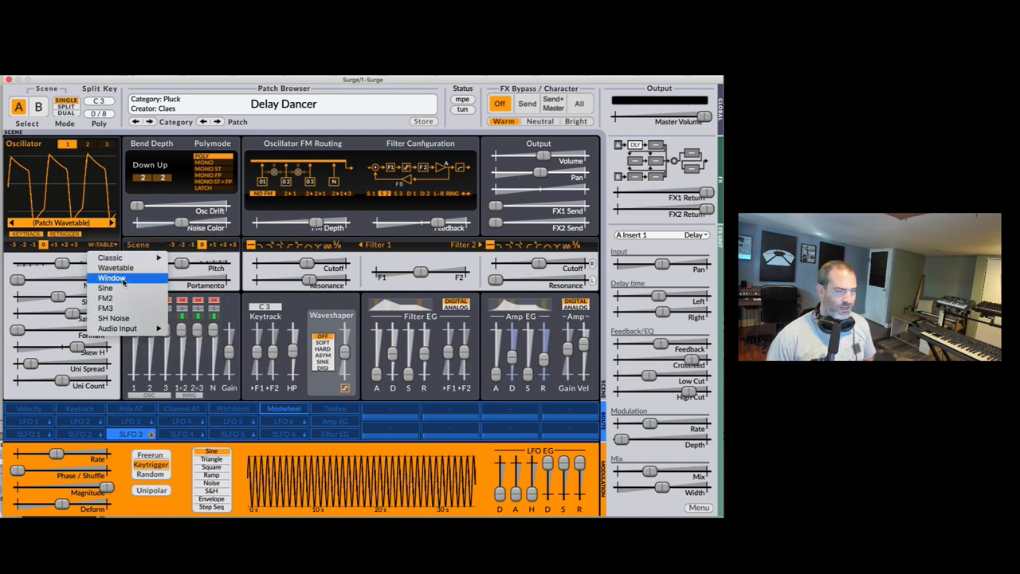
mouse_move(105, 308)
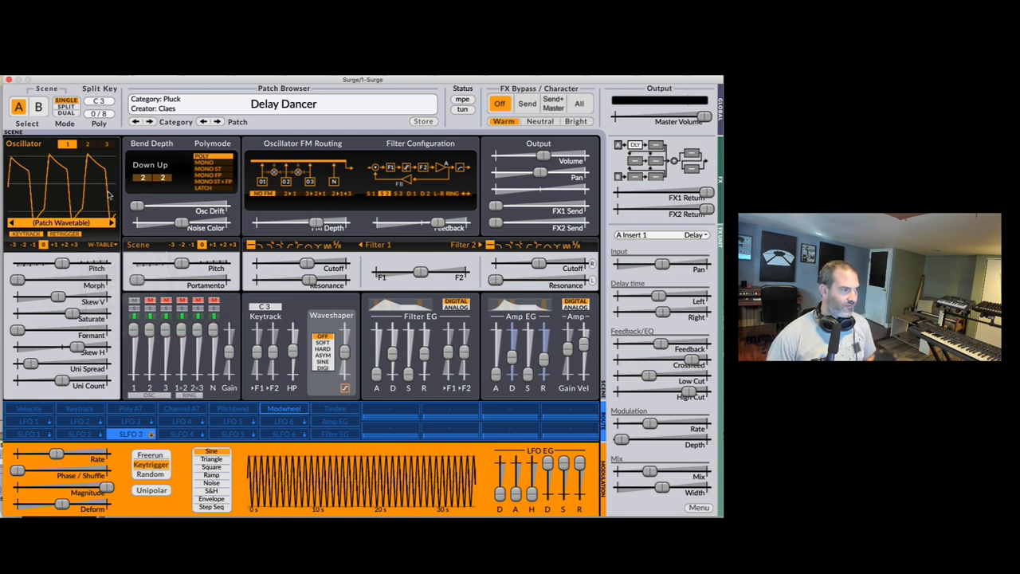
mouse_move(75, 166)
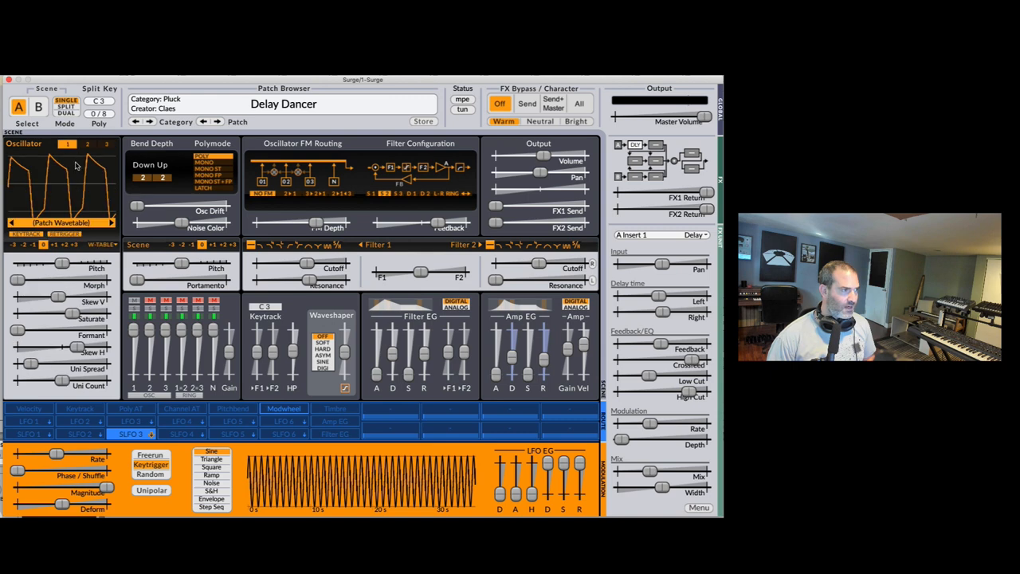
mouse_move(181, 206)
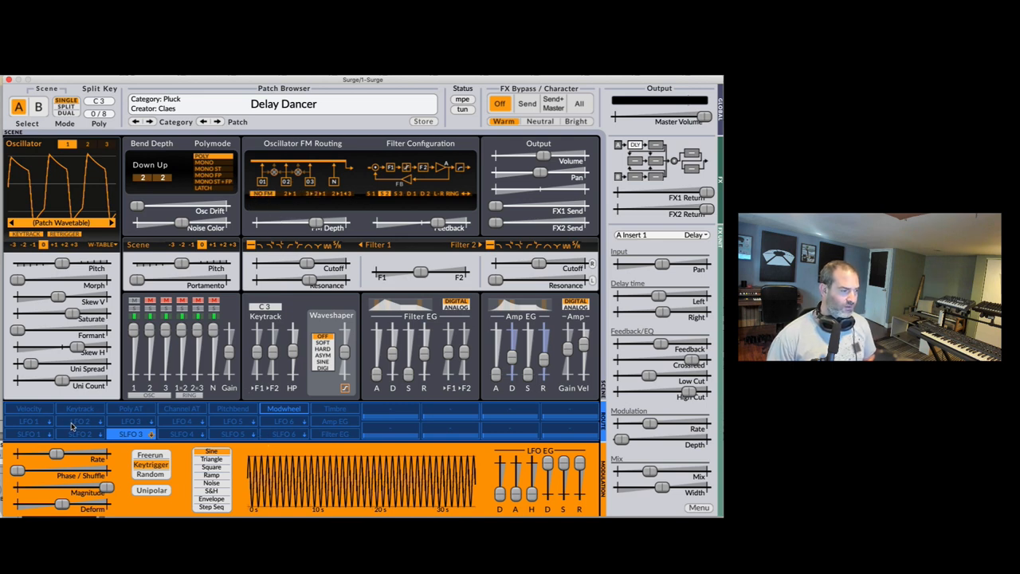
mouse_move(56, 434)
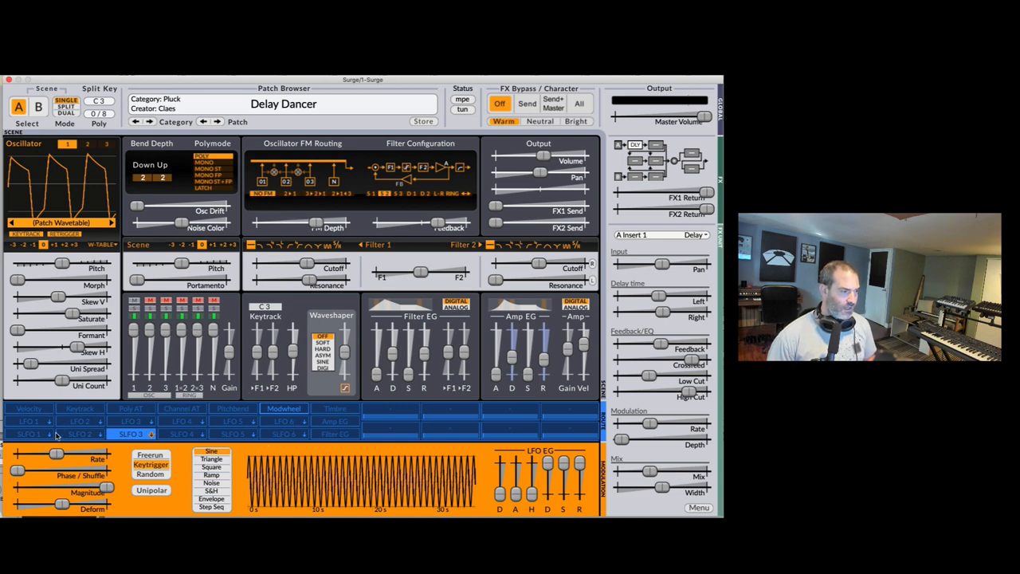
Give scene LFO 3 a Step Seq shape and show the A Insert 1 effect types
left_click(181, 434)
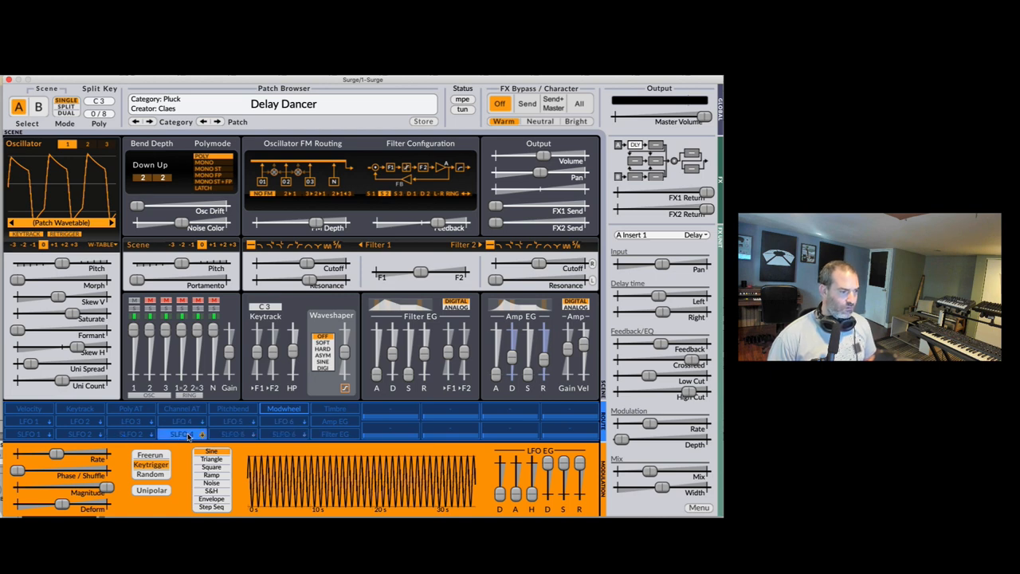
left_click(132, 434)
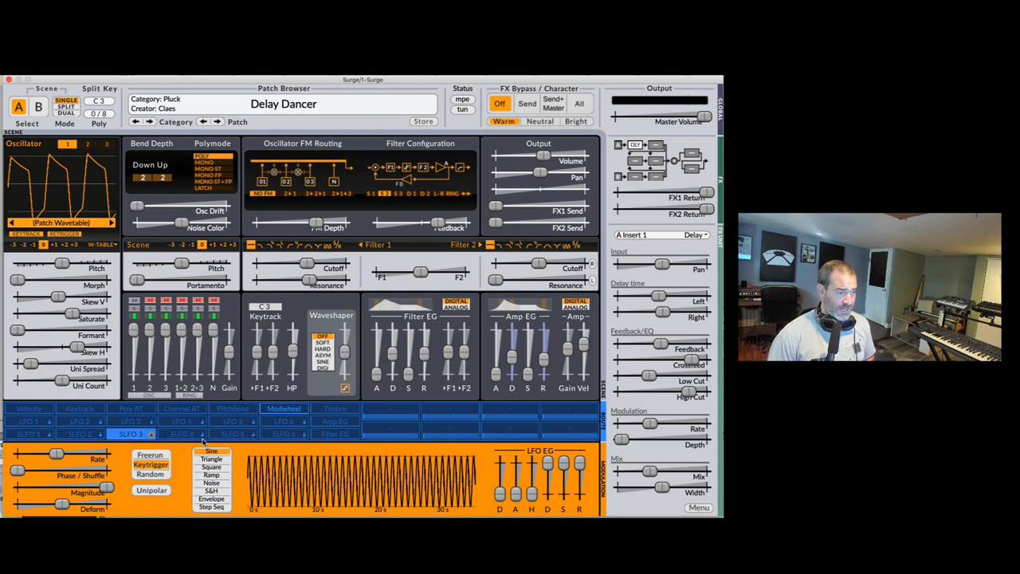
left_click(211, 507)
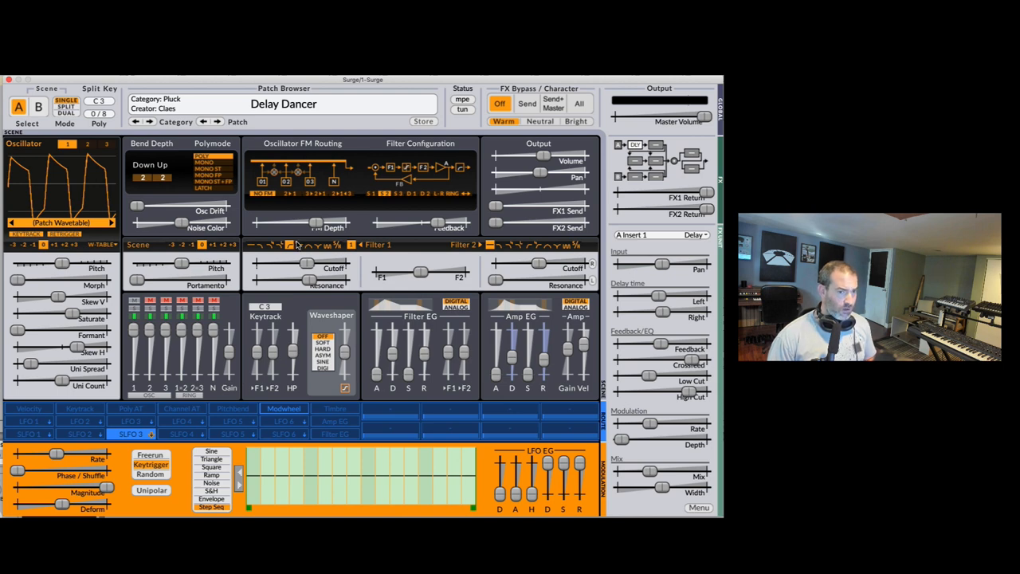
left_click(662, 234)
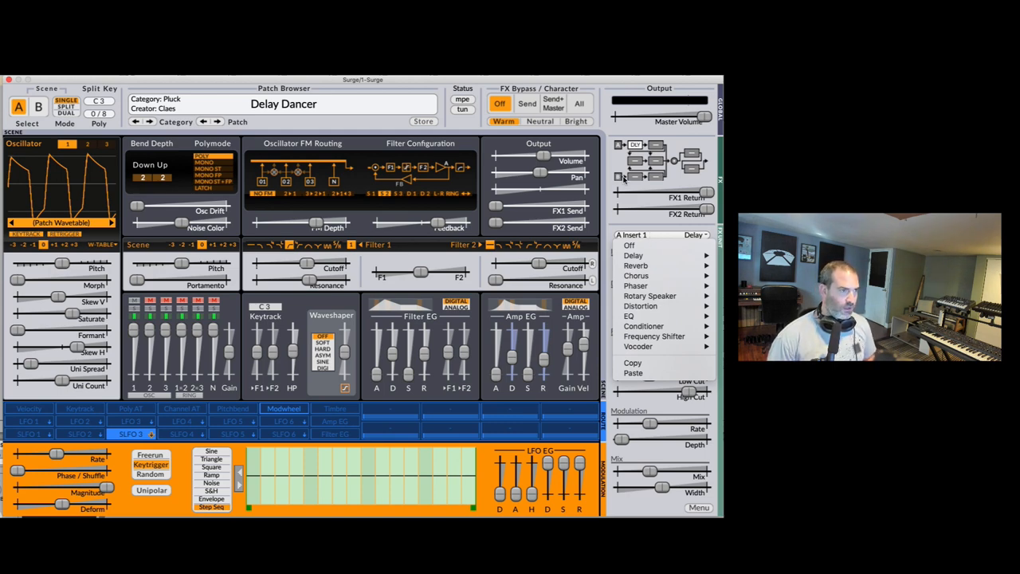
Dismiss the effect type list with the insert left on Delay, and open the patch category menu
left_click(634, 255)
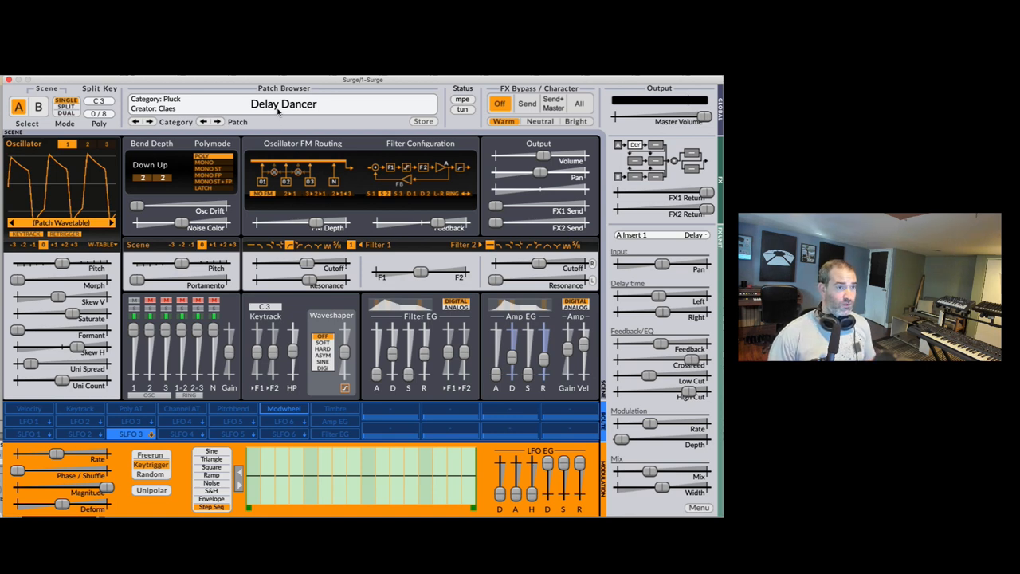
left_click(283, 103)
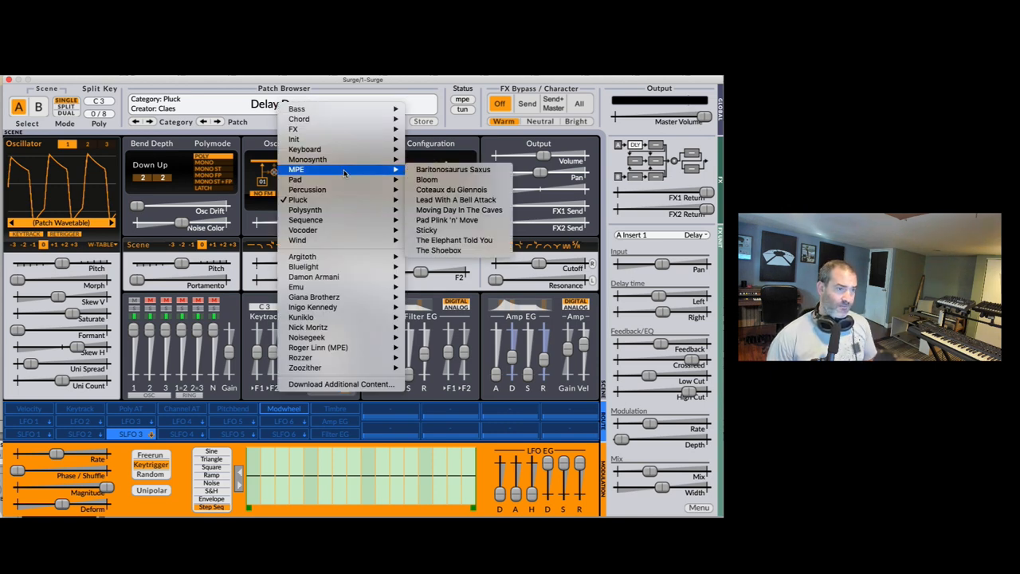
mouse_move(305, 149)
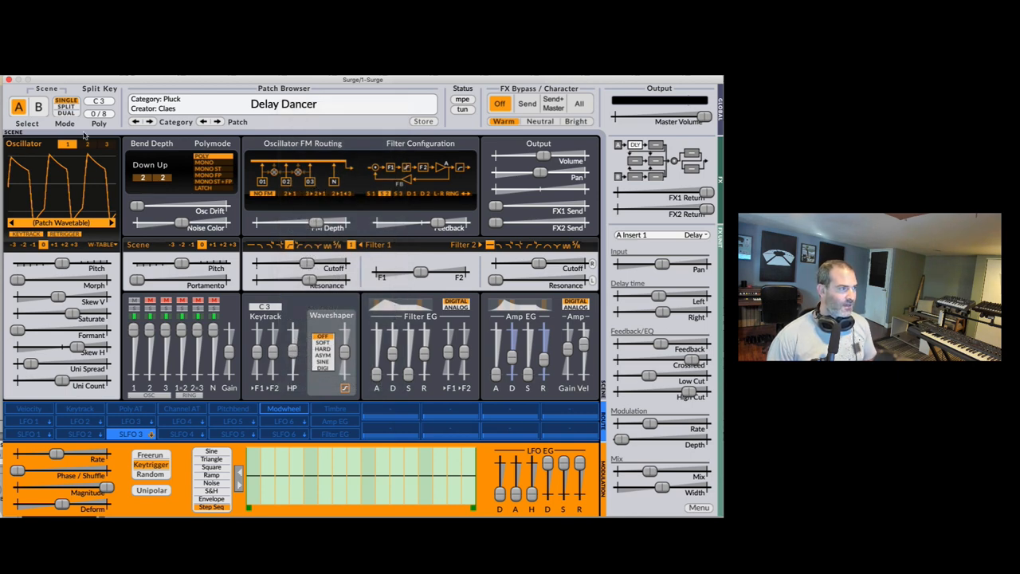
Switch Delay Dancer to scene B, showing its classic oscillator
left_click(38, 106)
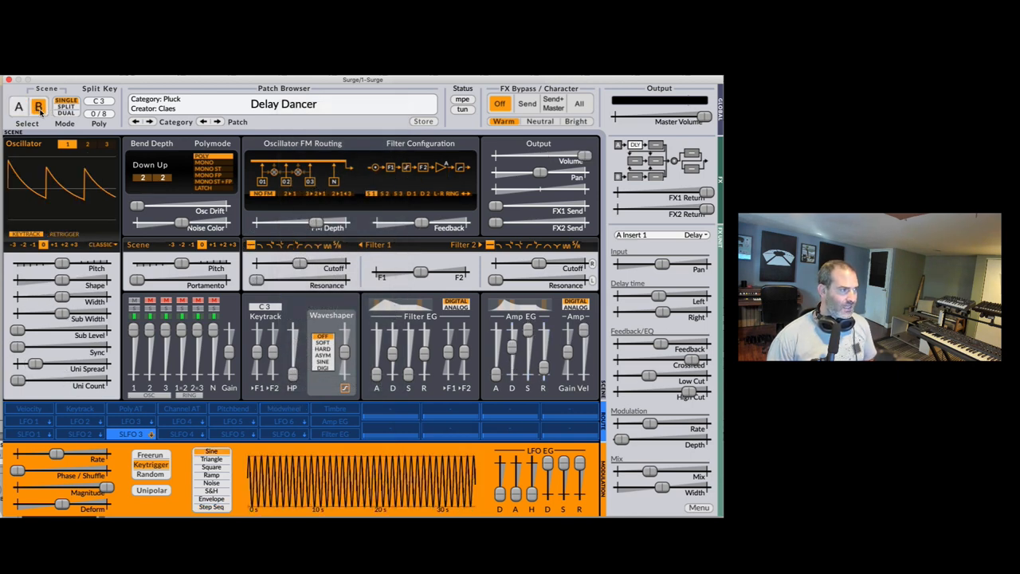
left_click(38, 106)
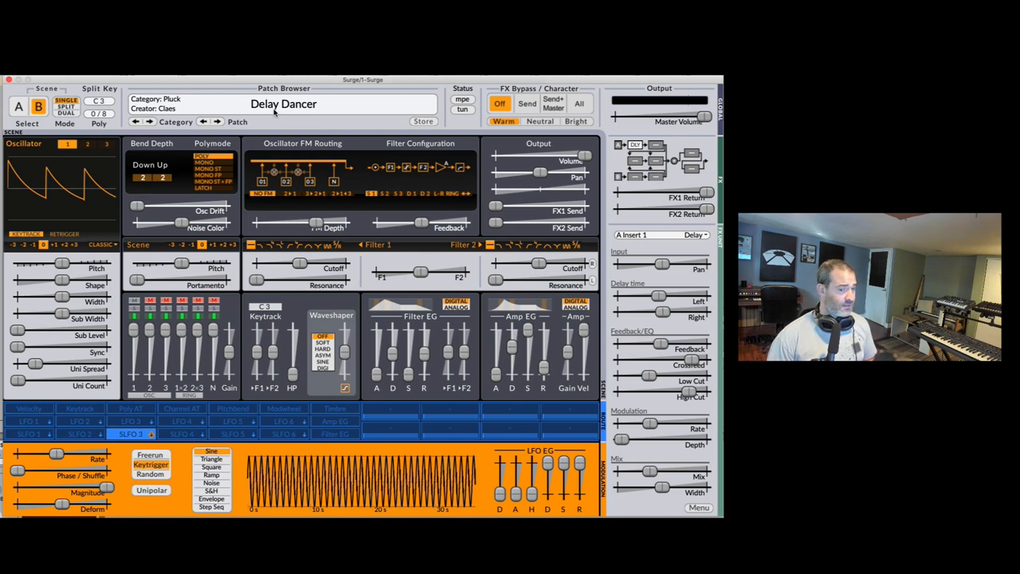
mouse_move(281, 107)
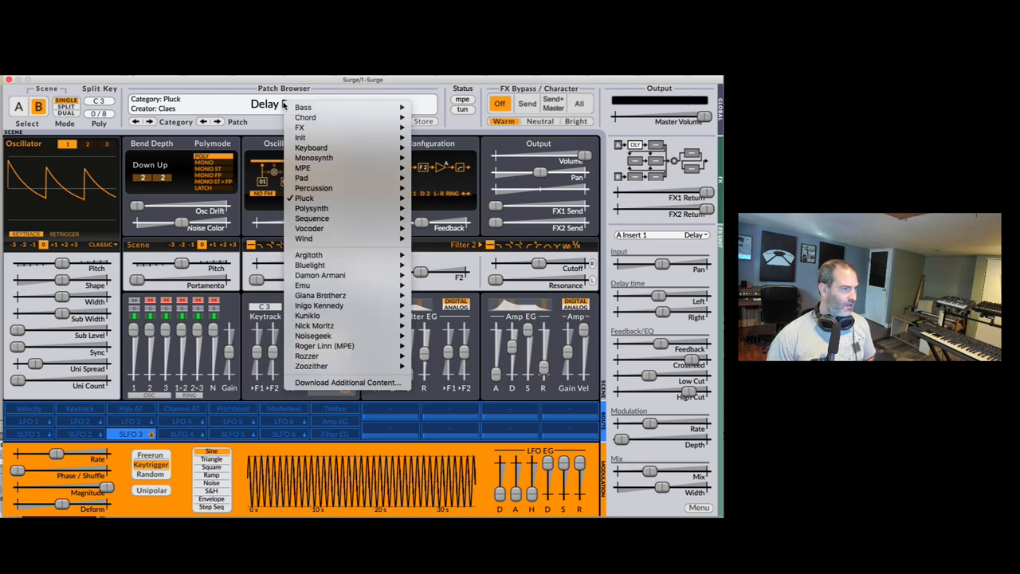
mouse_move(311, 148)
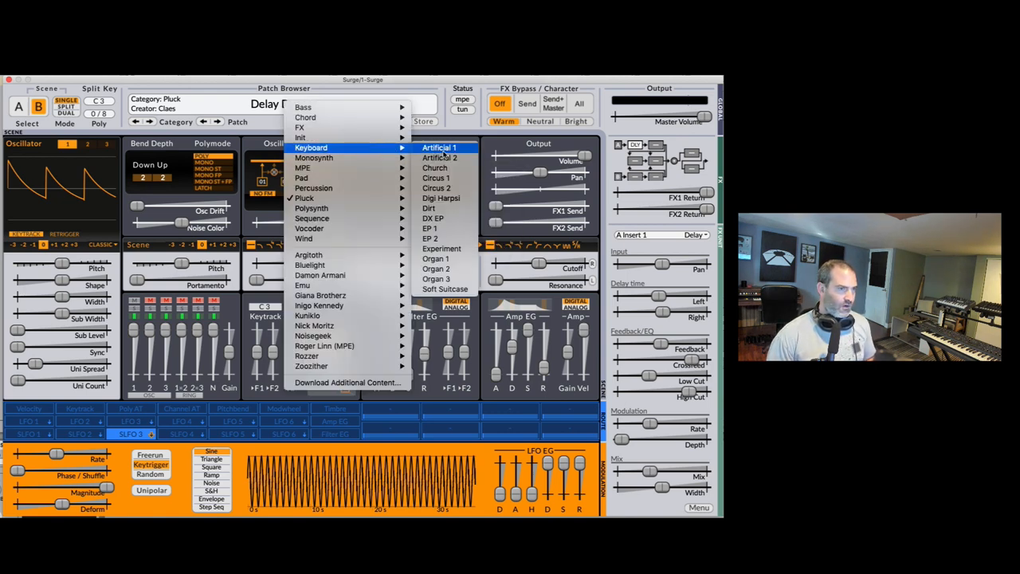
Audition Keyboard presets Artificial 1 and 2, then Delay Pops 1 through 3
left_click(439, 148)
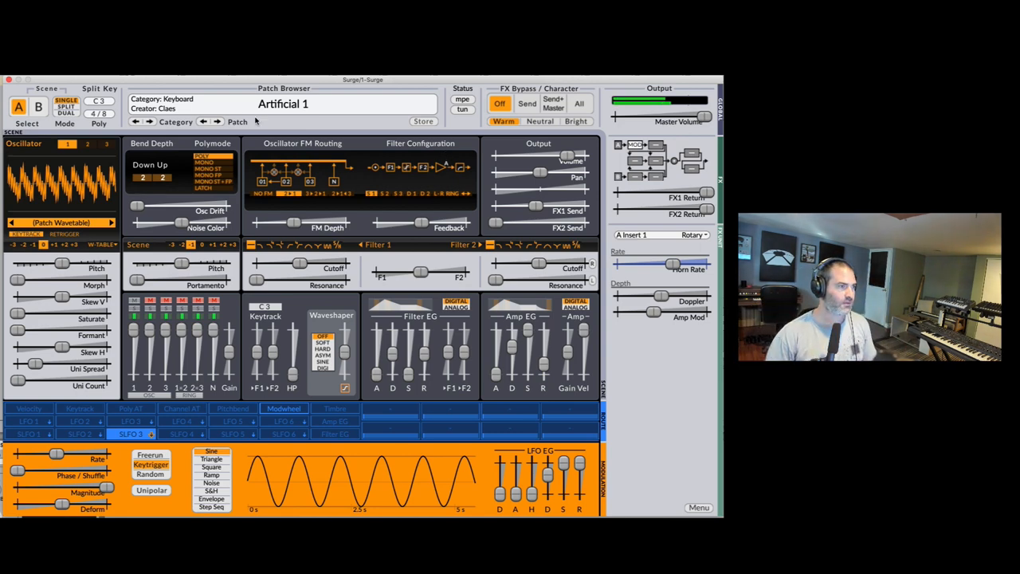
left_click(215, 121)
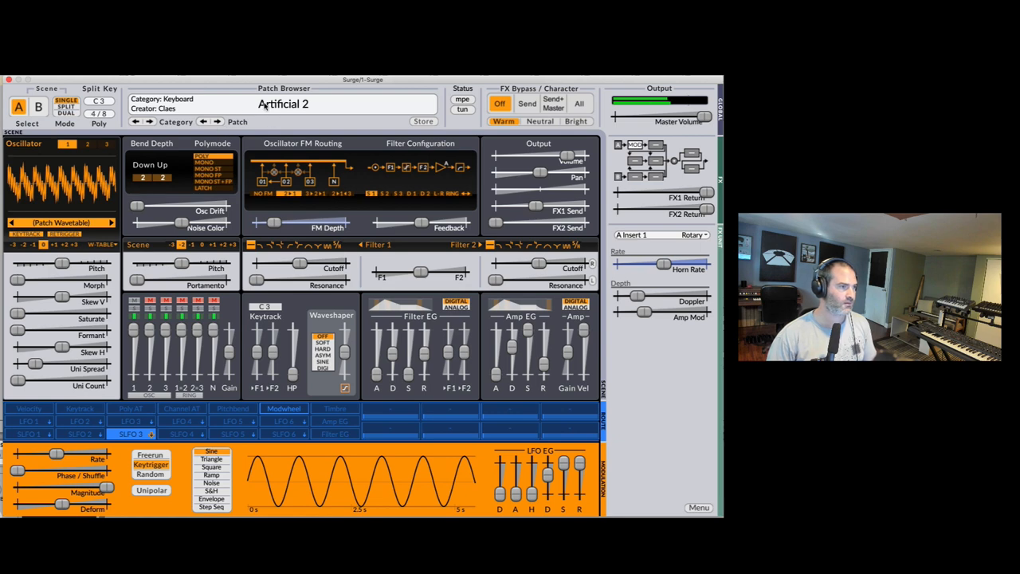
left_click(283, 105)
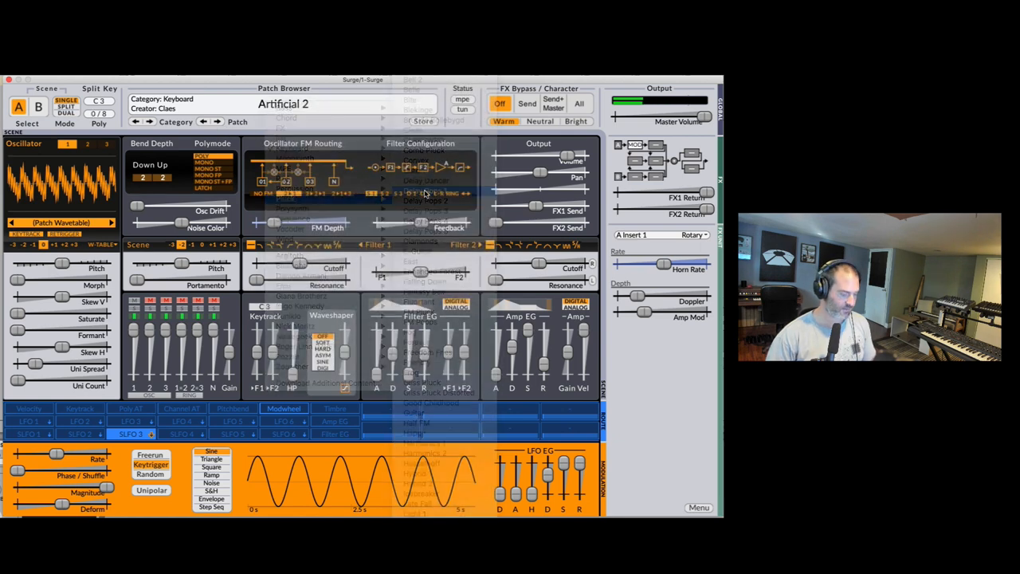
left_click(425, 180)
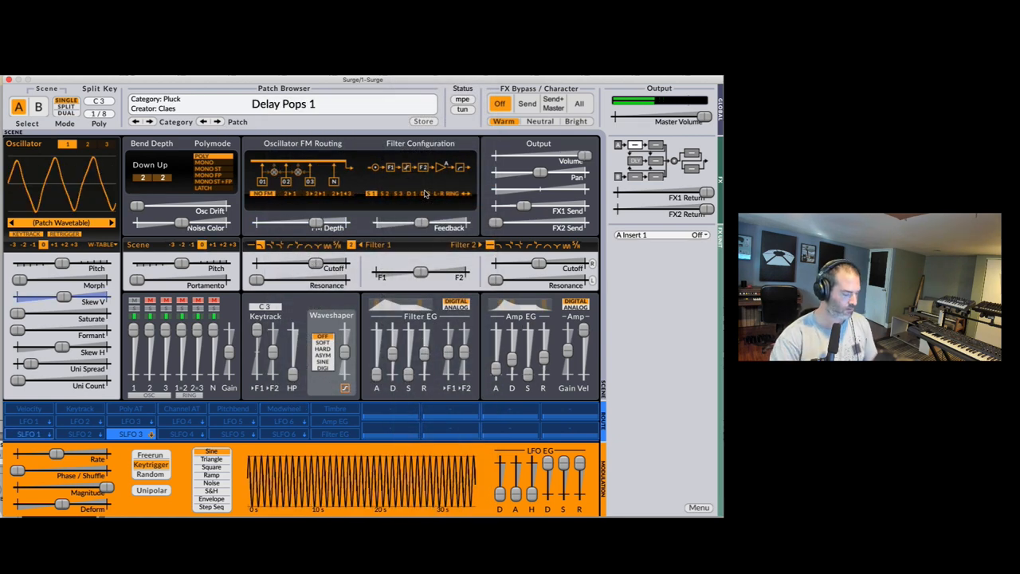
left_click(217, 121)
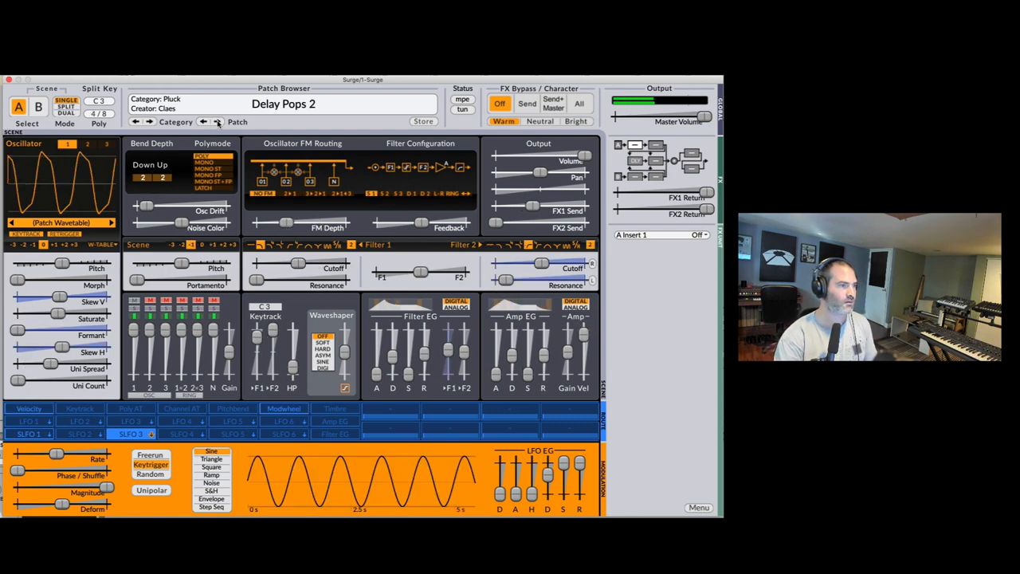
left_click(218, 121)
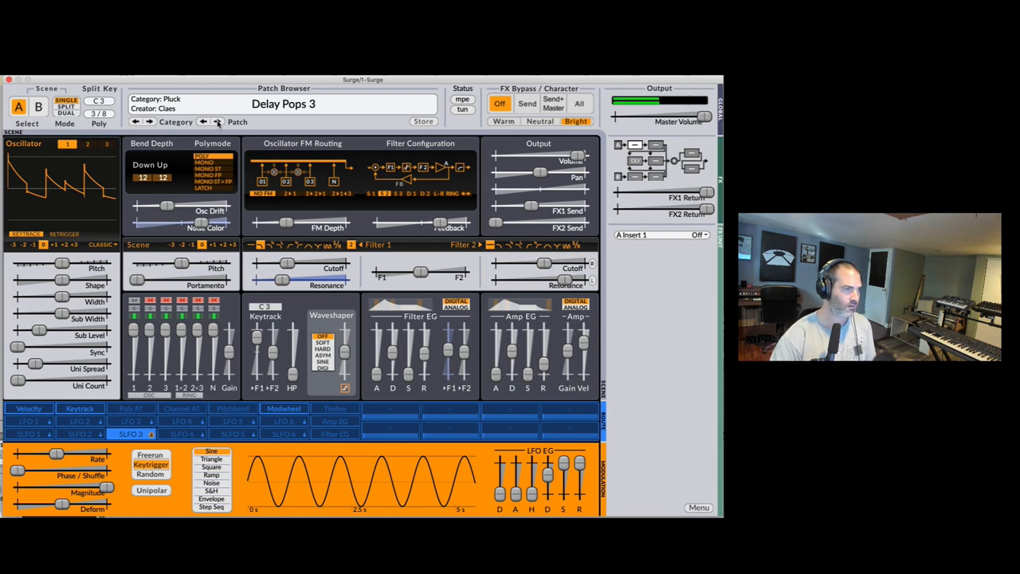
Load a Monosynth category preset, then choose a preset from the Wind category
left_click(283, 103)
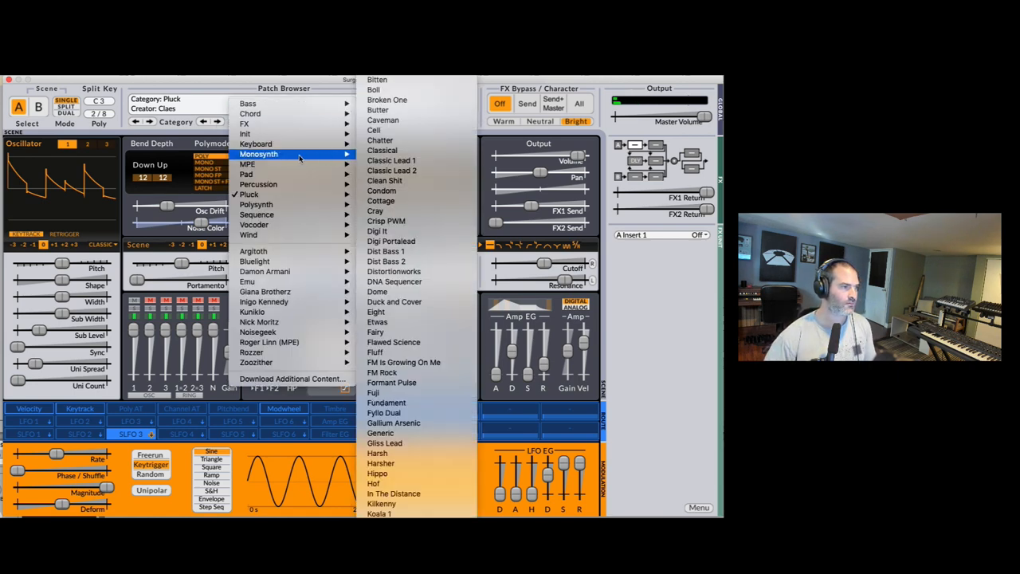
left_click(382, 149)
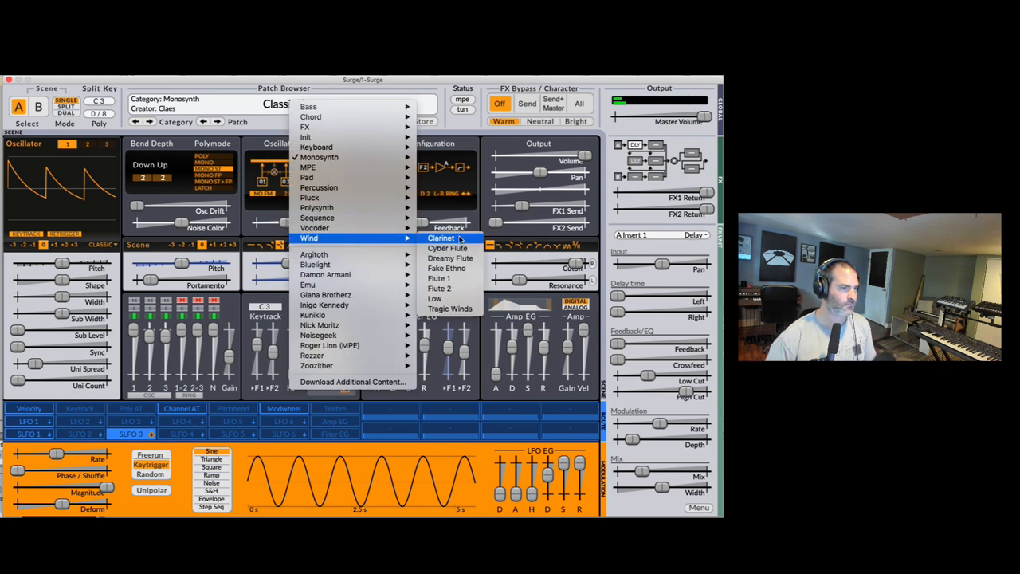
left_click(440, 237)
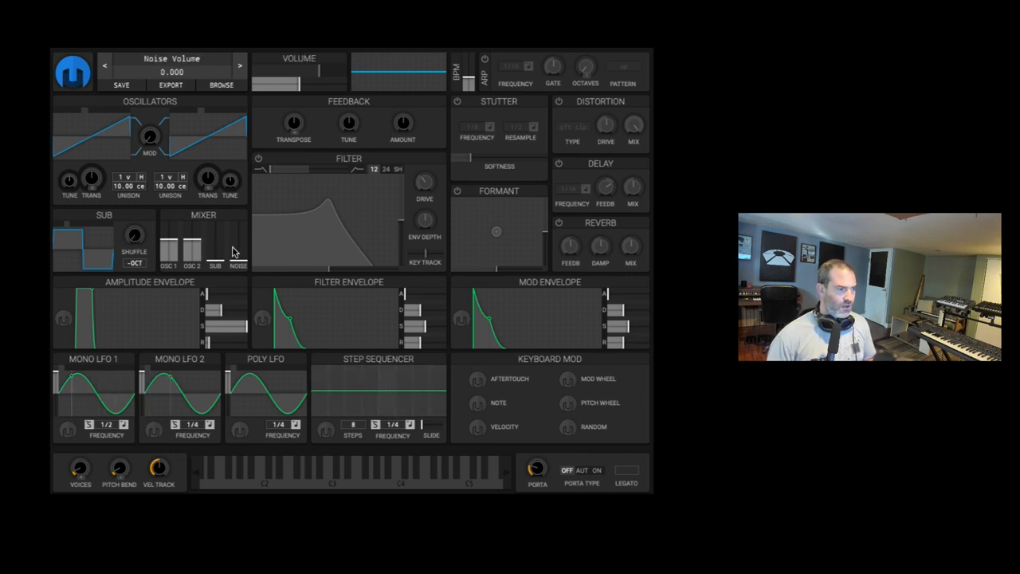
Raise the noise level in the init patch's mixer and adjust it
left_click_drag(239, 255, 239, 247)
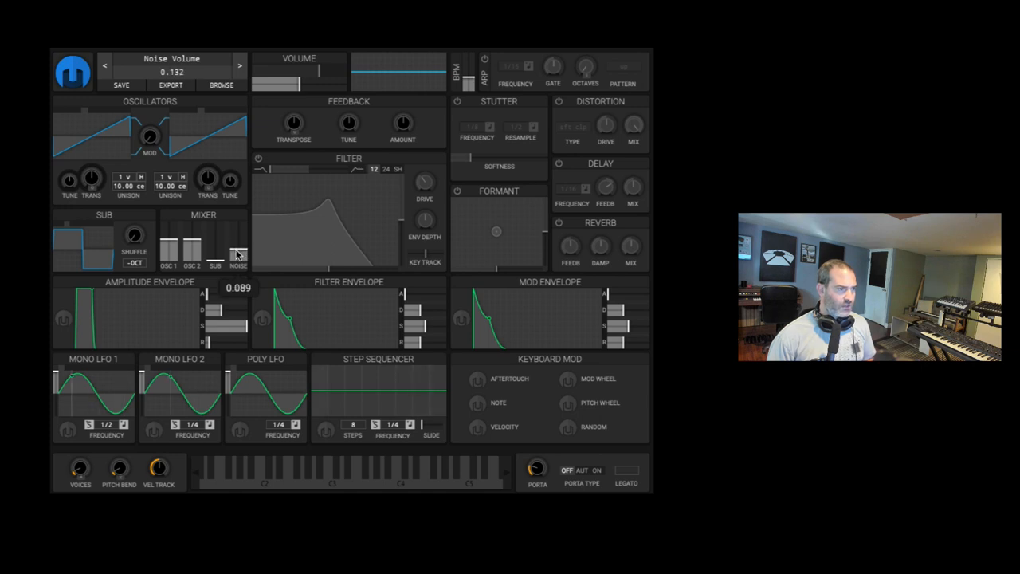
left_click(259, 159)
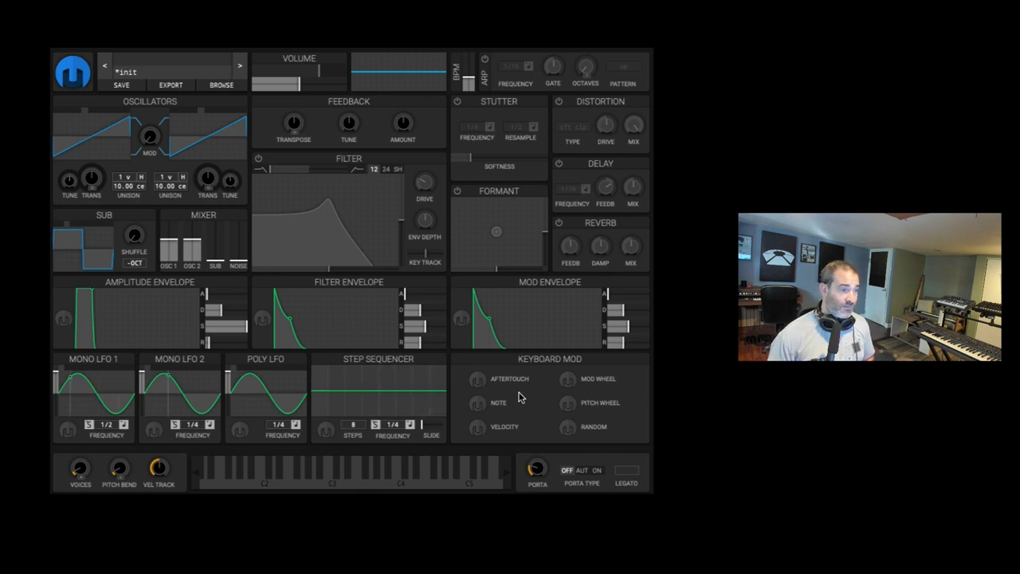
Lower the filter cutoff, reshape the filter envelope and set oscillator 2 to saw down
left_click(68, 430)
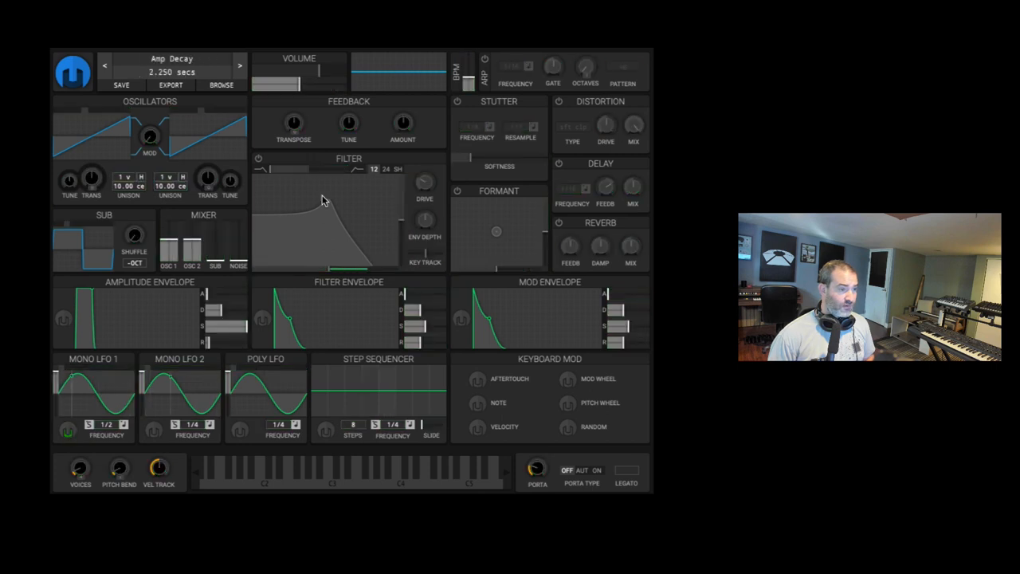
left_click(258, 157)
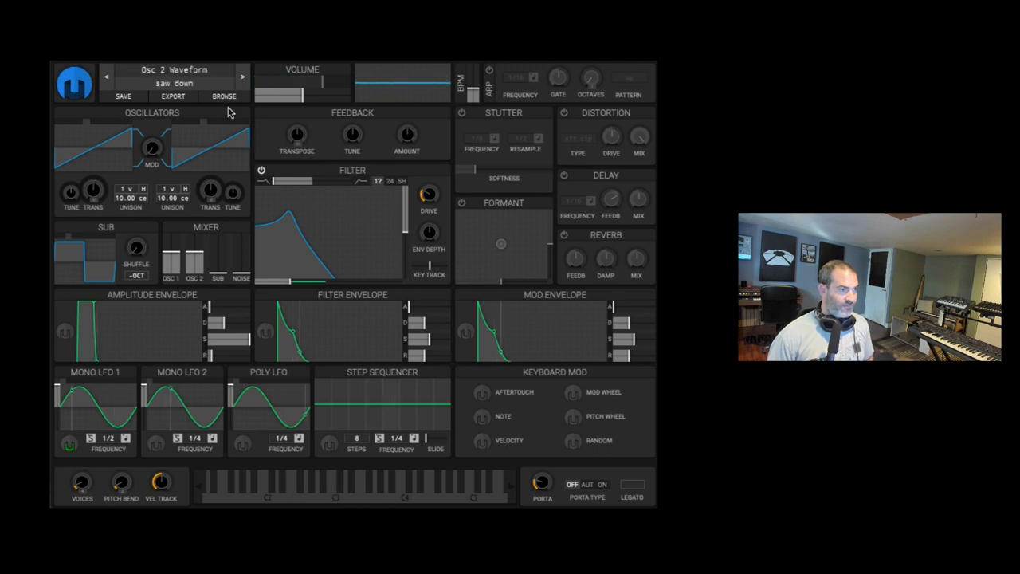
From Factory Presets, audition SF Arp 1, CM Diddly and CM Grit Bass
left_click(224, 96)
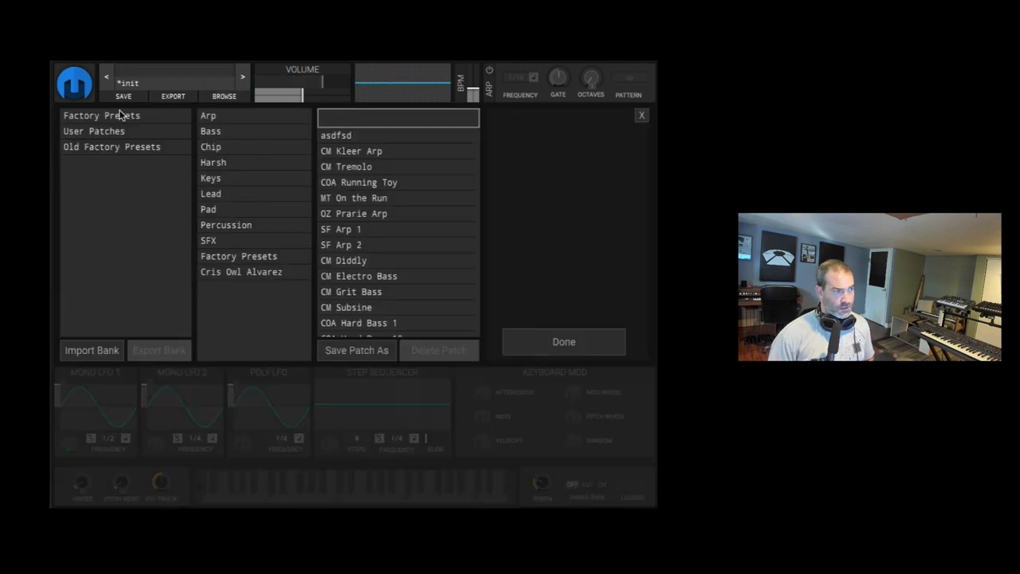
left_click(101, 115)
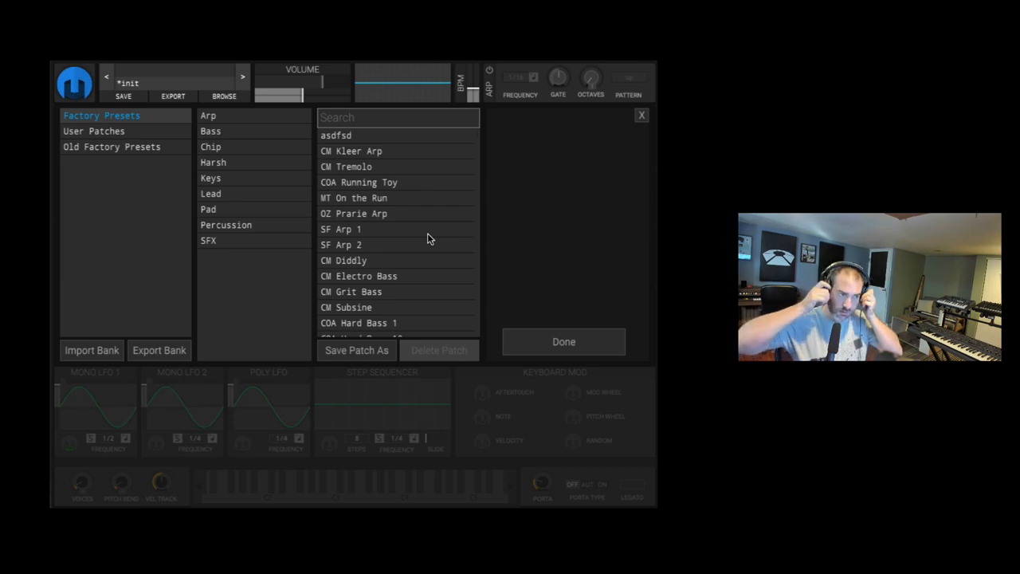
left_click(341, 229)
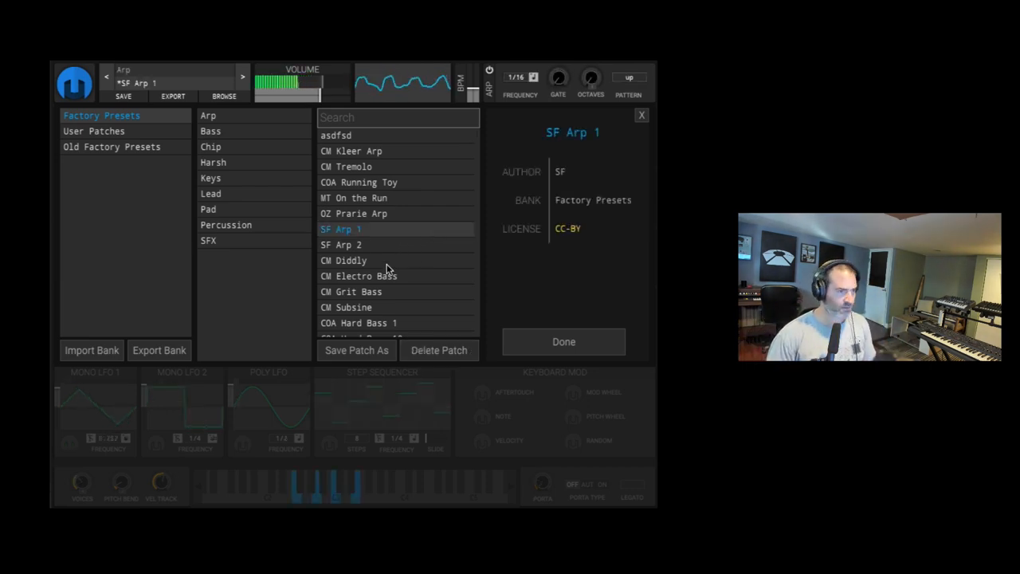
left_click(344, 260)
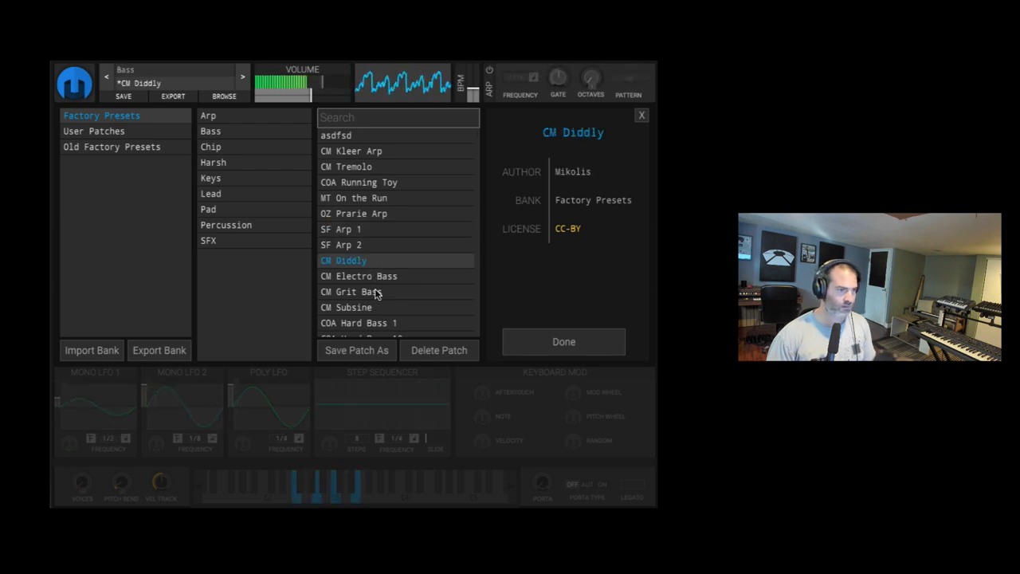
left_click(352, 291)
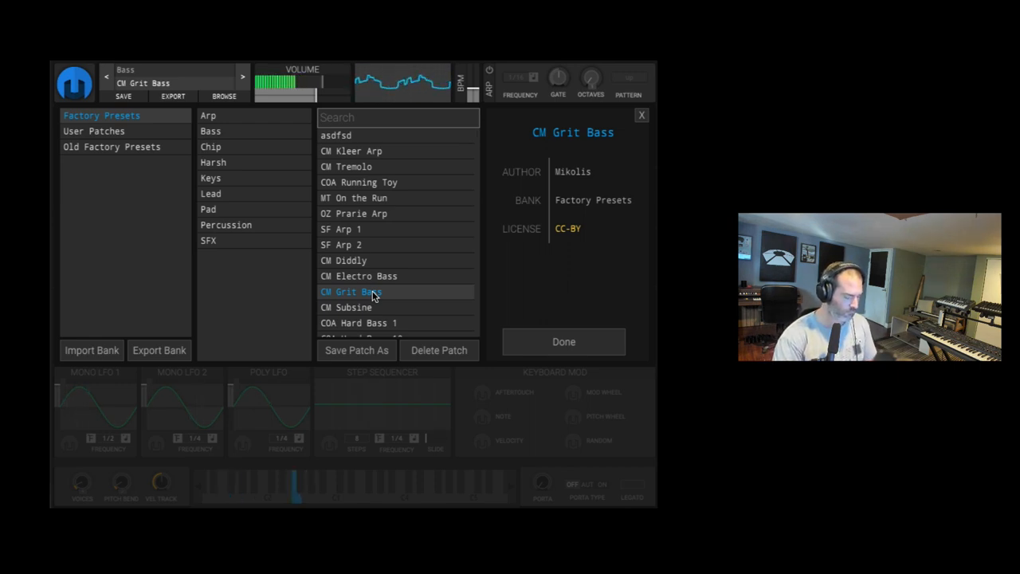
Load a COA Hard Bass preset, then show the Pad category presets
scroll("down", 3)
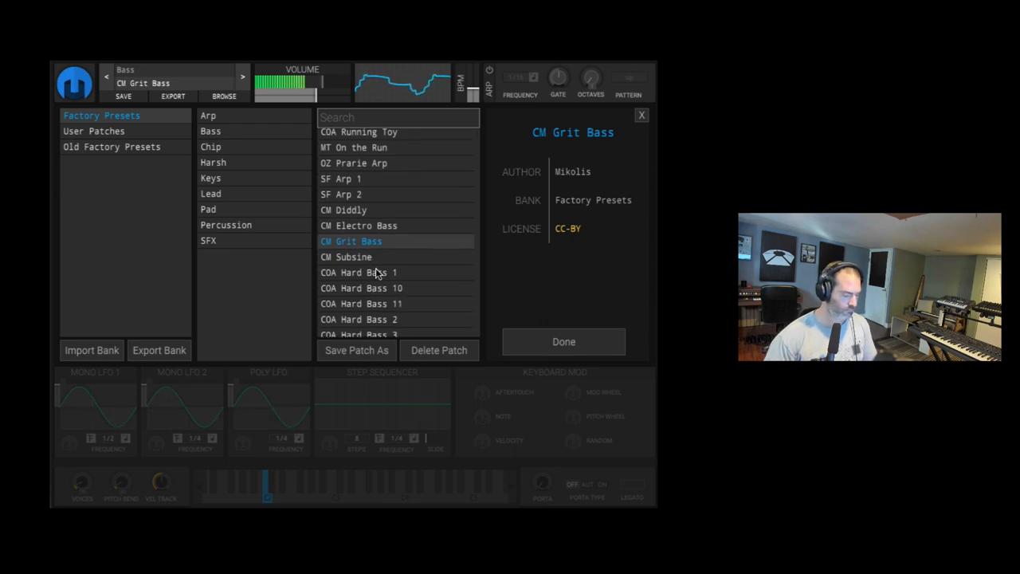
left_click(359, 281)
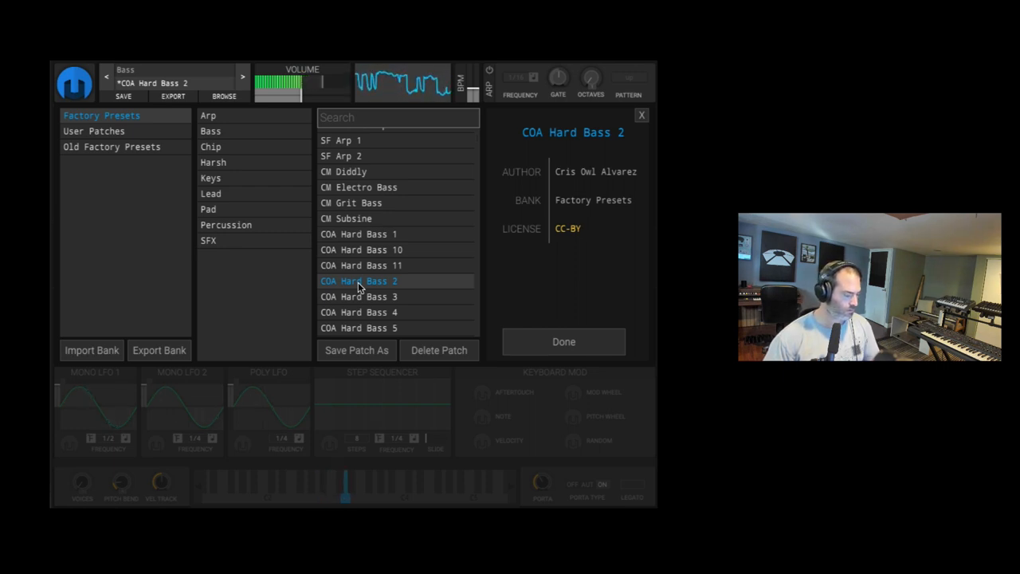
scroll("down", 3)
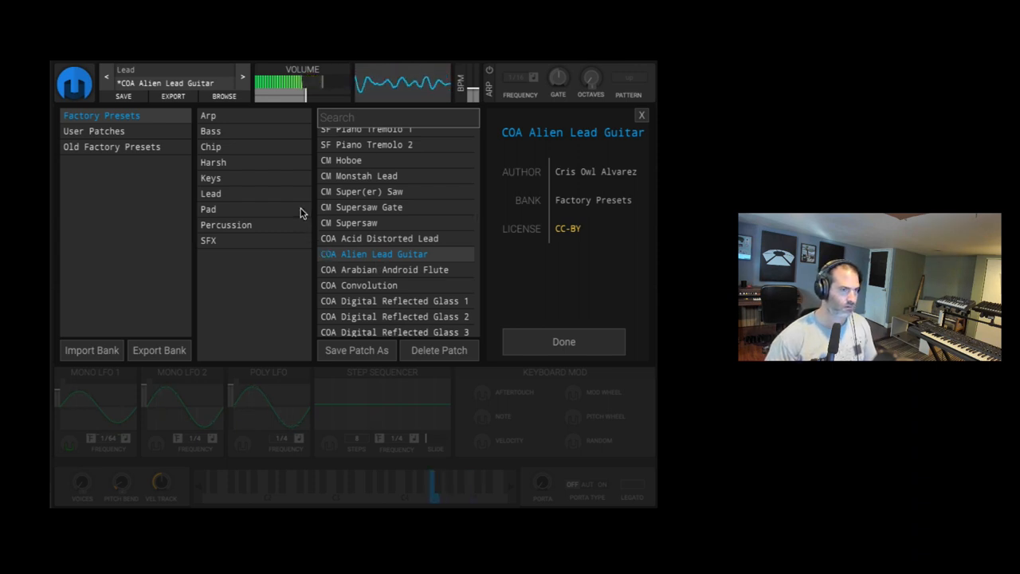
left_click(563, 342)
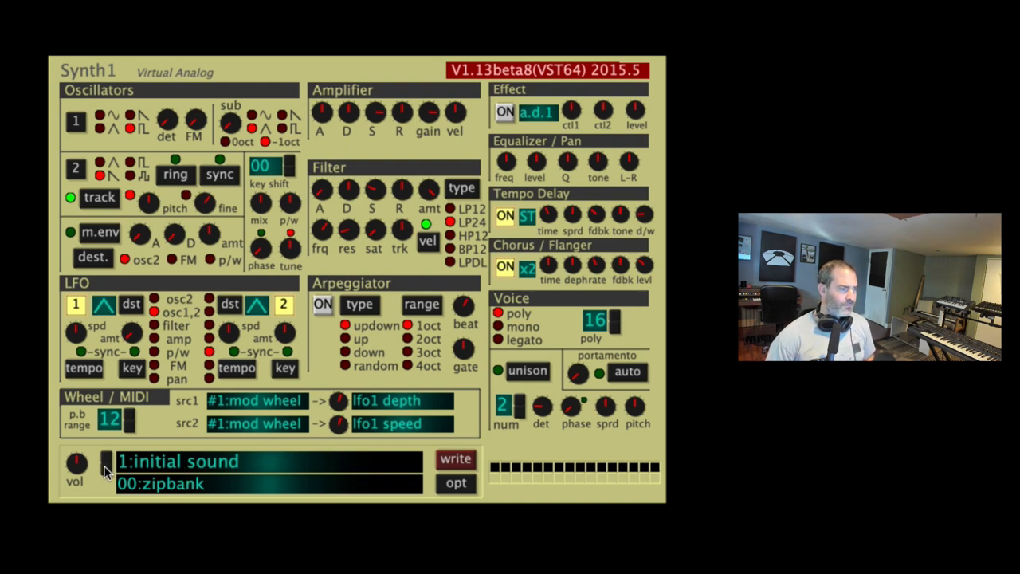
mouse_move(406, 483)
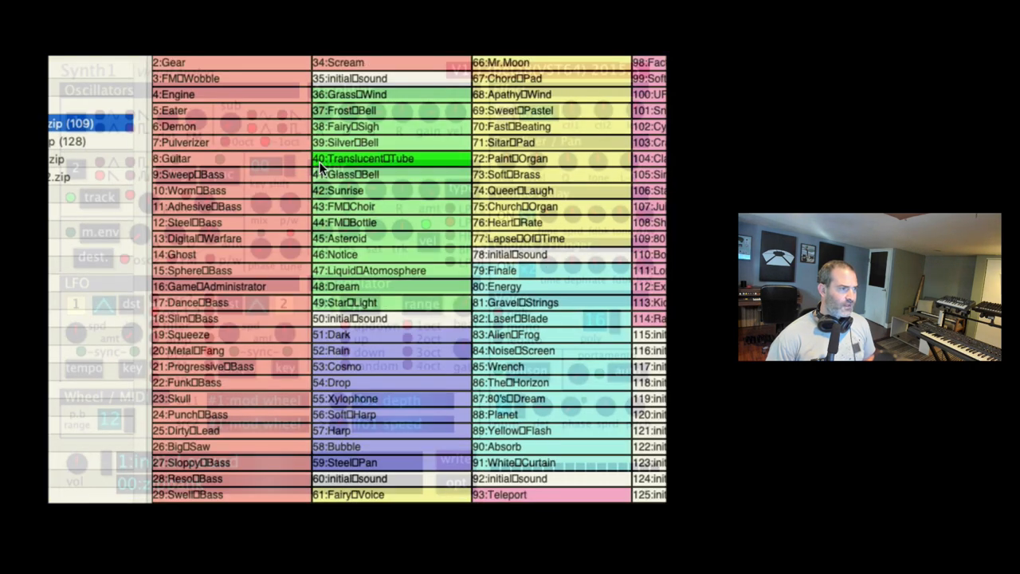
Load patch 43:FM Choir from Synth1 AZ Bank.zip
left_click(177, 110)
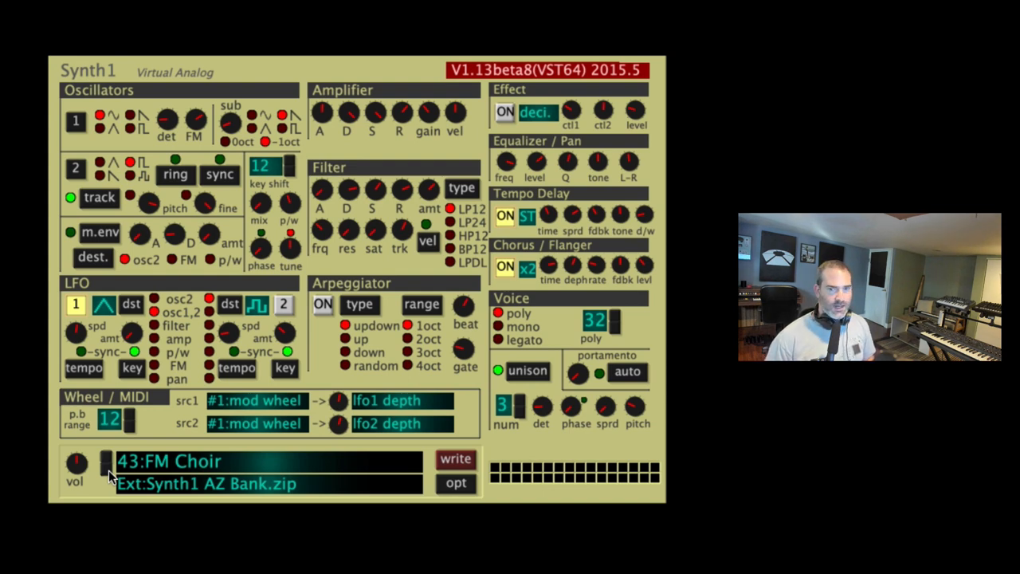
mouse_move(168, 351)
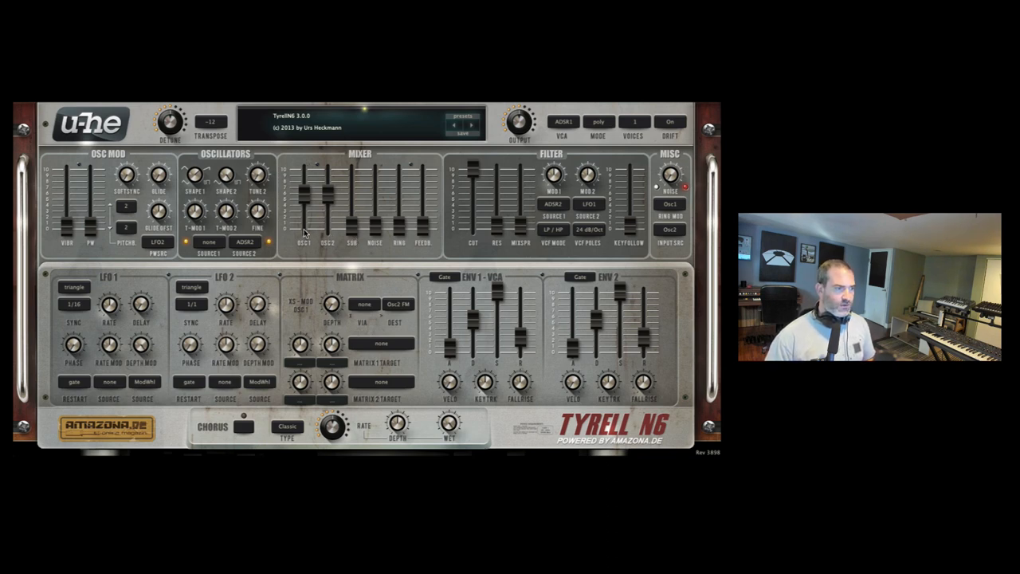
Change OSC1 and feedback mix levels and key follow, keep 24 dB/Oct slope, and enable chorus
left_click_drag(197, 176, 196, 237)
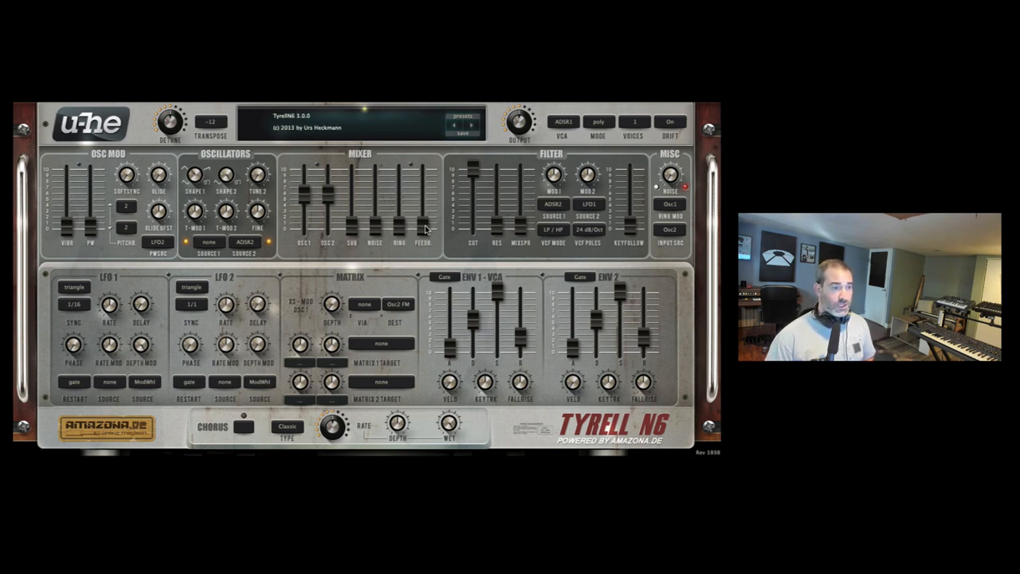
left_click_drag(424, 172, 423, 231)
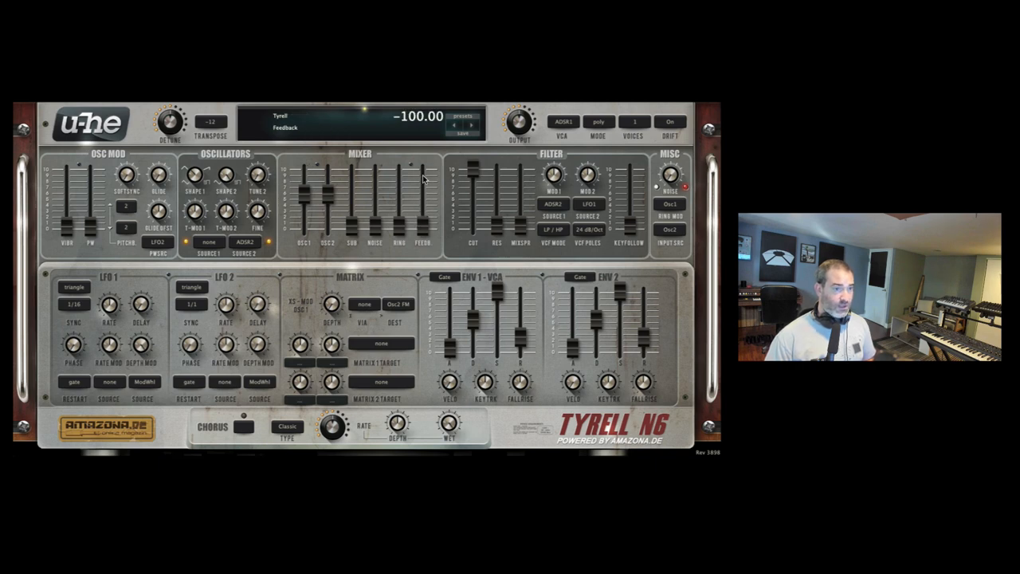
mouse_move(632, 222)
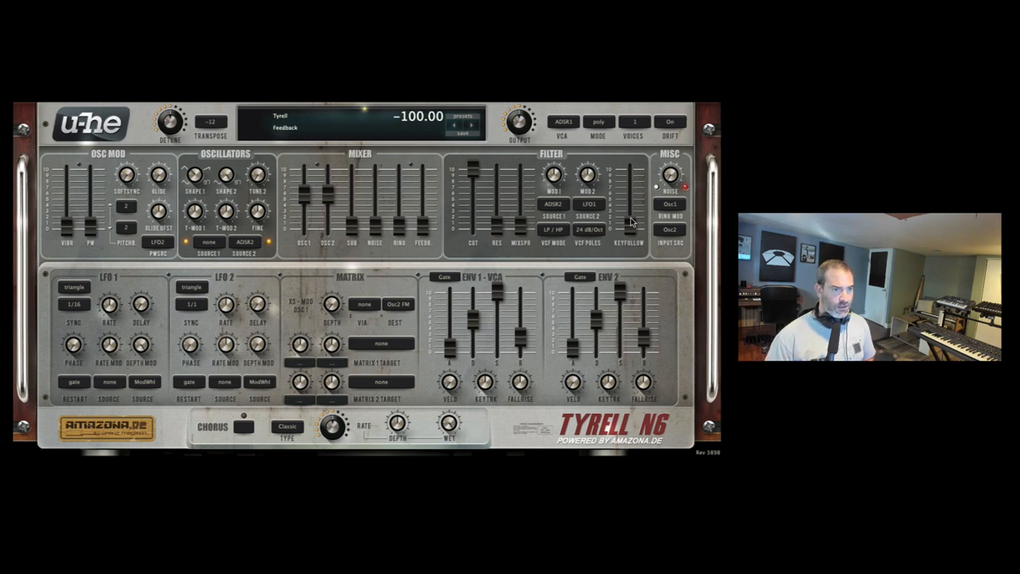
left_click(555, 230)
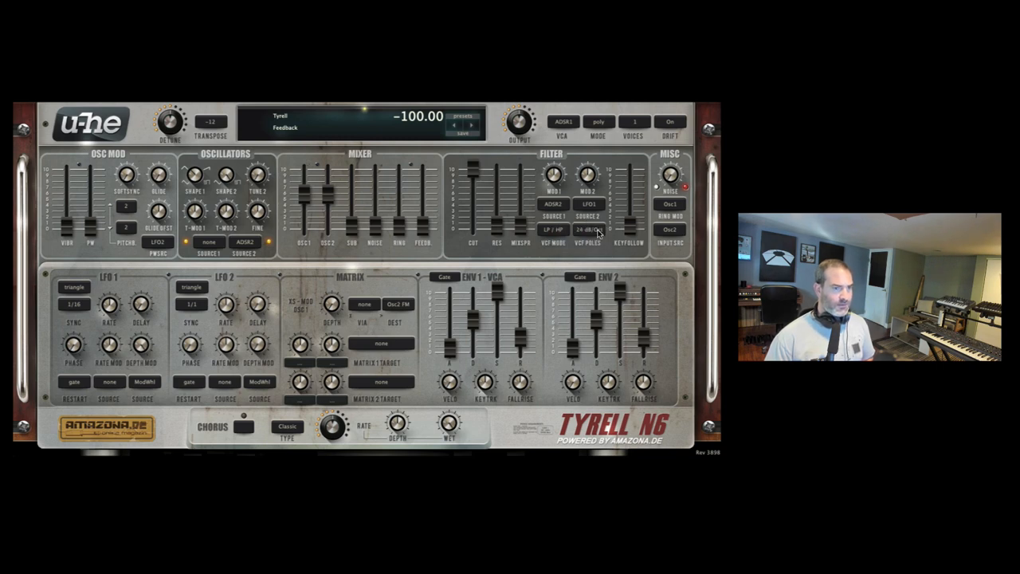
left_click(594, 231)
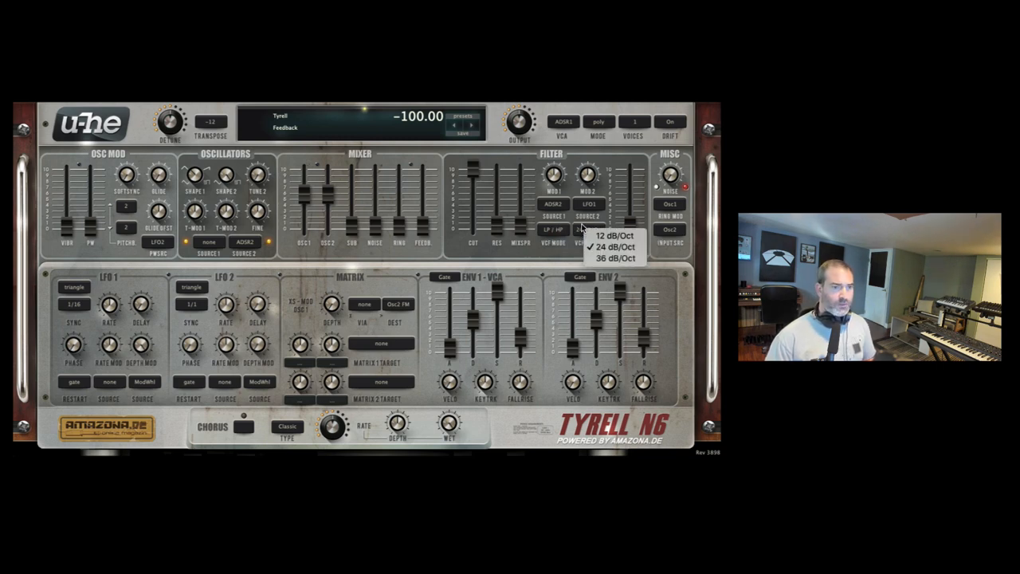
left_click(614, 246)
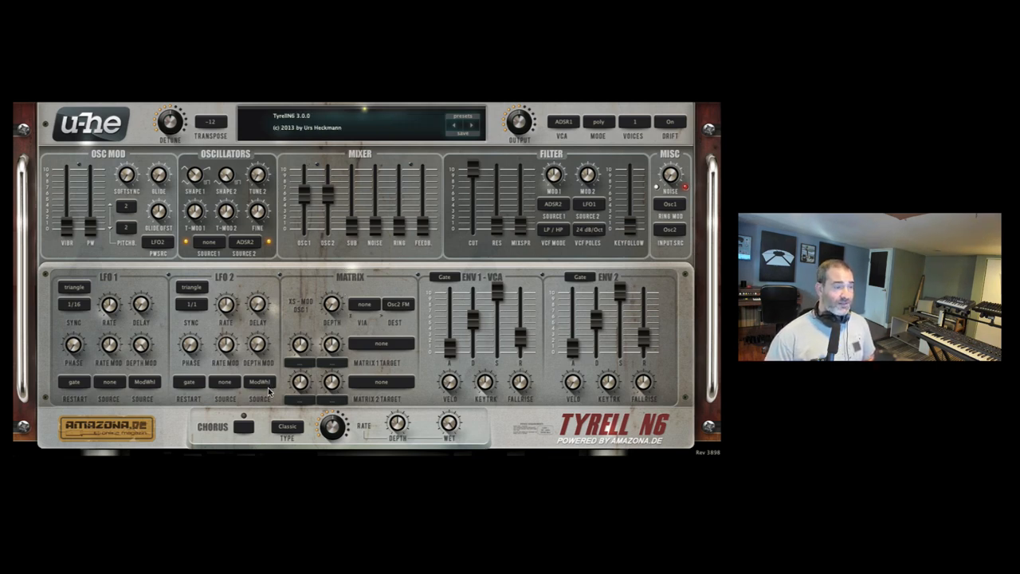
mouse_move(256, 425)
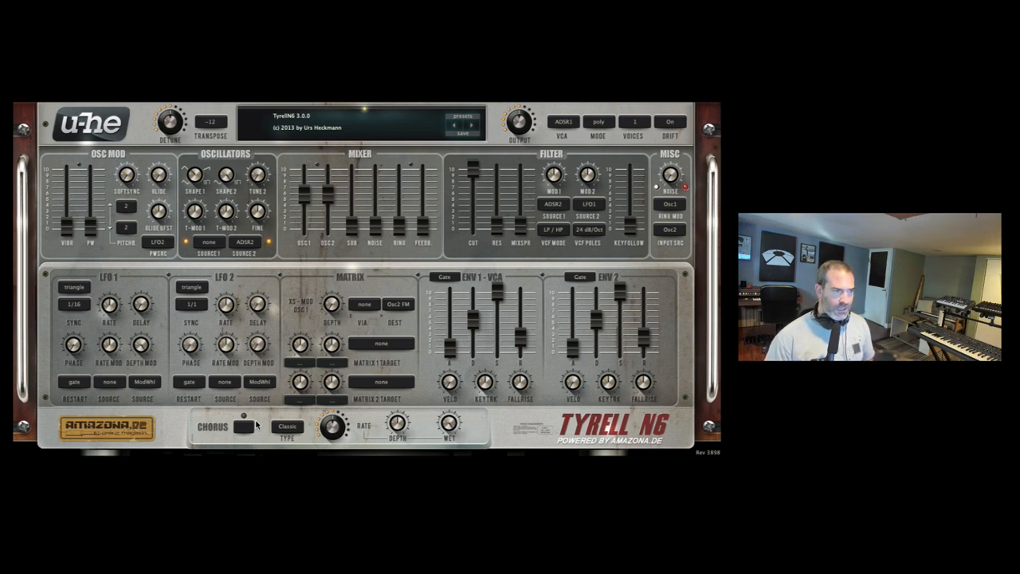
left_click(73, 381)
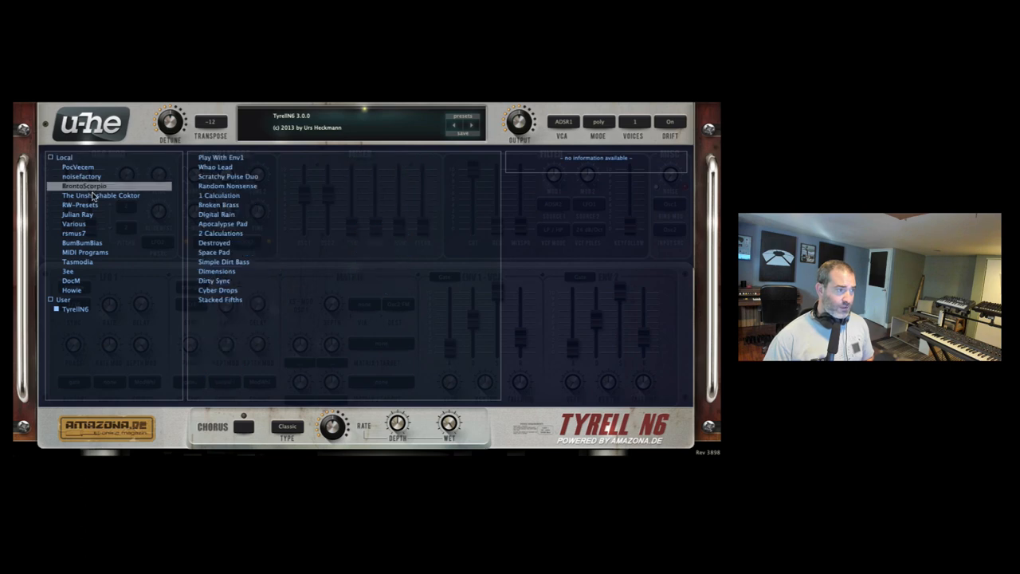
Browse the DocM, Coktor, PocVecem and Tasmodia folders and load Chromium
left_click(71, 280)
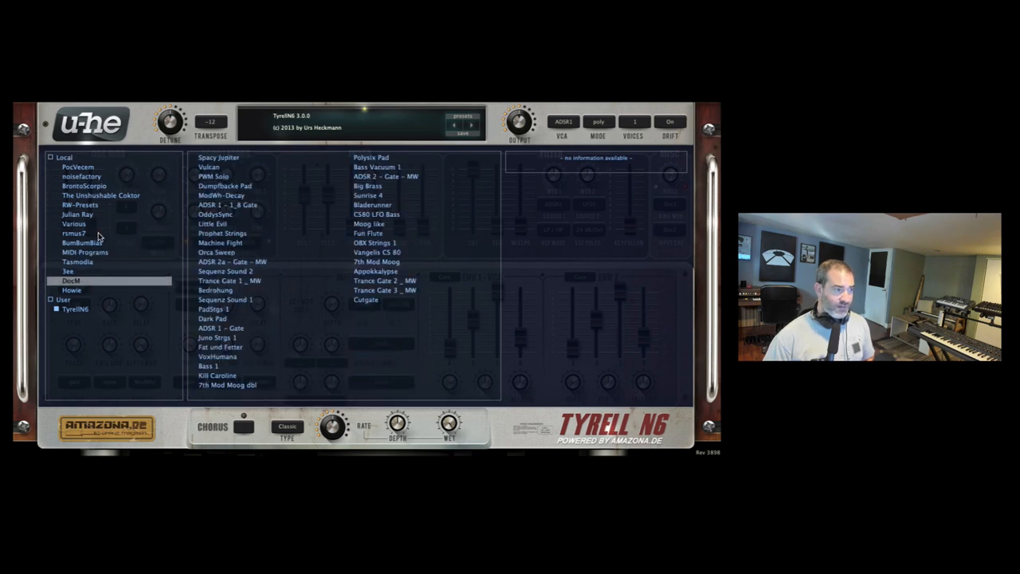
left_click(102, 195)
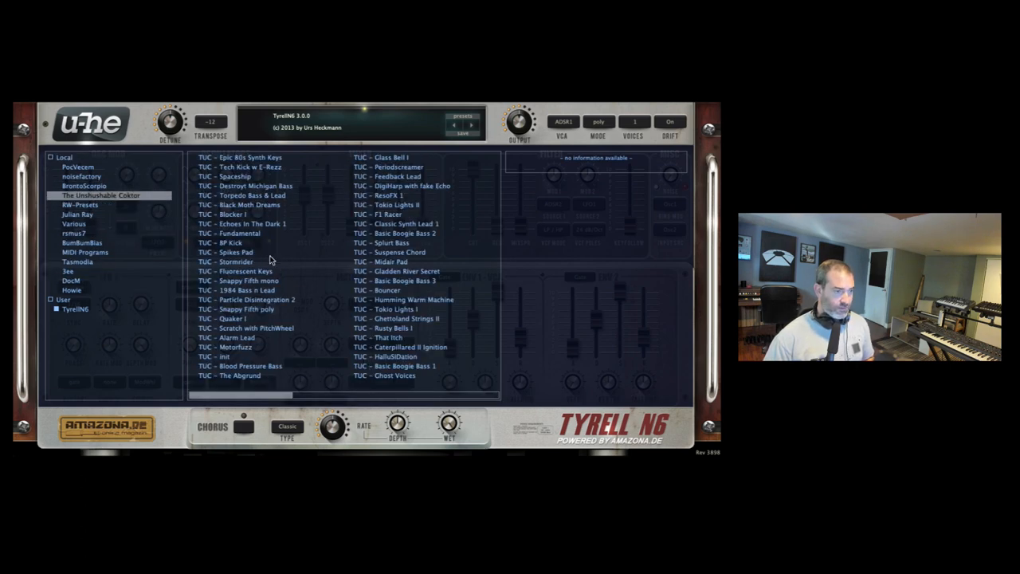
left_click(78, 167)
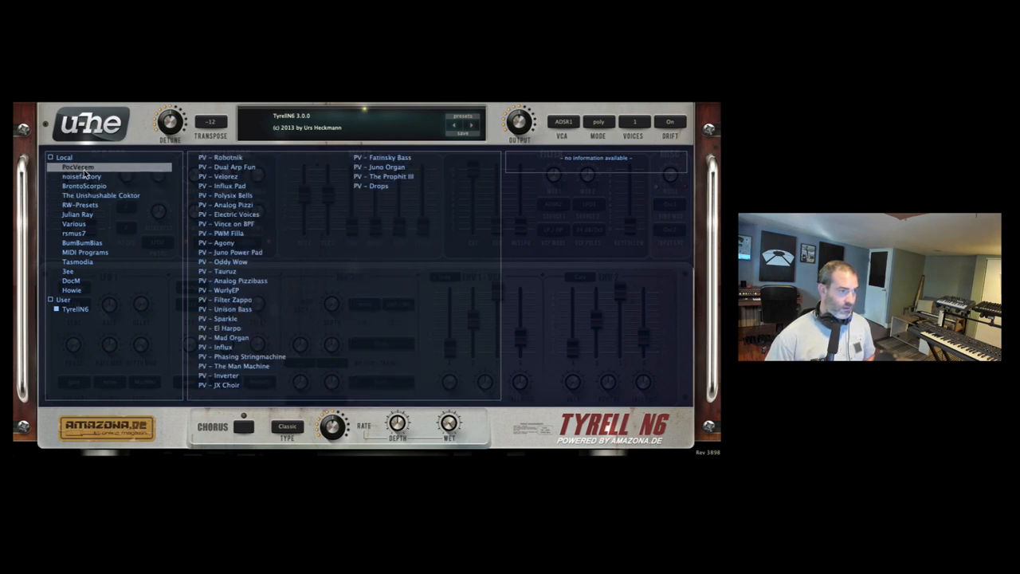
left_click(77, 262)
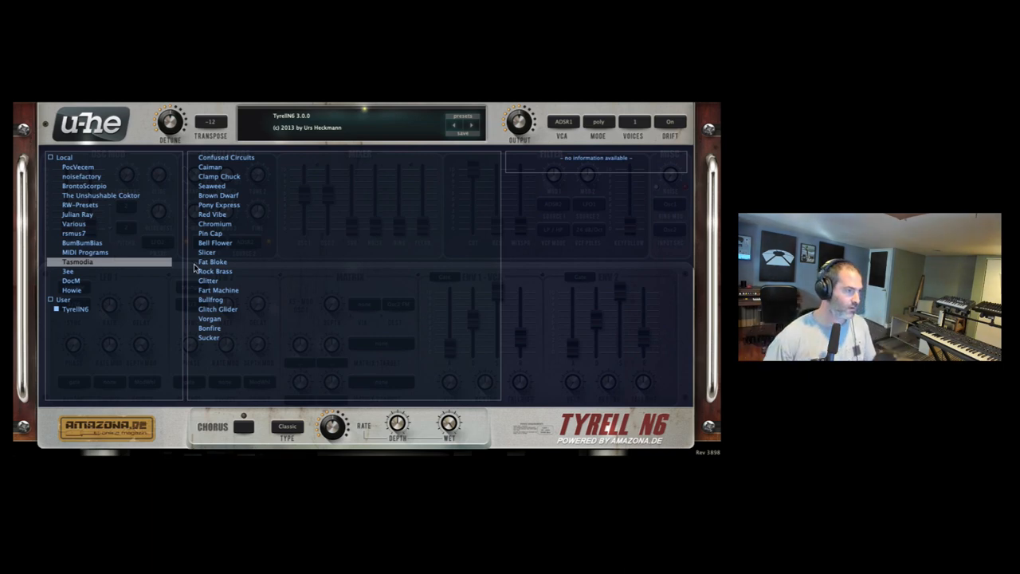
left_click(214, 224)
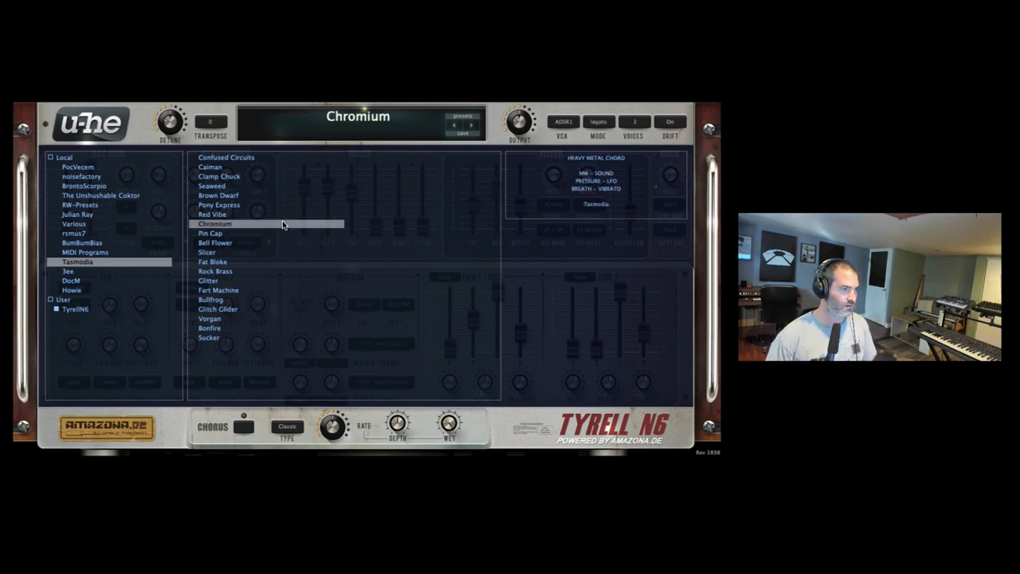
Load Julian Ray's Bright EP and Electron Organ, then BrontoScorpio's Random Nonsense and 2 Calculations
left_click(78, 214)
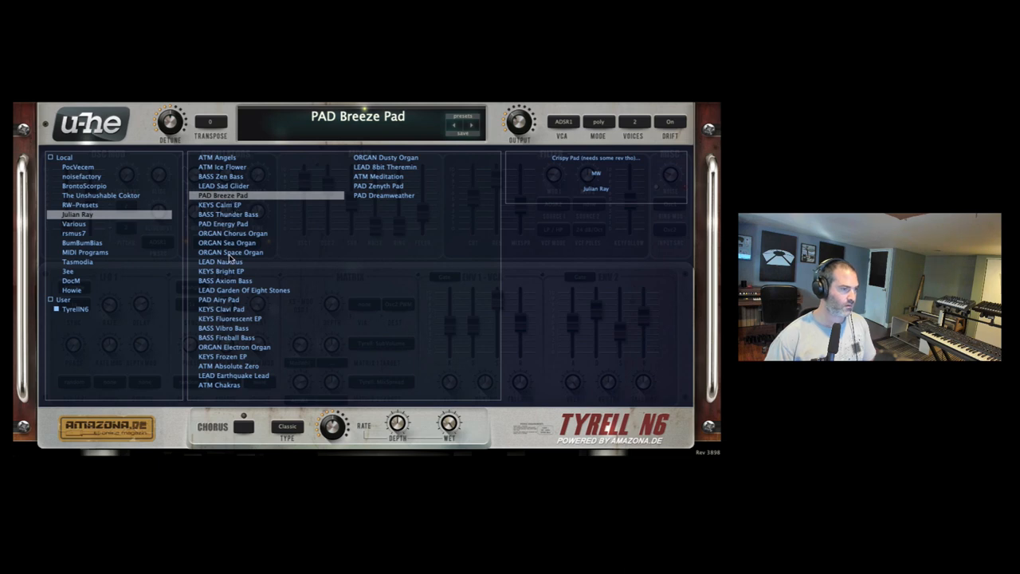
left_click(221, 271)
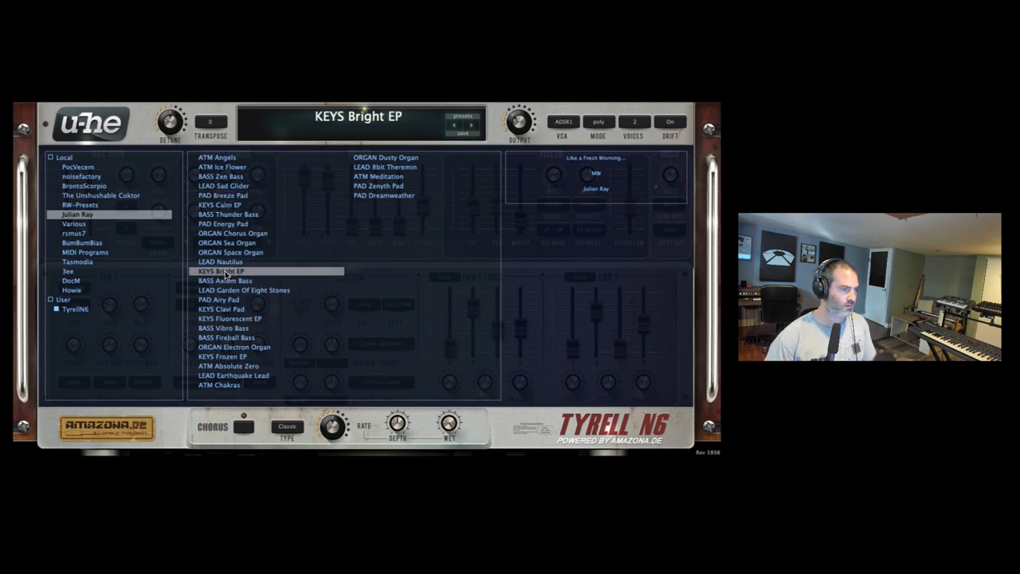
left_click(230, 318)
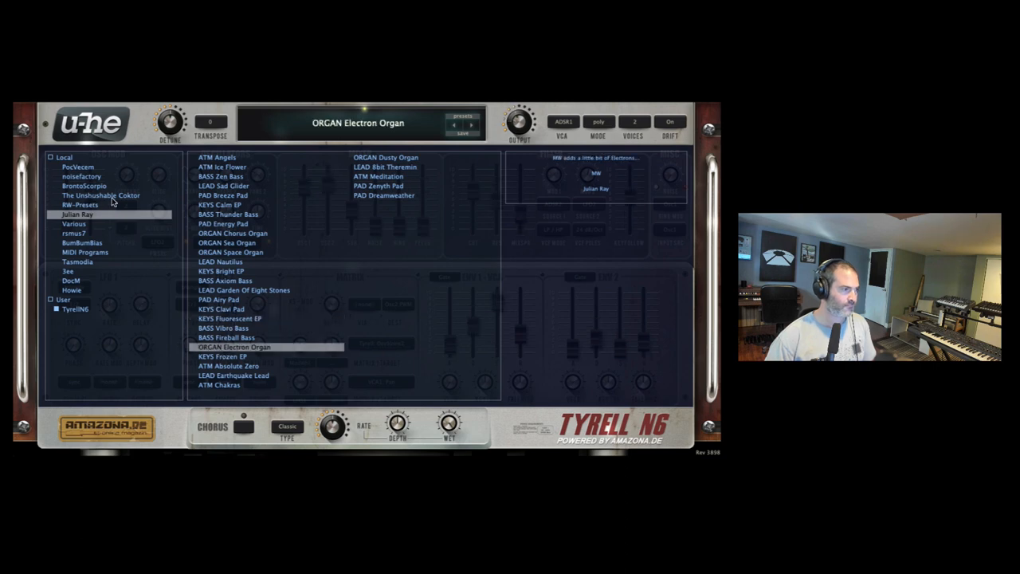
left_click(82, 186)
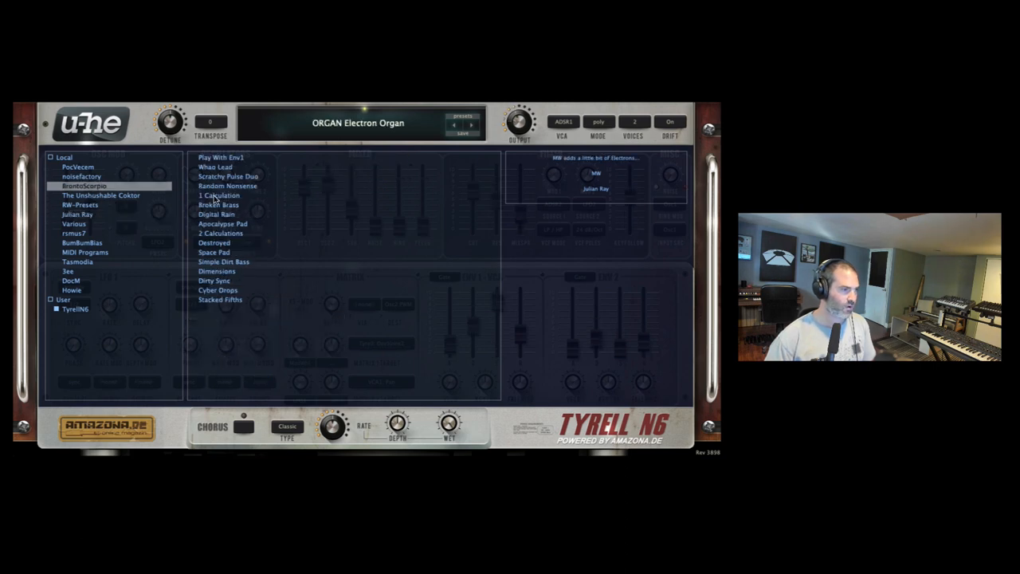
left_click(227, 186)
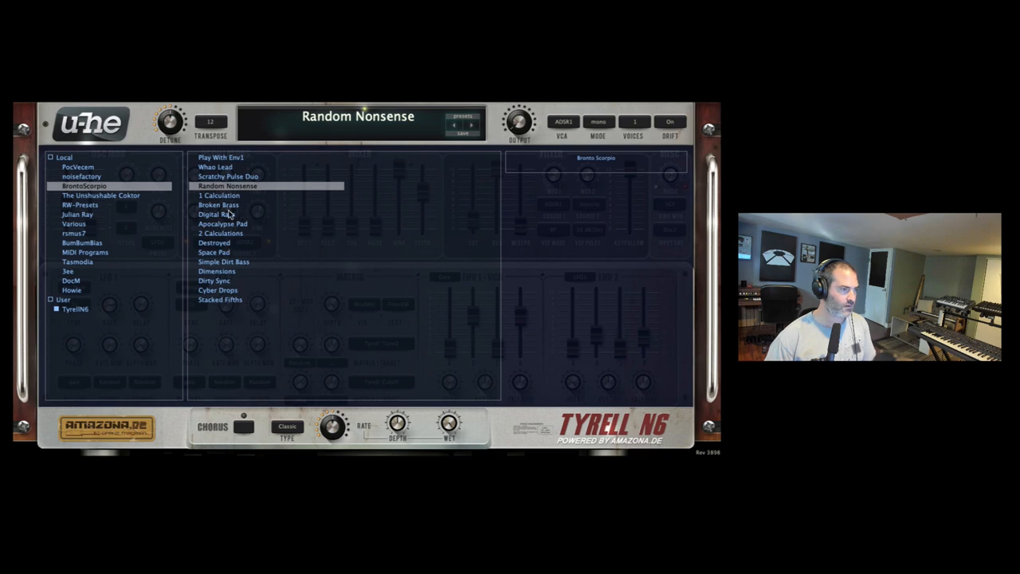
left_click(218, 204)
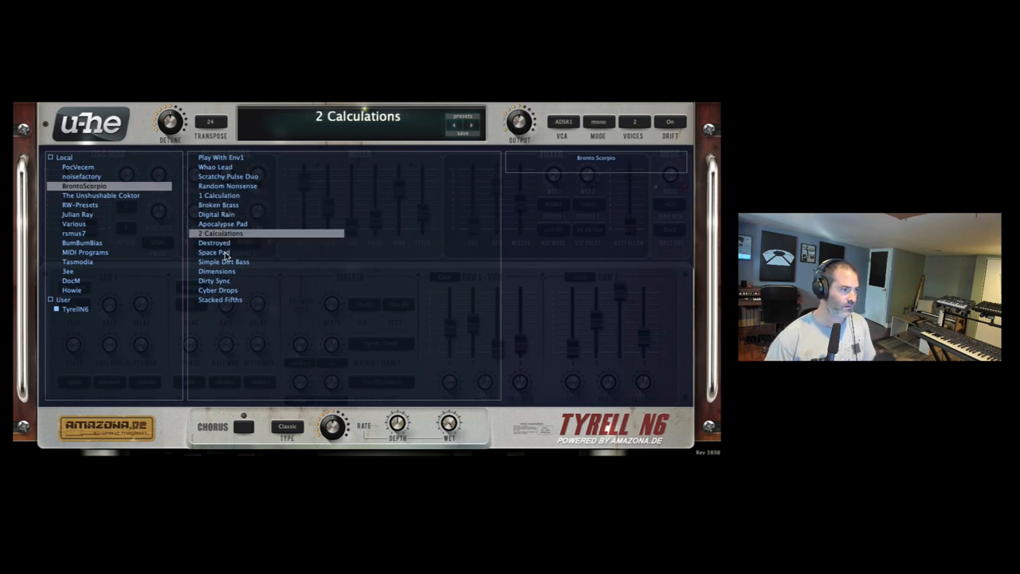
Audition noisefactory's Bubblebath NF and Downlifter-2 NF, ending on 8 bar Sweep NF
left_click(216, 271)
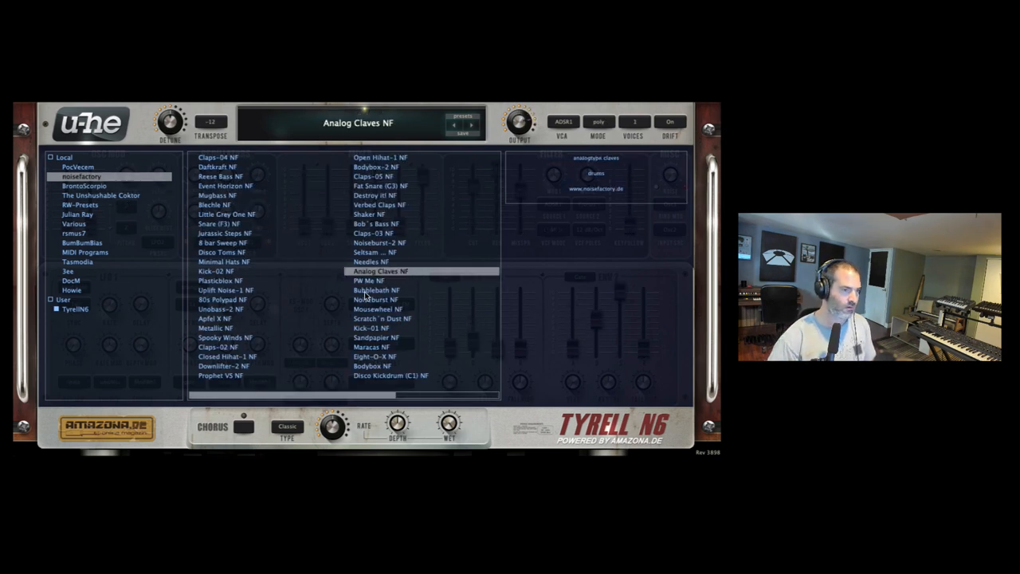
left_click(374, 290)
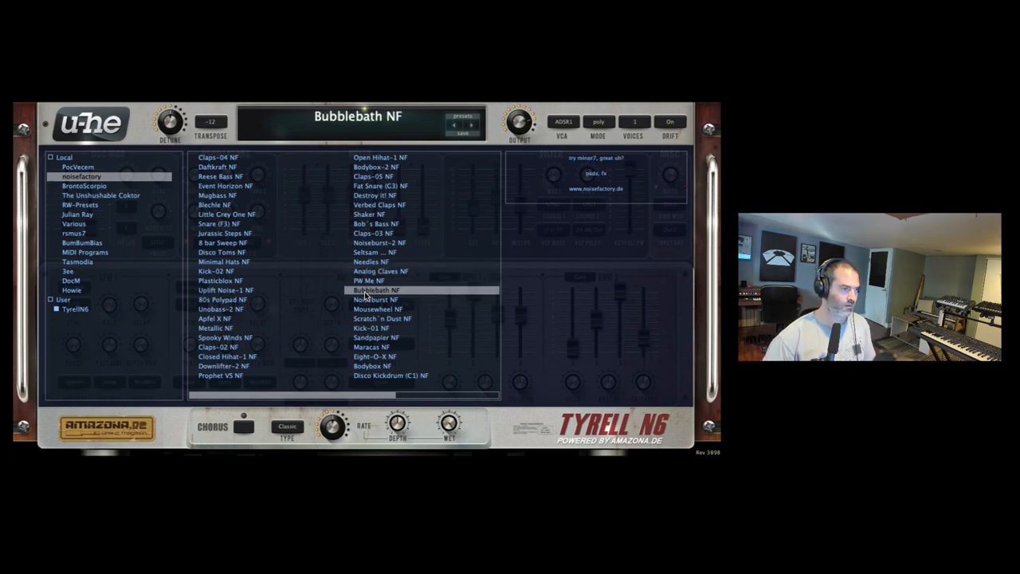
left_click(225, 366)
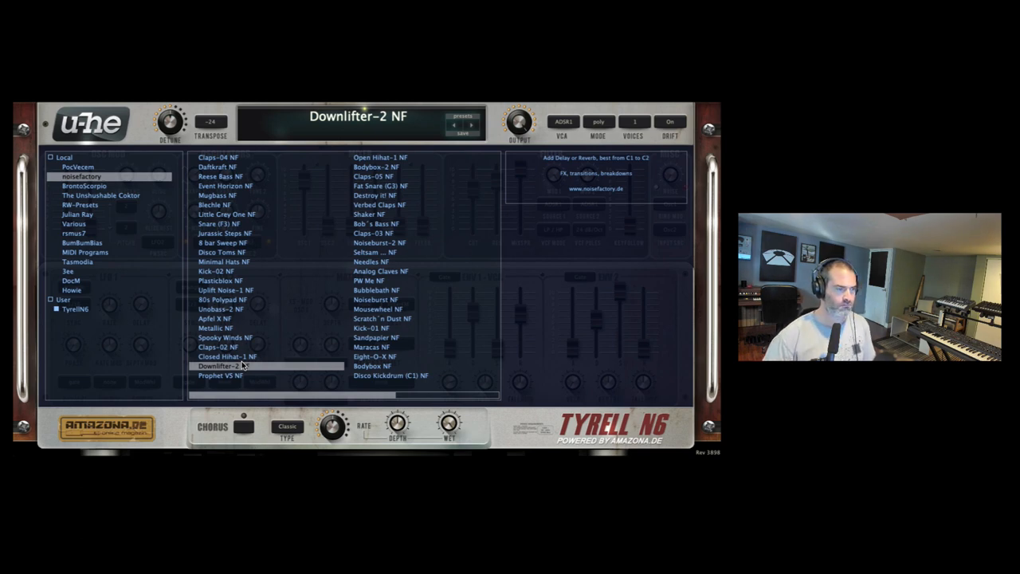
left_click(223, 243)
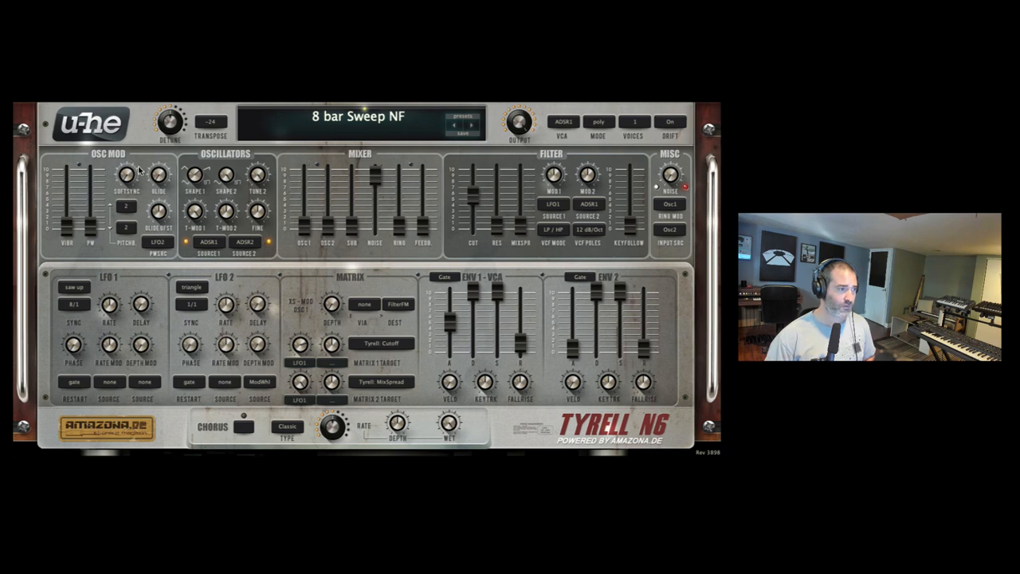
mouse_move(133, 178)
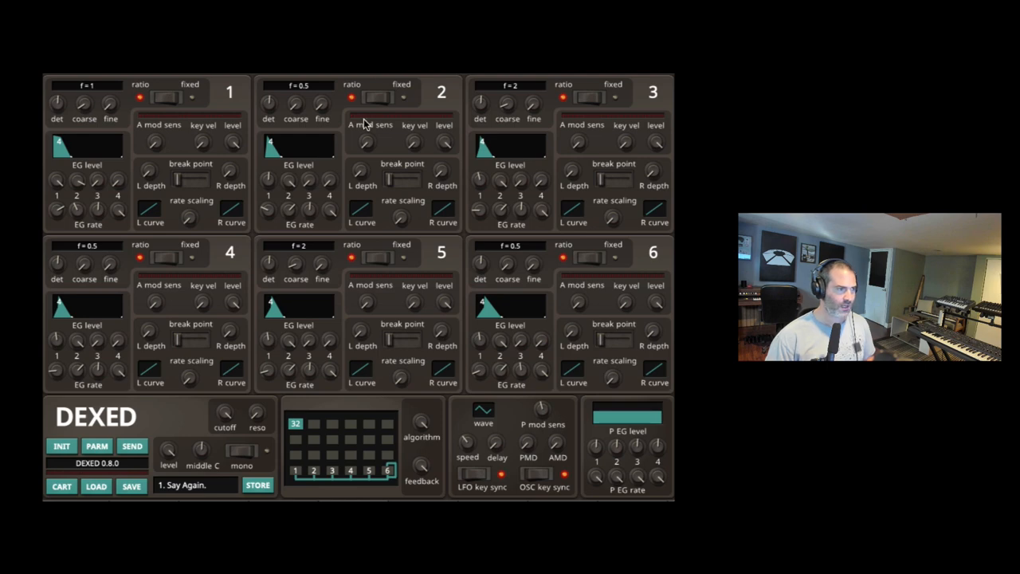
mouse_move(228, 417)
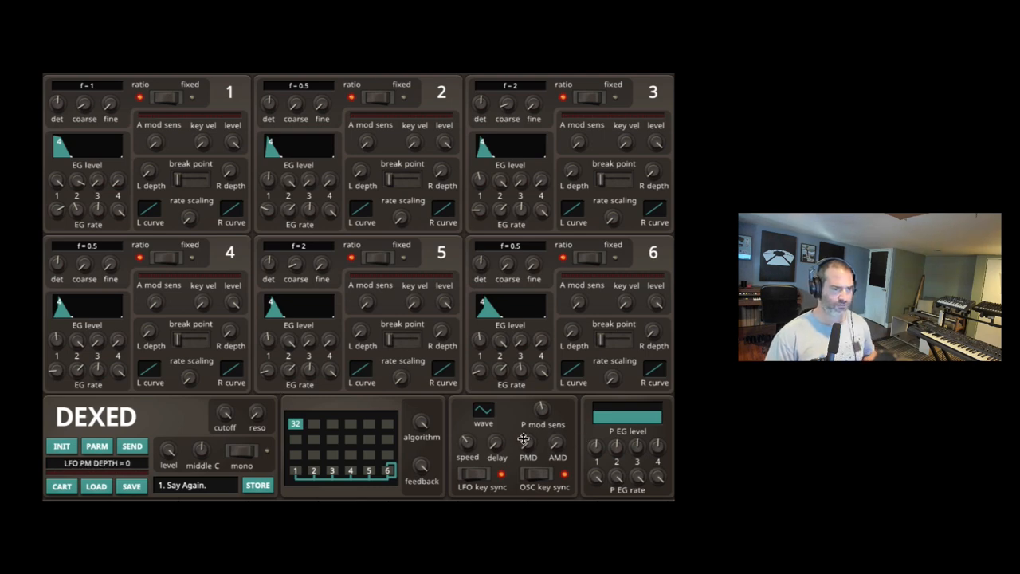
Raise Say Again's pitch EG rate 2 to 99 and reshape the pitch EG levels
left_click_drag(636, 446, 636, 442)
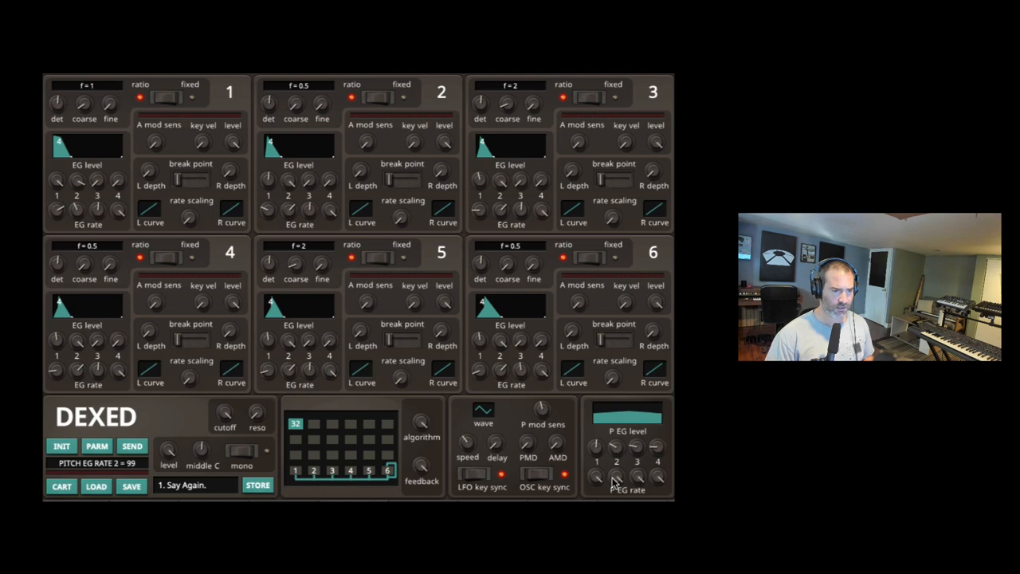
left_click_drag(618, 475, 618, 454)
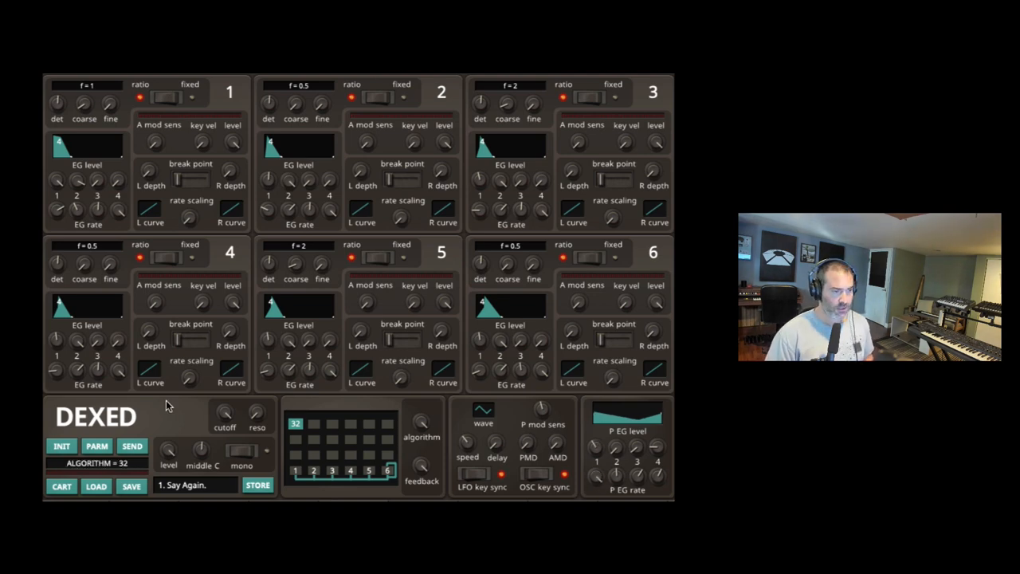
Audition cartridge presets SAHARA, OB GenvivY, SAW EM UP and PHAROH from the program list
left_click(194, 485)
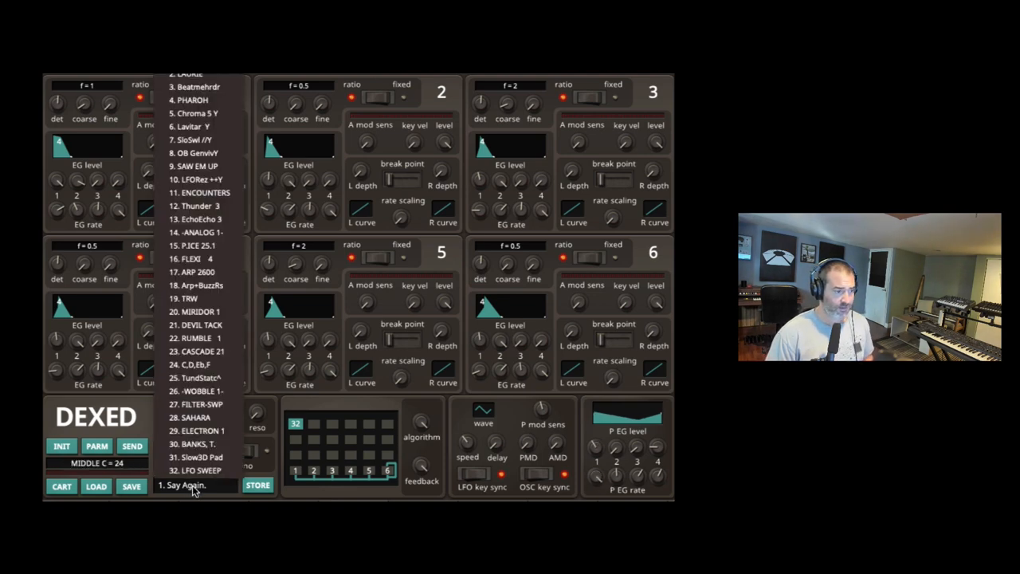
left_click(194, 417)
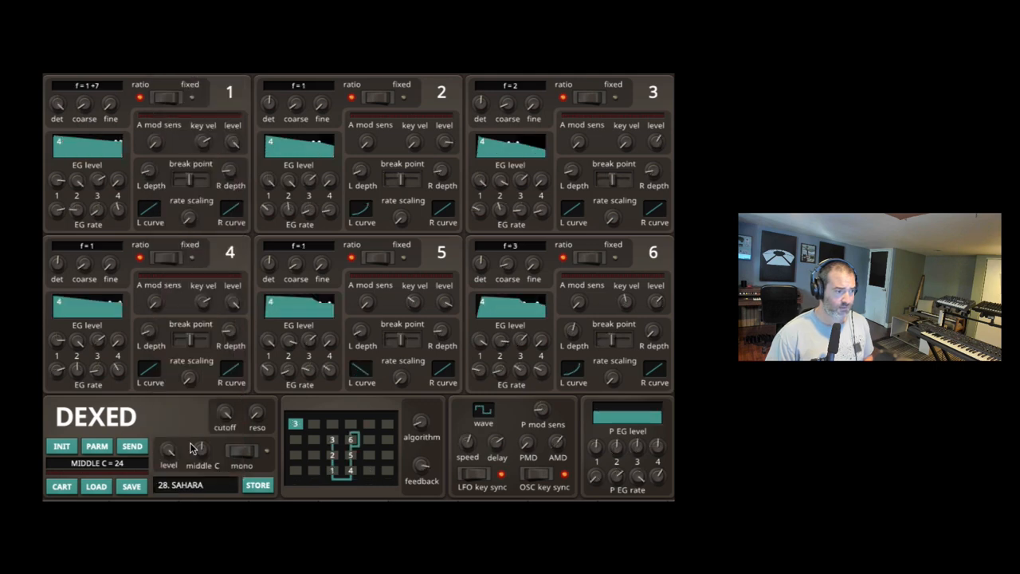
left_click(191, 485)
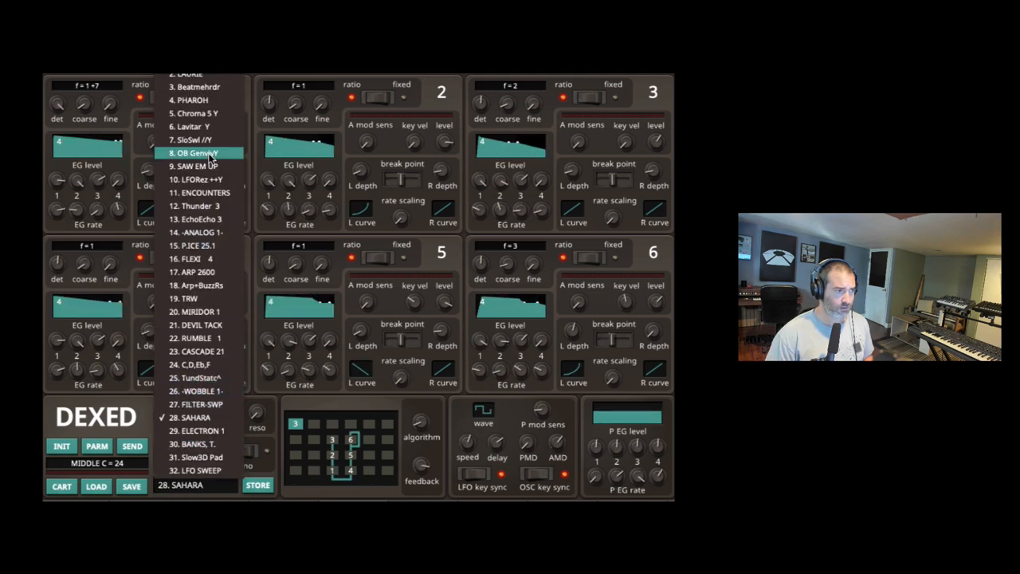
left_click(193, 152)
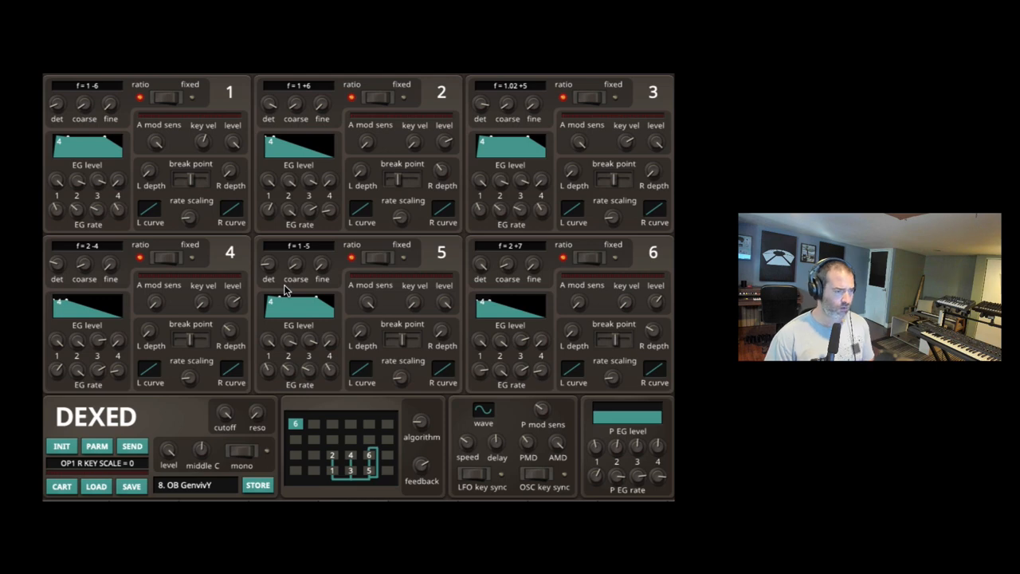
left_click(196, 484)
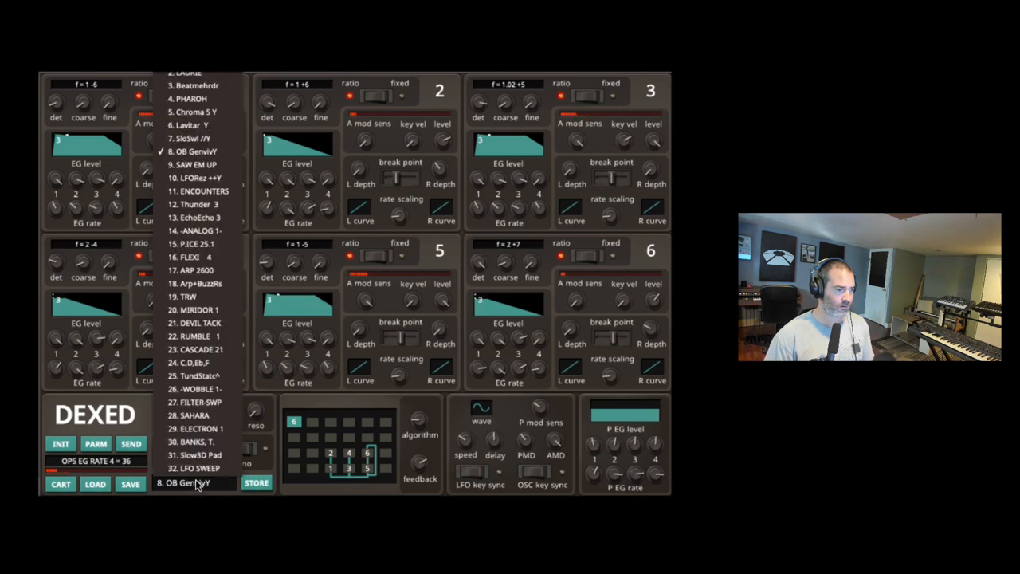
left_click(197, 389)
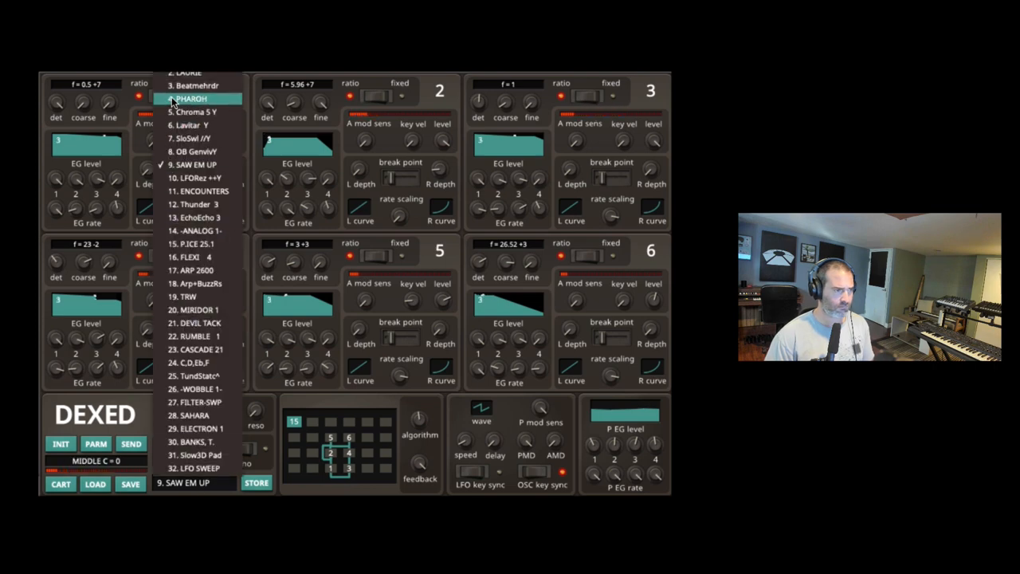
left_click(191, 111)
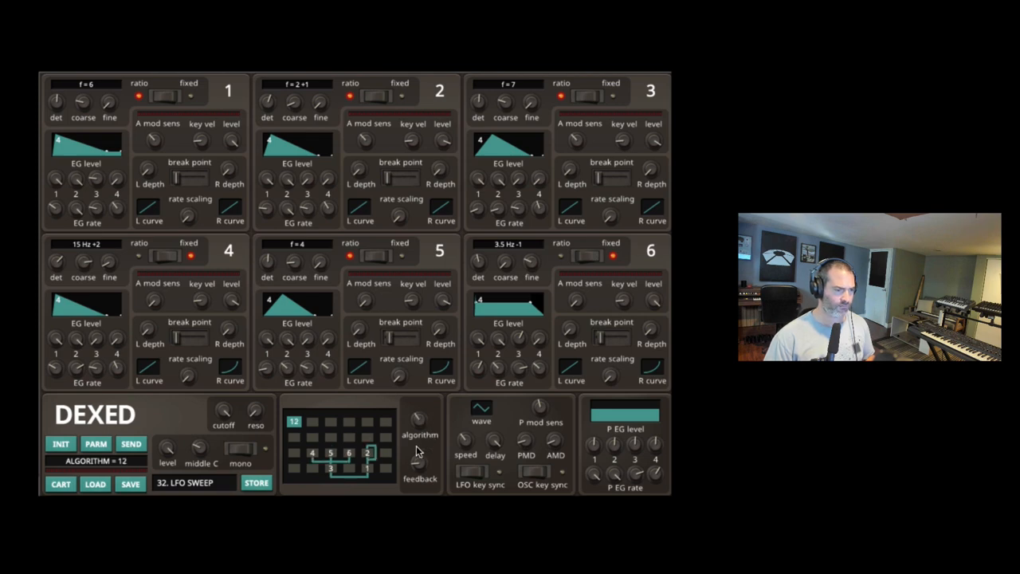
Set LFO SWEEP to algorithm 9 and raise operator 5's coarse ratio to f=6
left_click(420, 414)
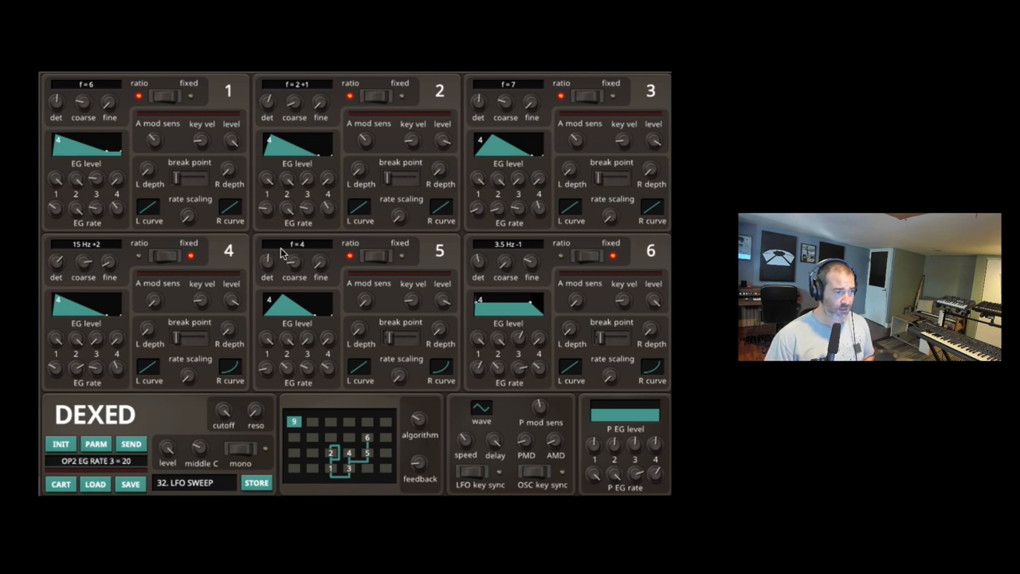
left_click_drag(295, 263, 299, 239)
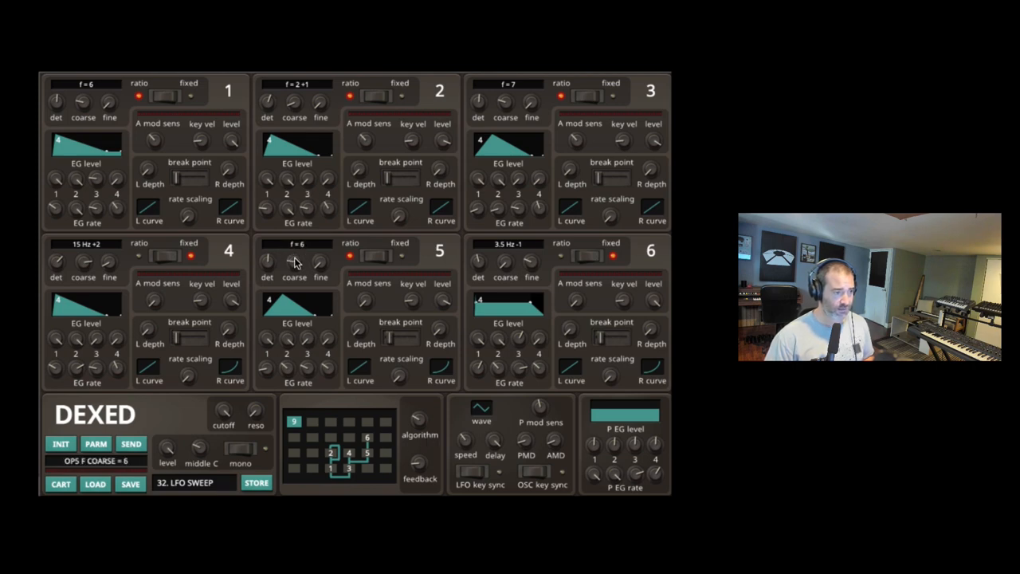
left_click_drag(294, 259, 294, 239)
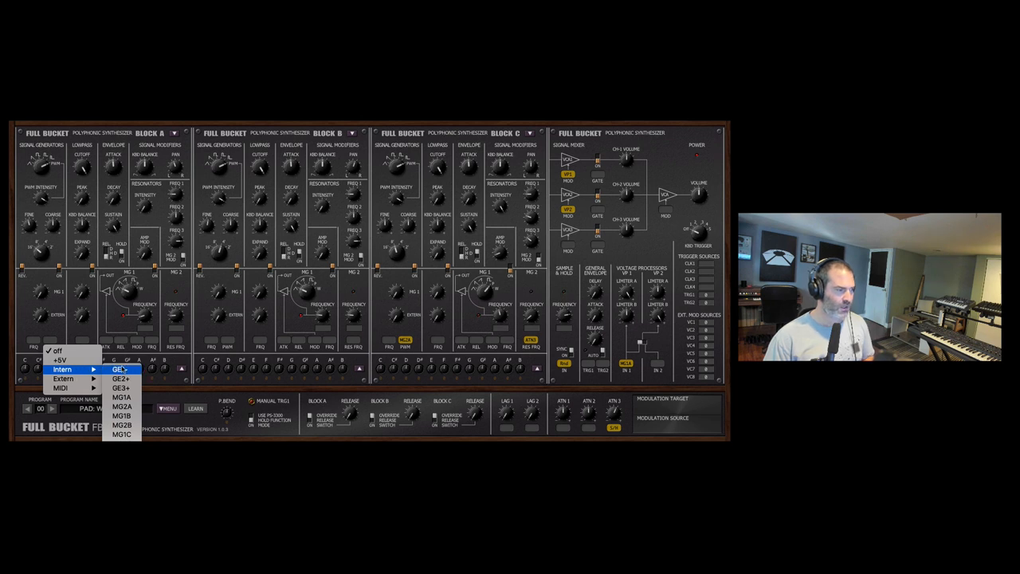
mouse_move(121, 416)
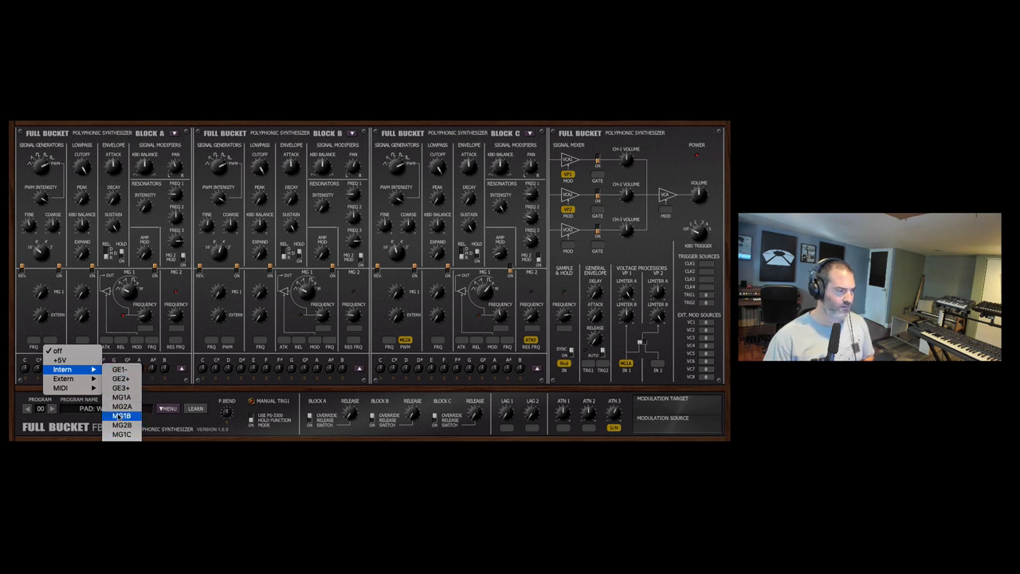
left_click(119, 416)
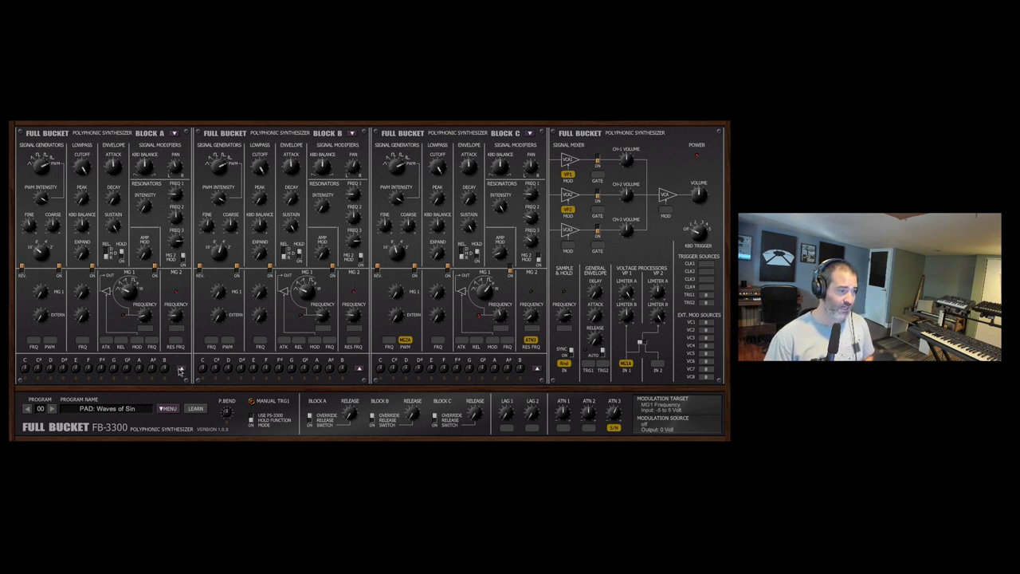
left_click(203, 365)
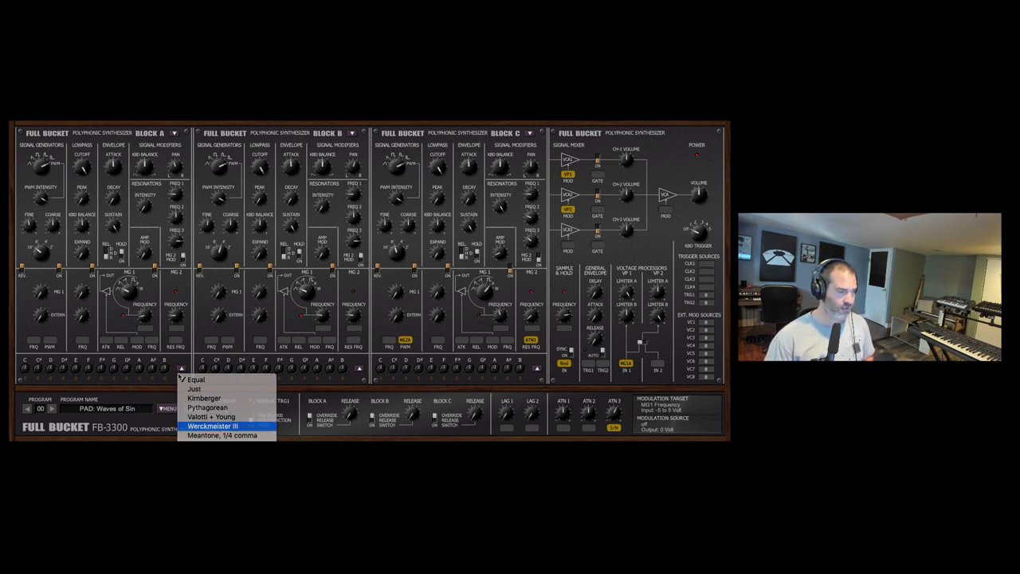
mouse_move(195, 379)
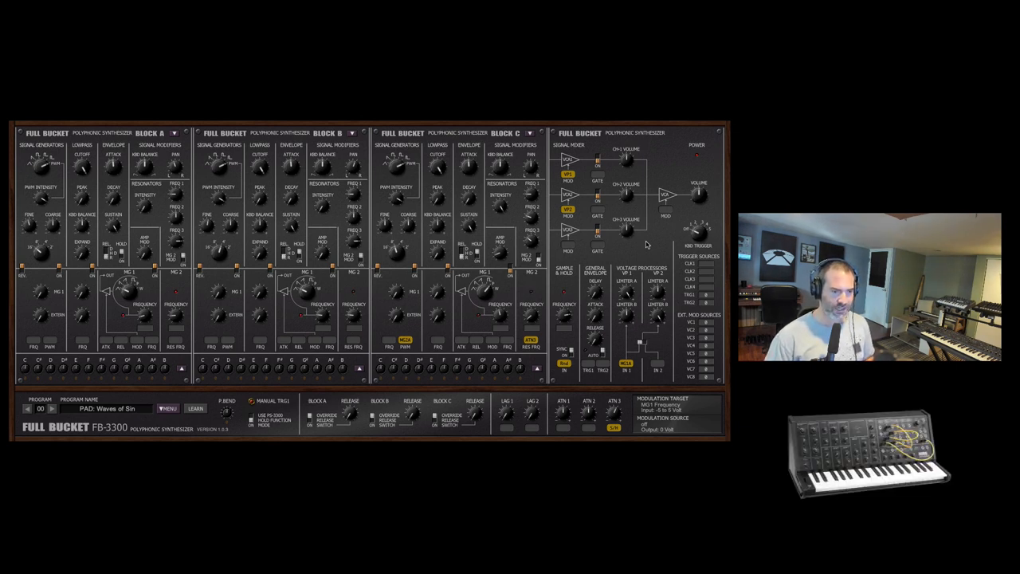
Step forward through FB-3300 presets such as String Machine, Gimme Some 5th and Blobs'n'Pops
left_click(108, 409)
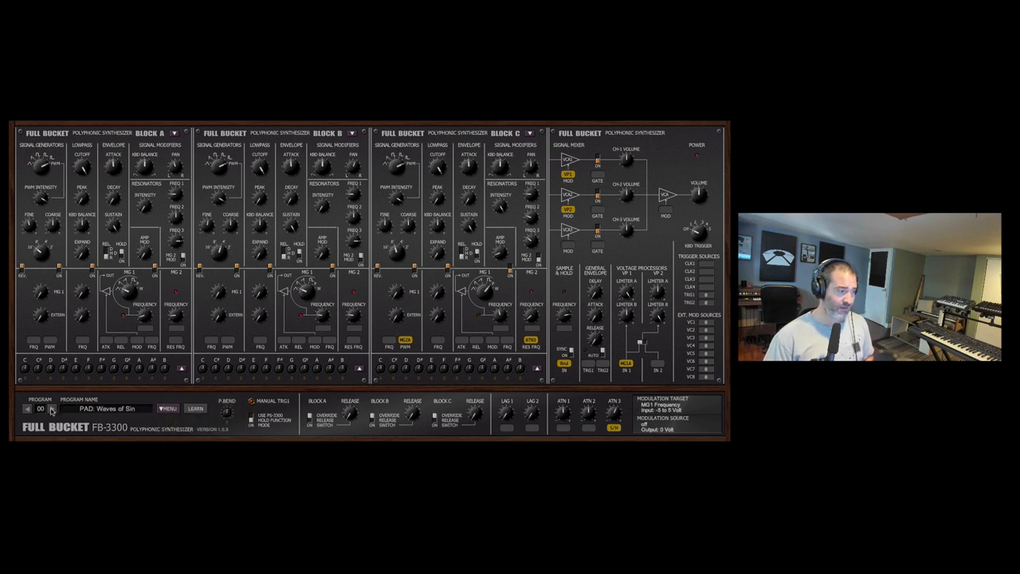
left_click(51, 408)
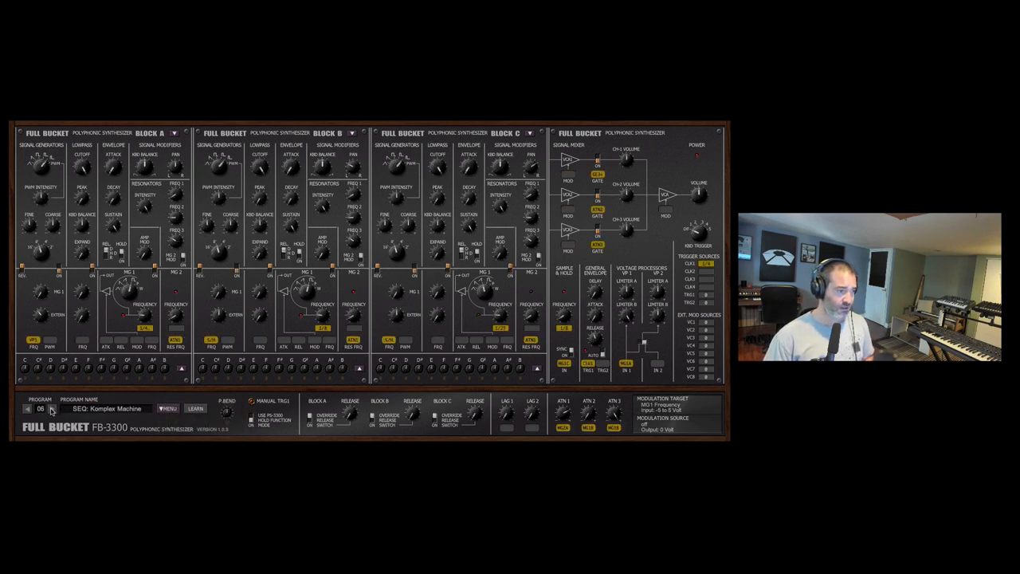
left_click(52, 409)
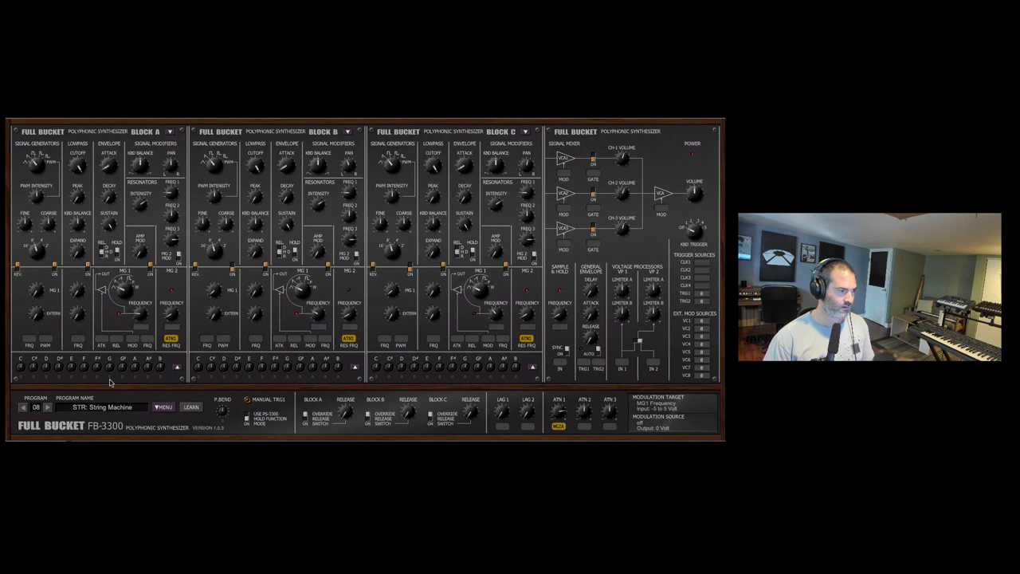
left_click(47, 406)
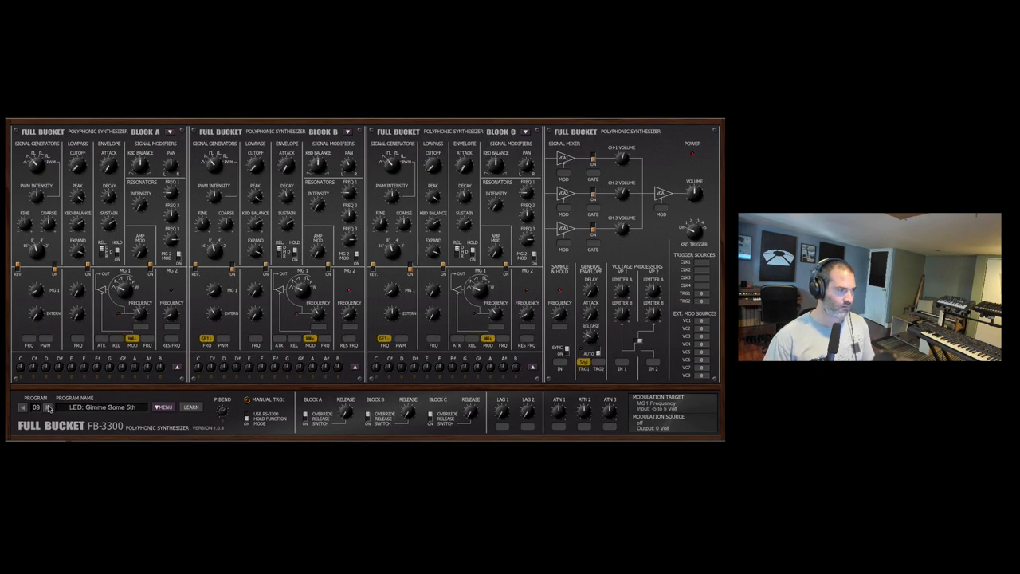
left_click(23, 408)
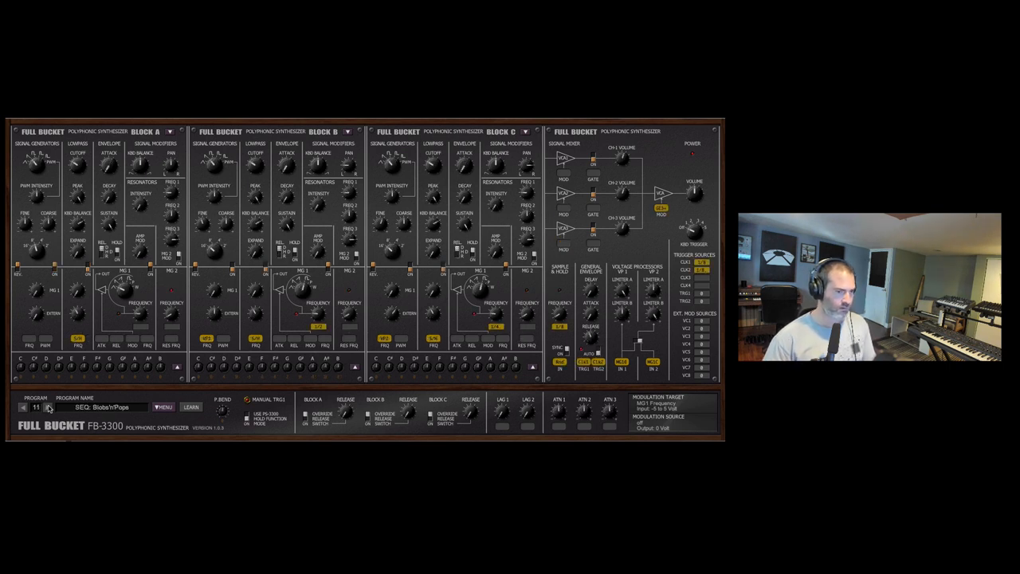
left_click(48, 408)
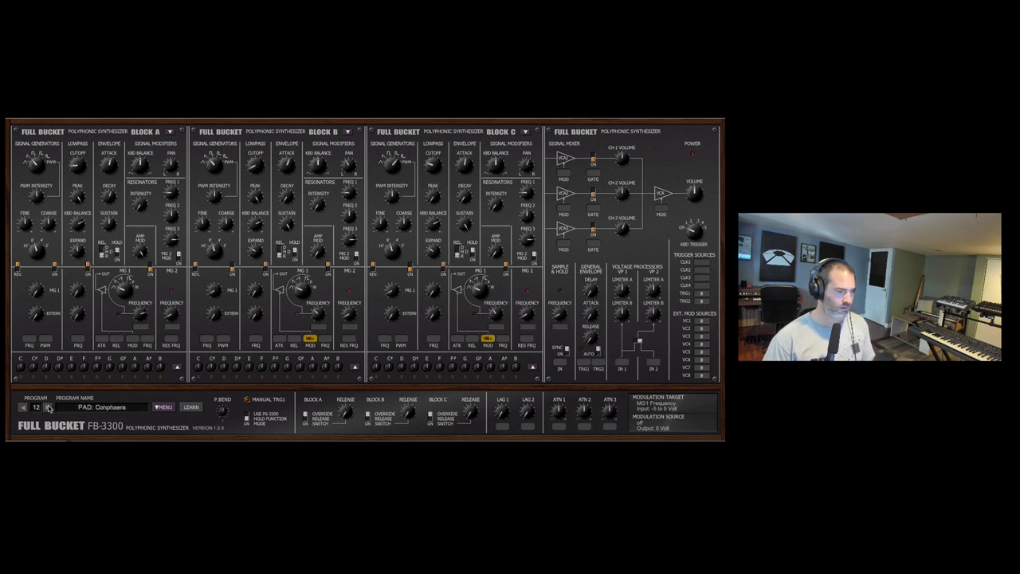
left_click(47, 407)
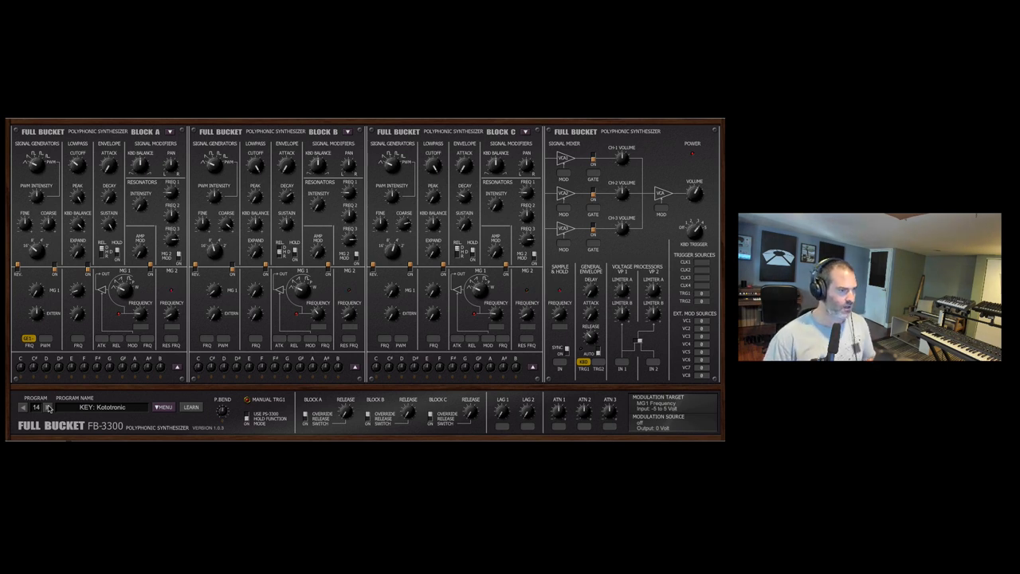
left_click(347, 131)
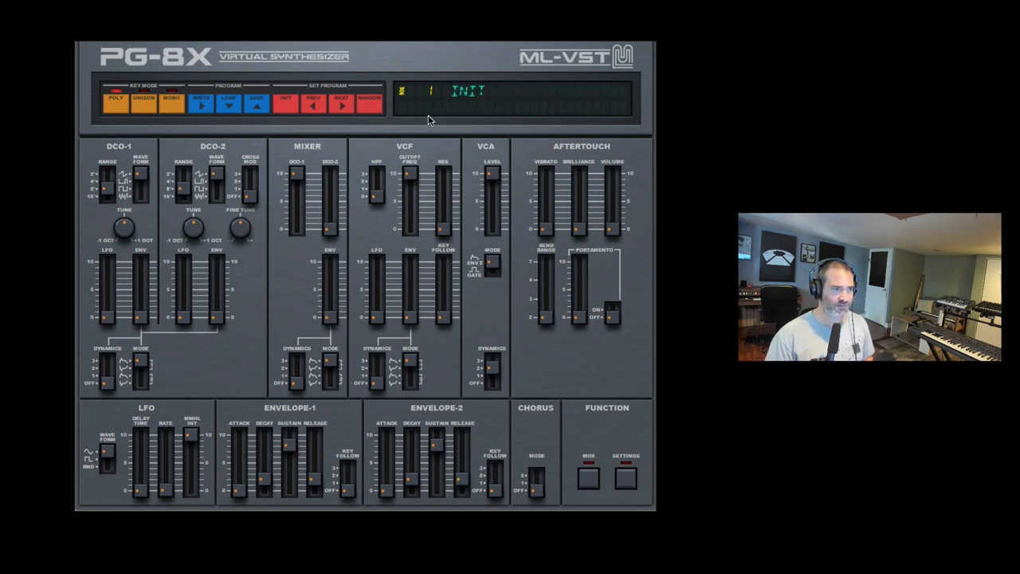
mouse_move(309, 141)
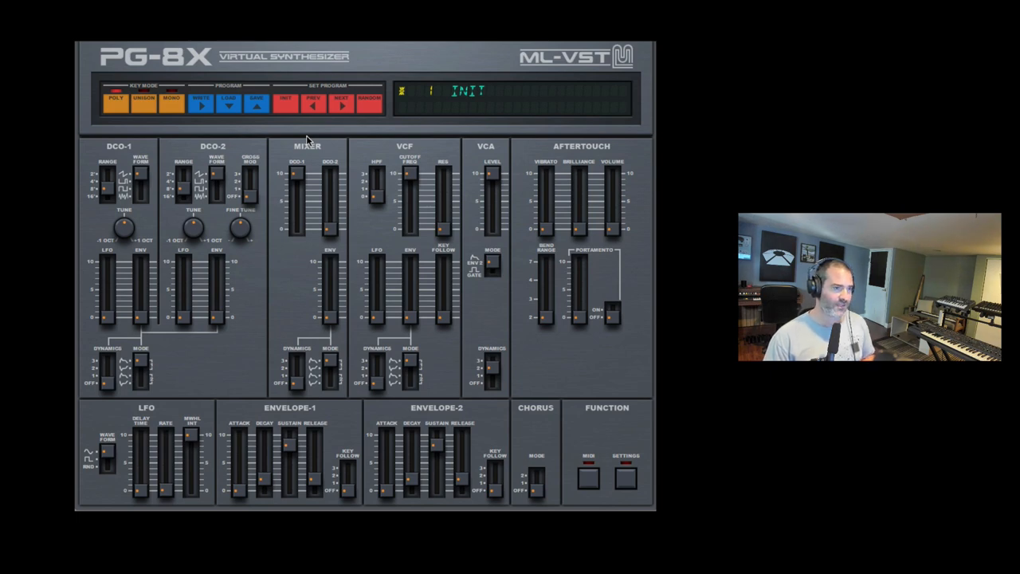
Generate a long series of successive random PG-8X patches with the RANDOM button
left_click(369, 102)
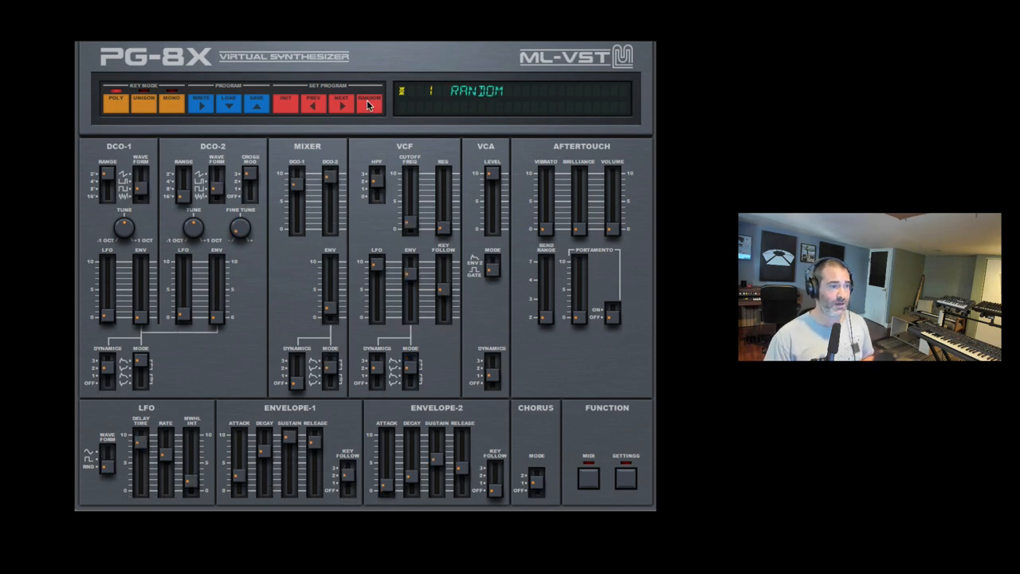
left_click(371, 102)
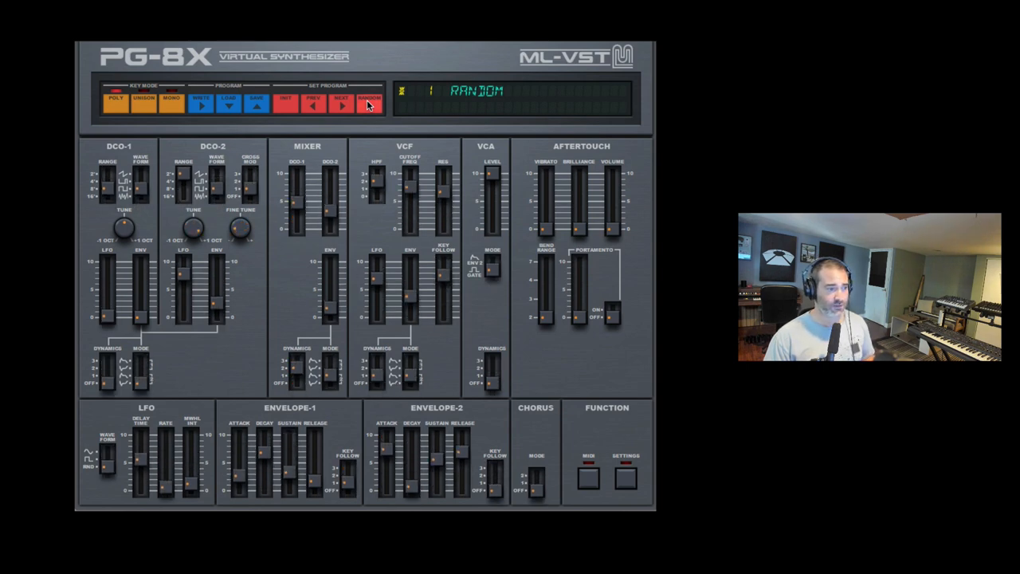
left_click(369, 97)
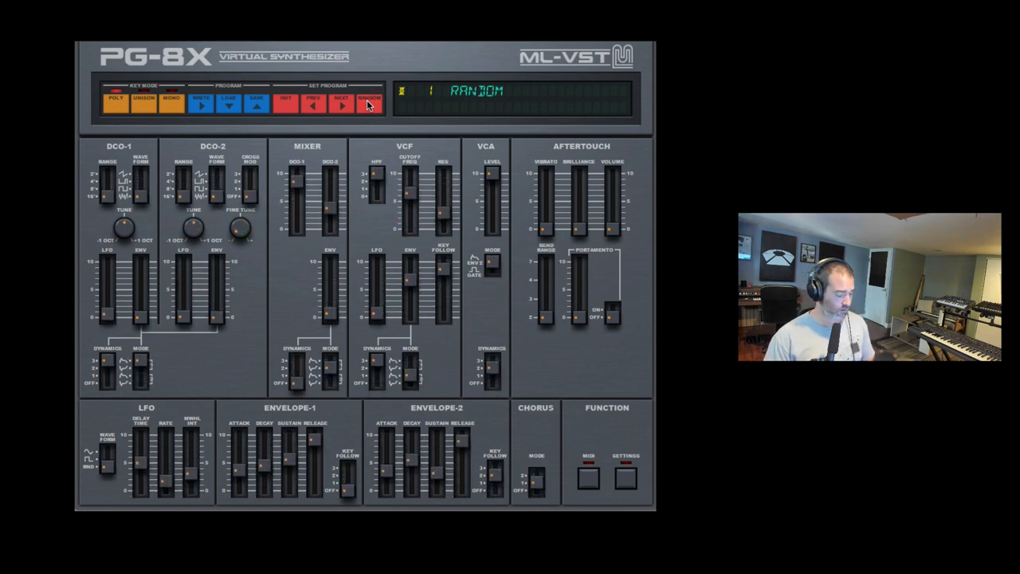
left_click(369, 98)
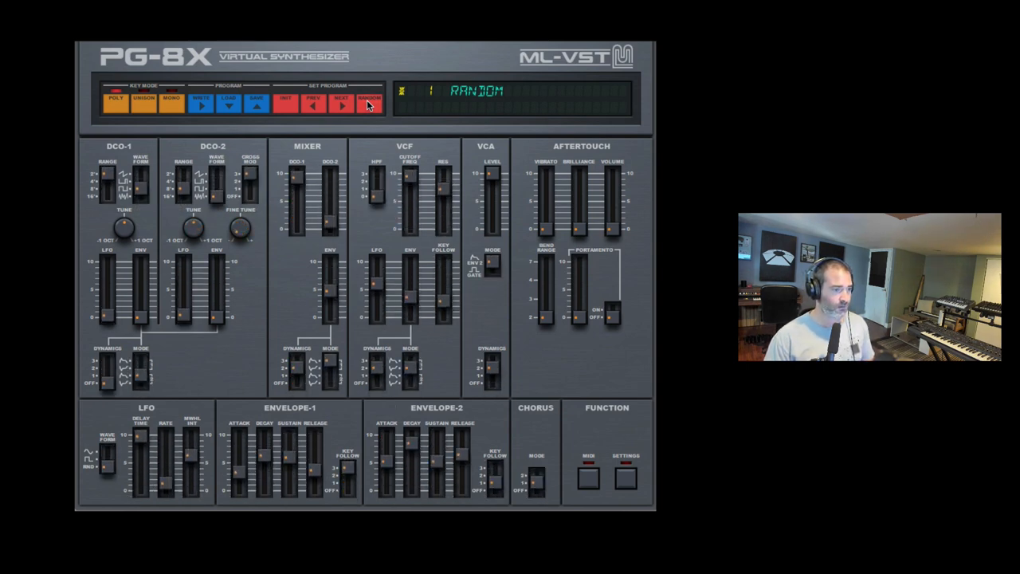
left_click(369, 97)
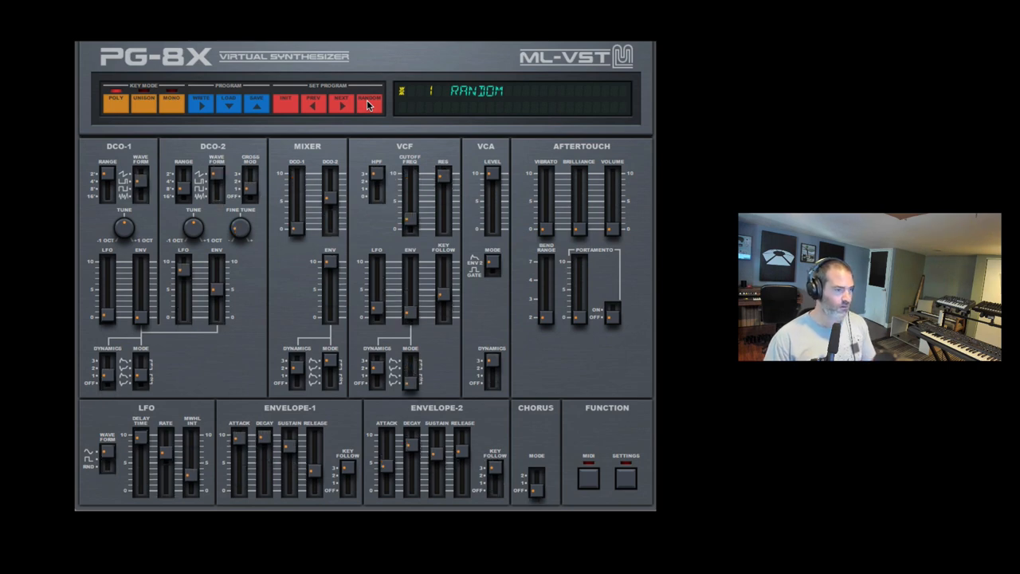
left_click(370, 100)
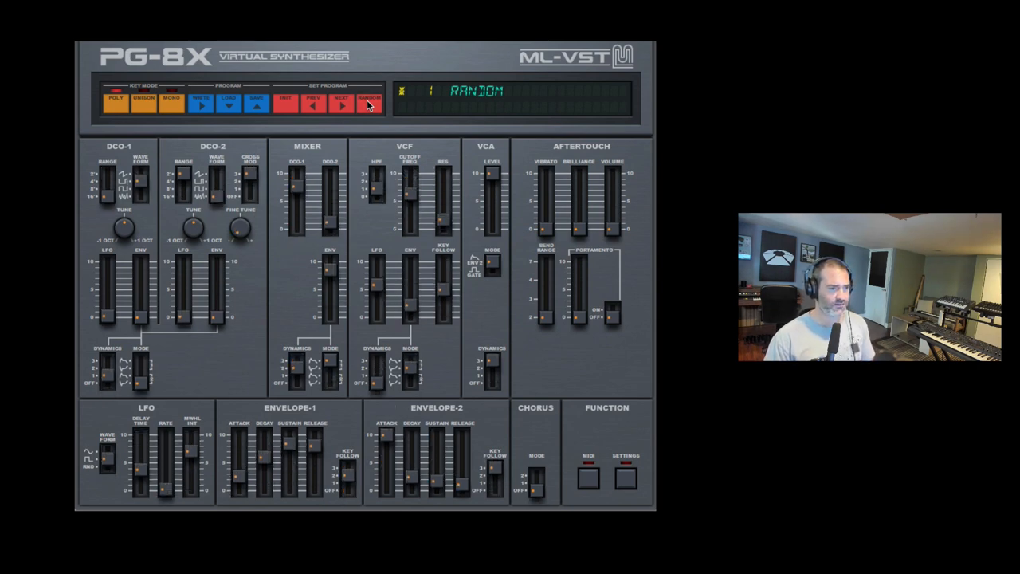
left_click(369, 104)
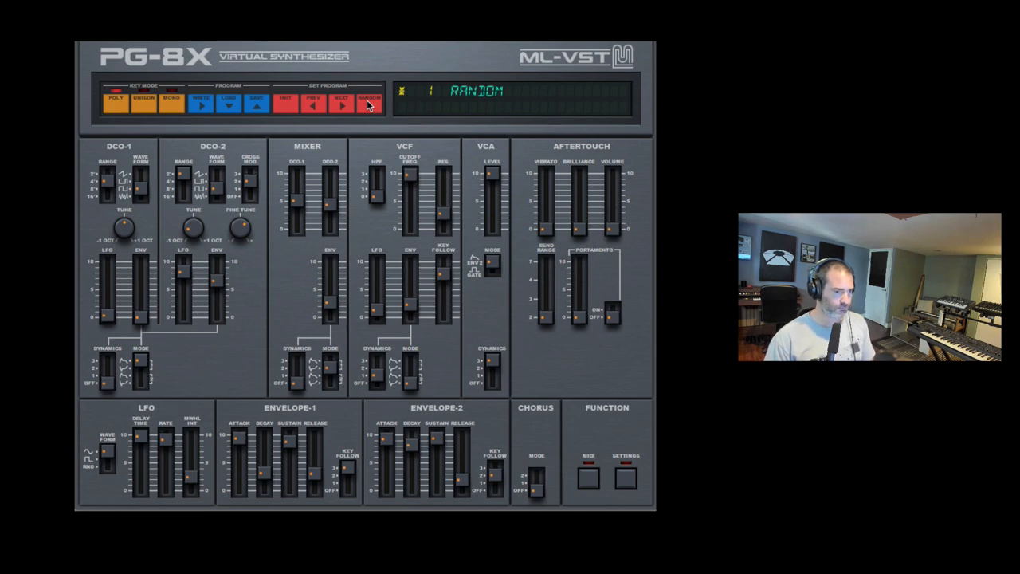
left_click(532, 490)
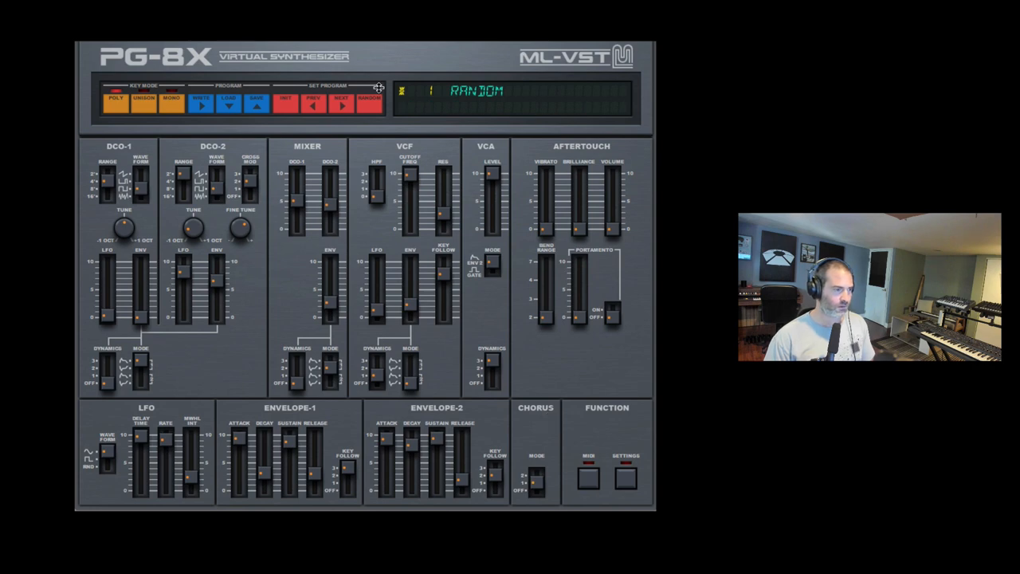
left_click(369, 102)
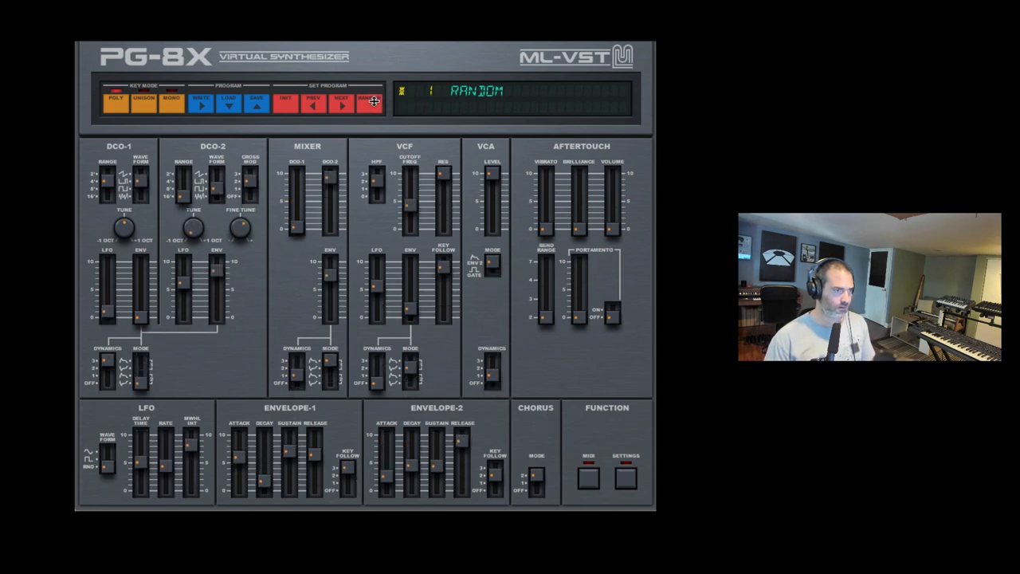
left_click(372, 101)
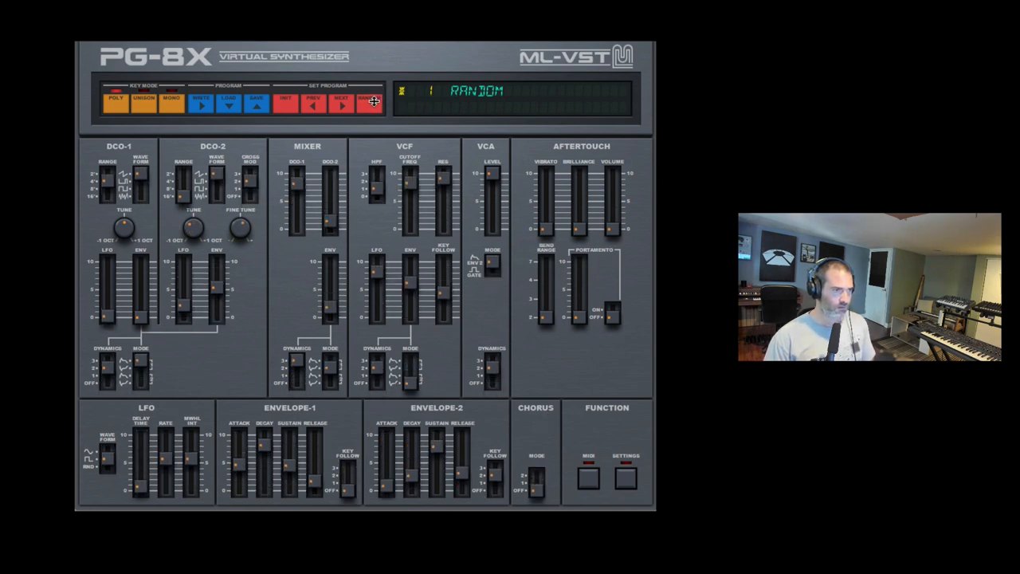
left_click(370, 103)
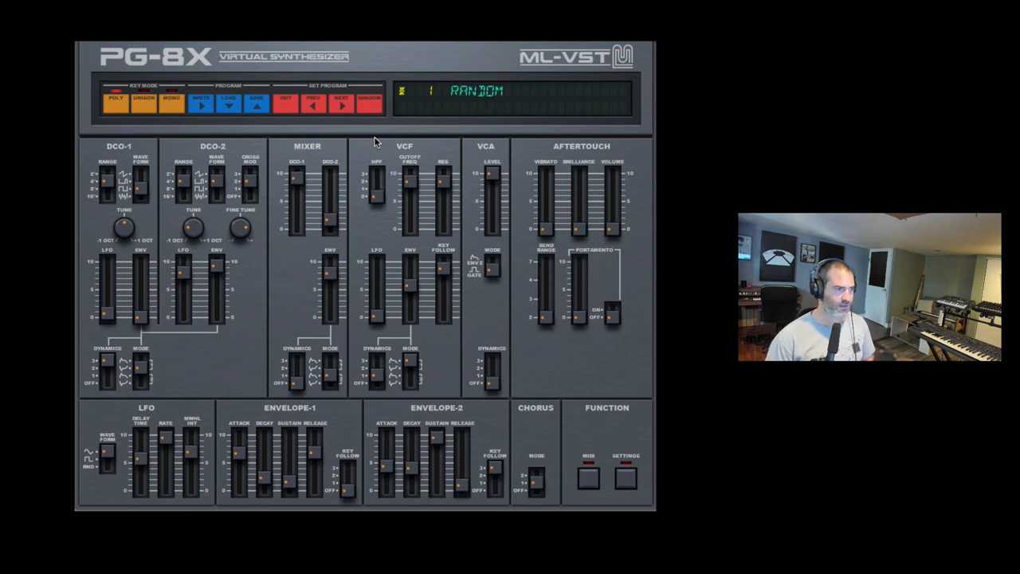
mouse_move(289, 185)
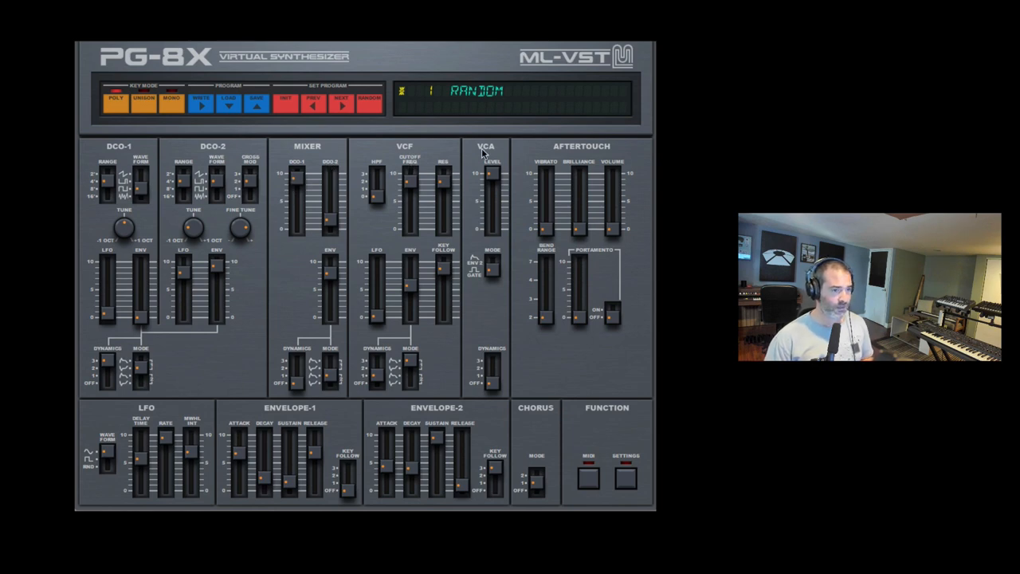
mouse_move(478, 199)
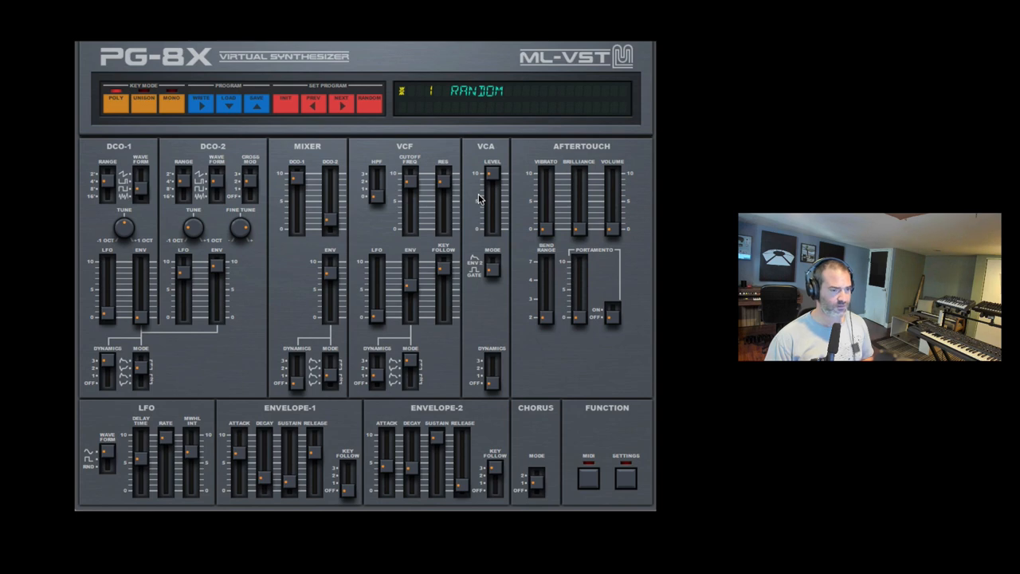
mouse_move(554, 425)
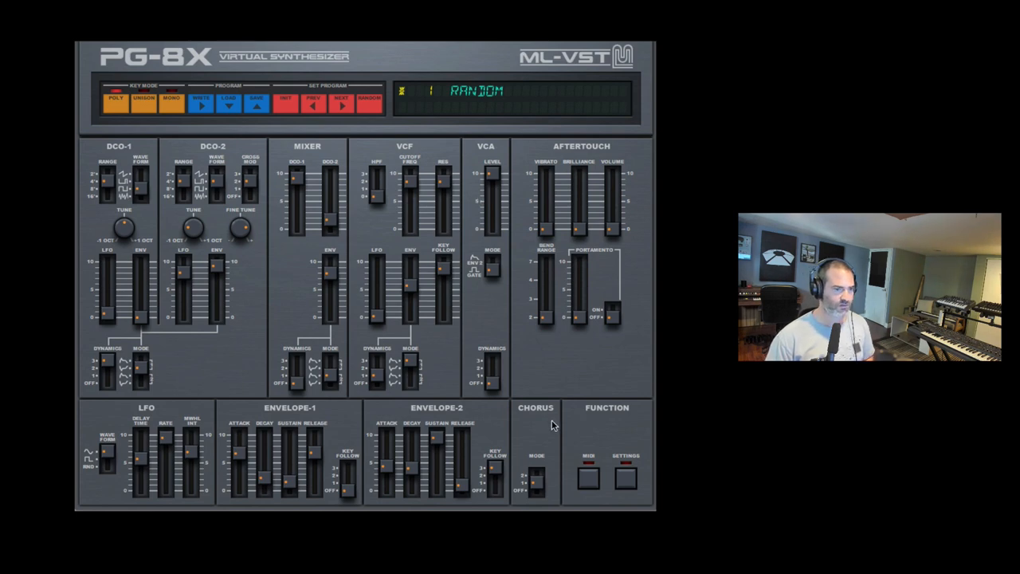
mouse_move(570, 217)
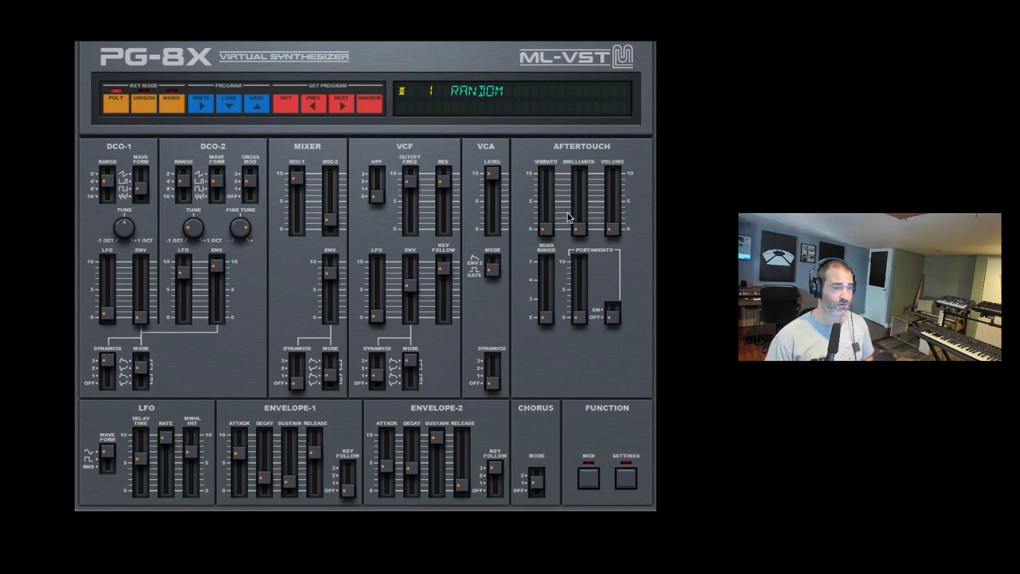
mouse_move(608, 409)
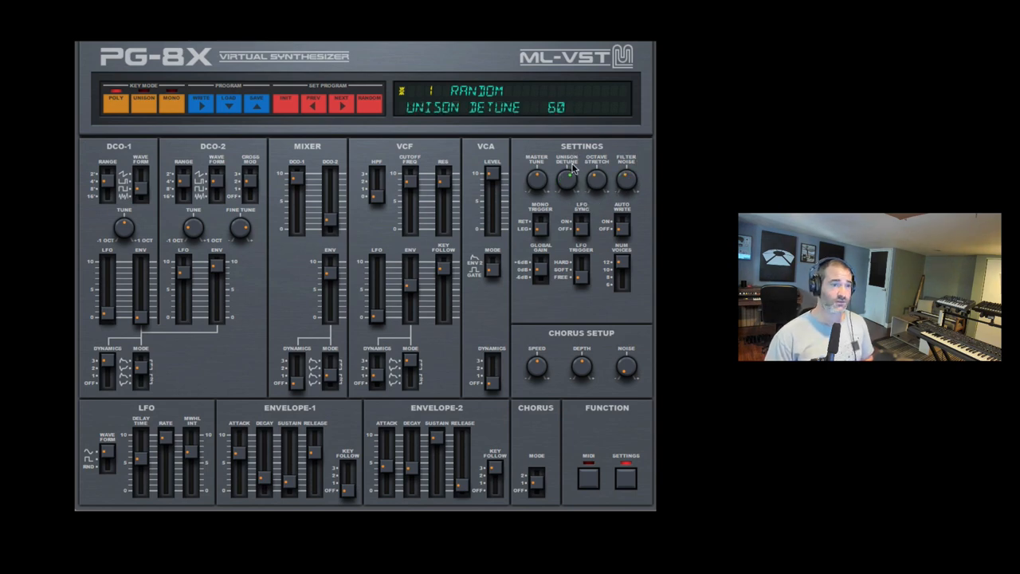
Adjust the Unison Detune knob in the PG-8X Settings panel
left_click_drag(566, 180, 568, 192)
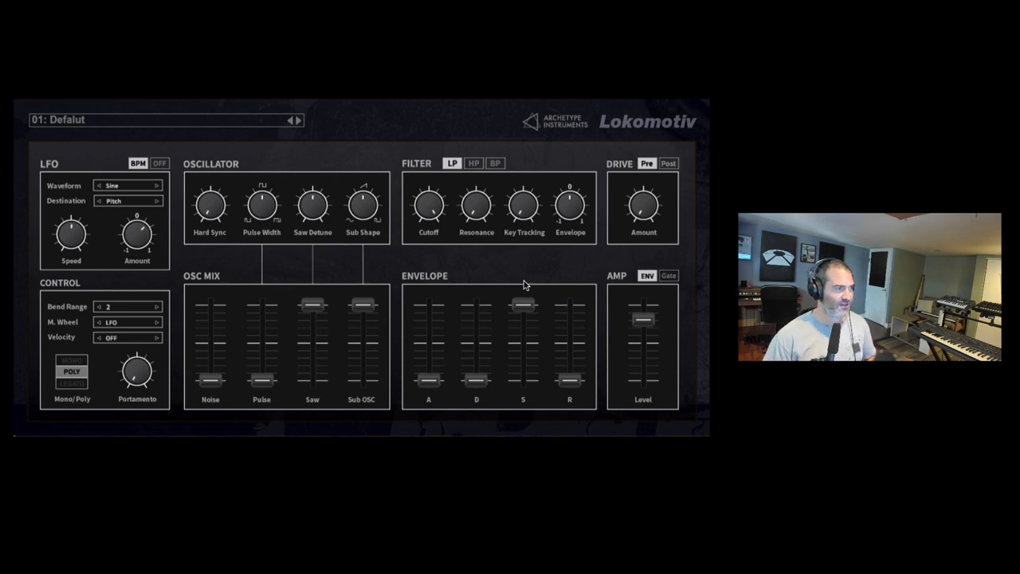
Load NeedATMBass, step on to Everlast and Shorterdecay, then reopen the preset list
left_click(159, 120)
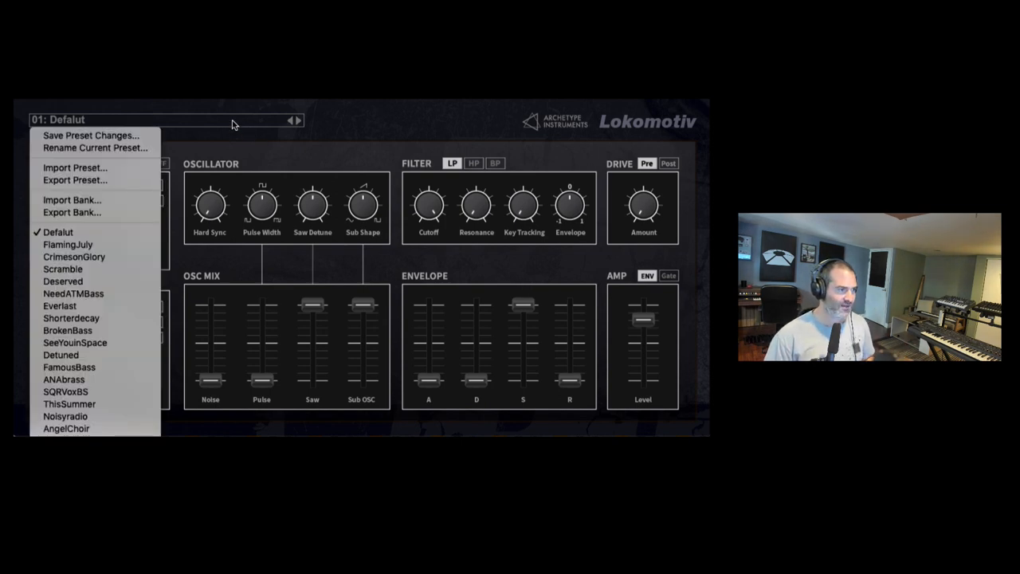
left_click(72, 294)
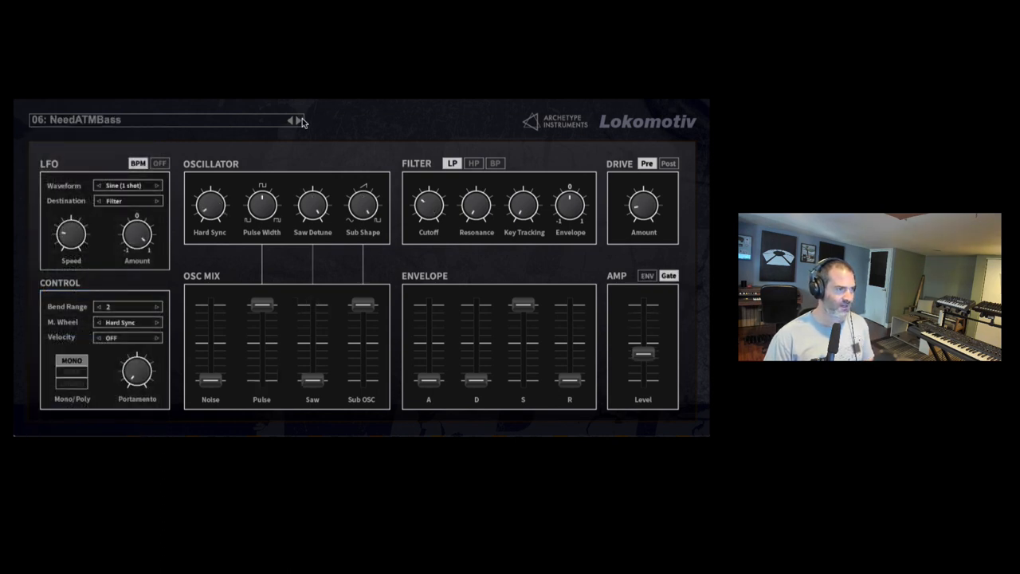
left_click(299, 120)
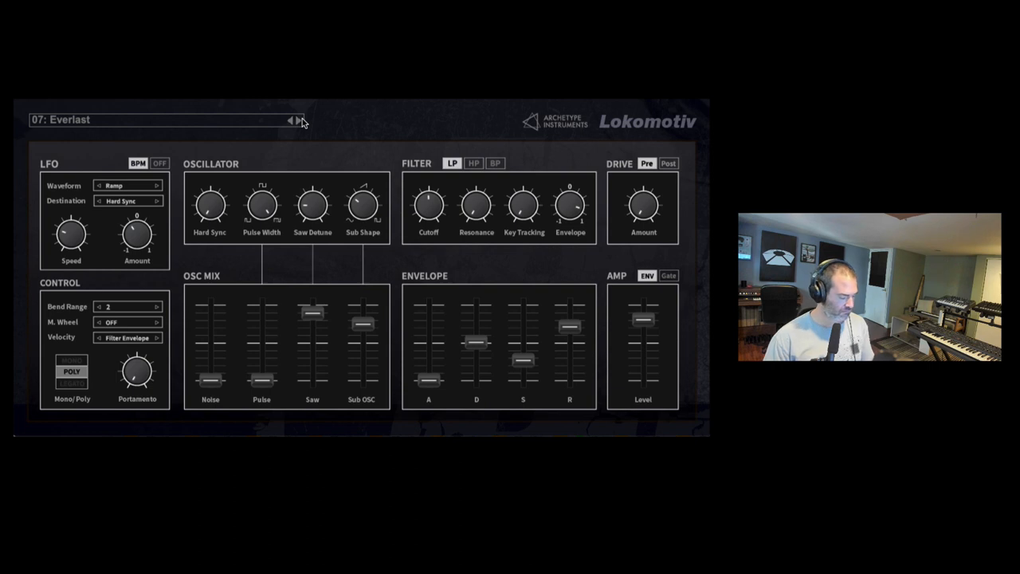
left_click(298, 119)
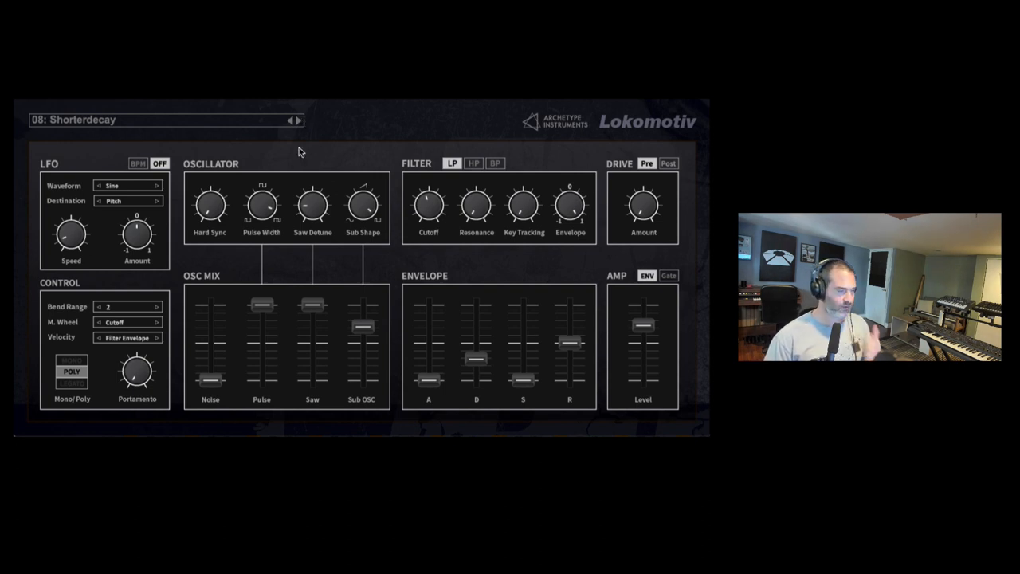
left_click(163, 119)
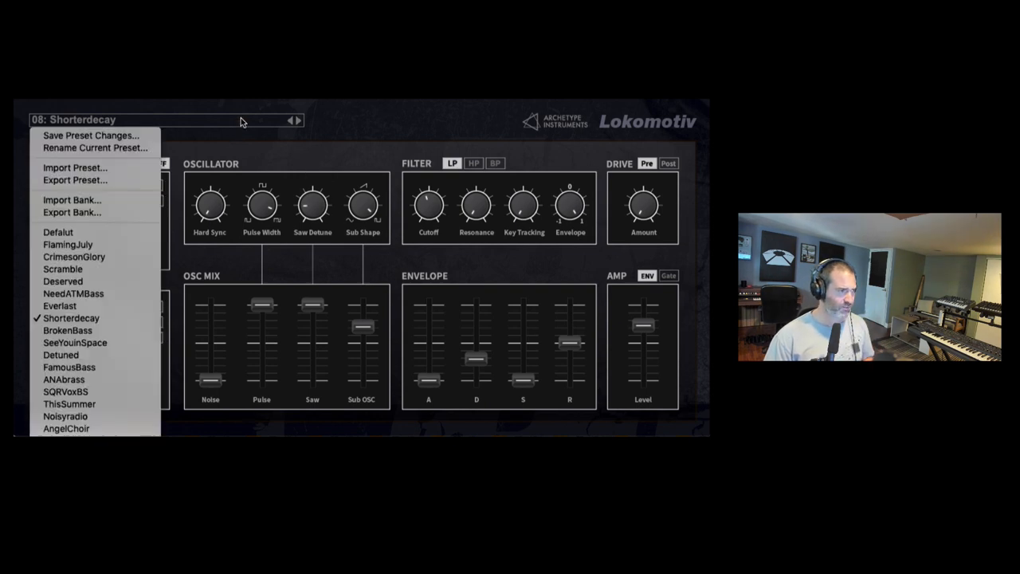
mouse_move(57, 232)
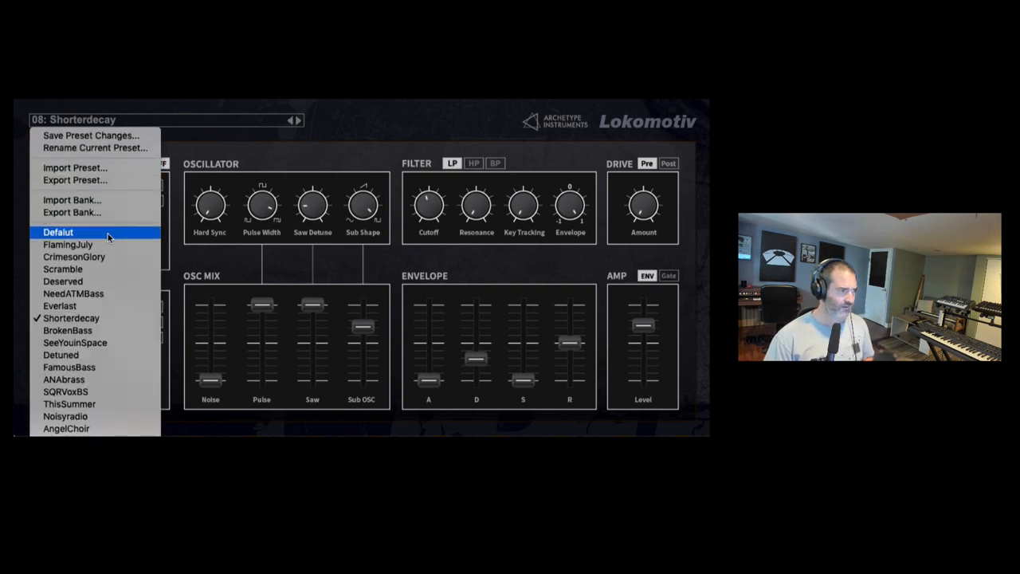
Select the 01: Defalut preset from the open Lokomotiv preset menu
left_click(58, 232)
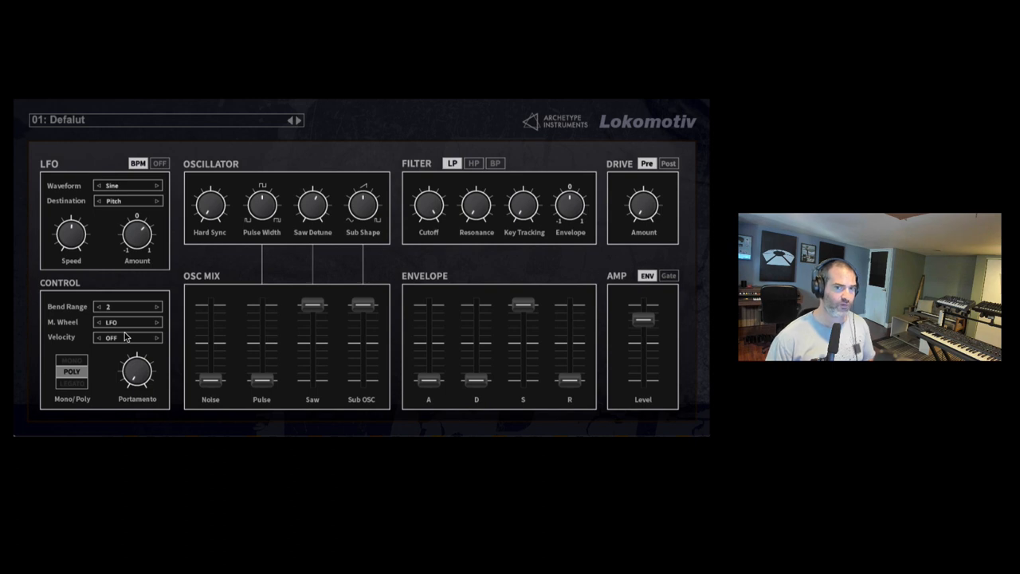
mouse_move(179, 265)
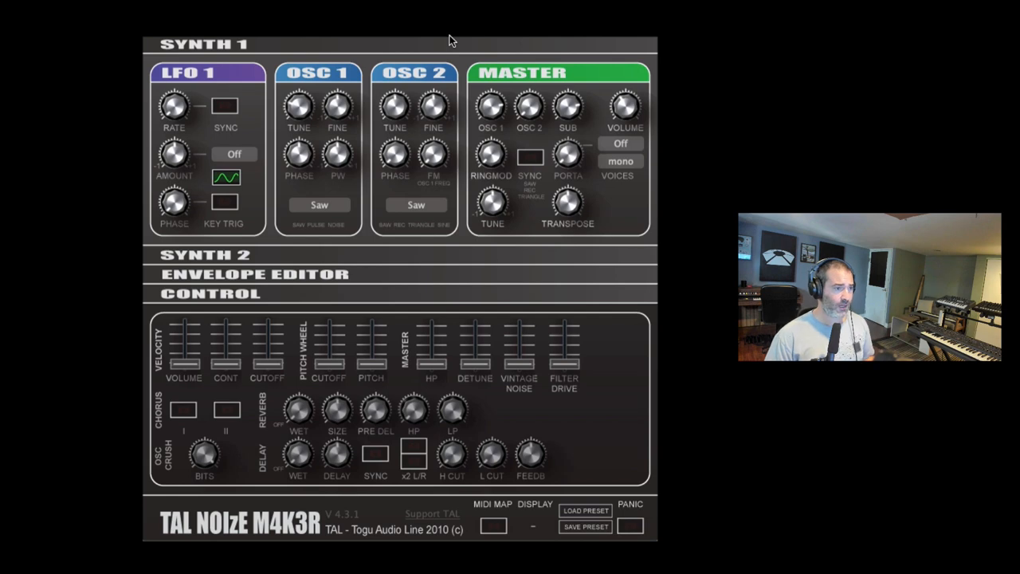
mouse_move(302, 197)
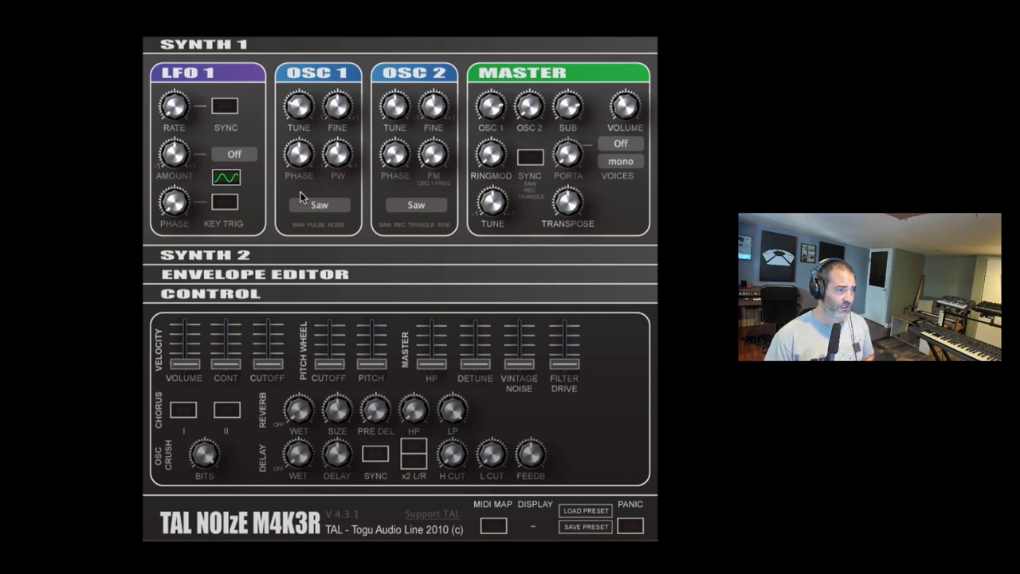
left_click(205, 254)
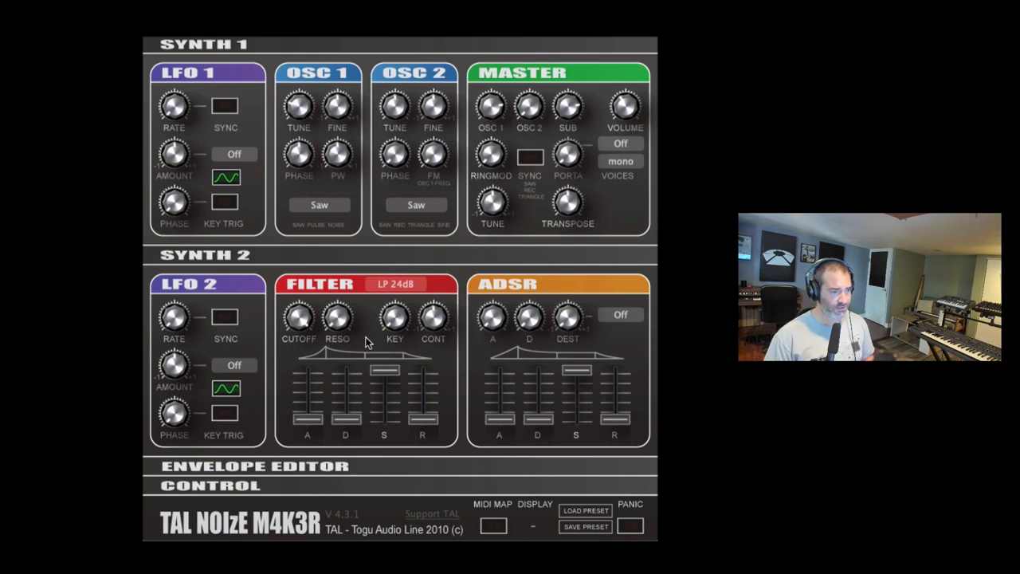
mouse_move(522, 337)
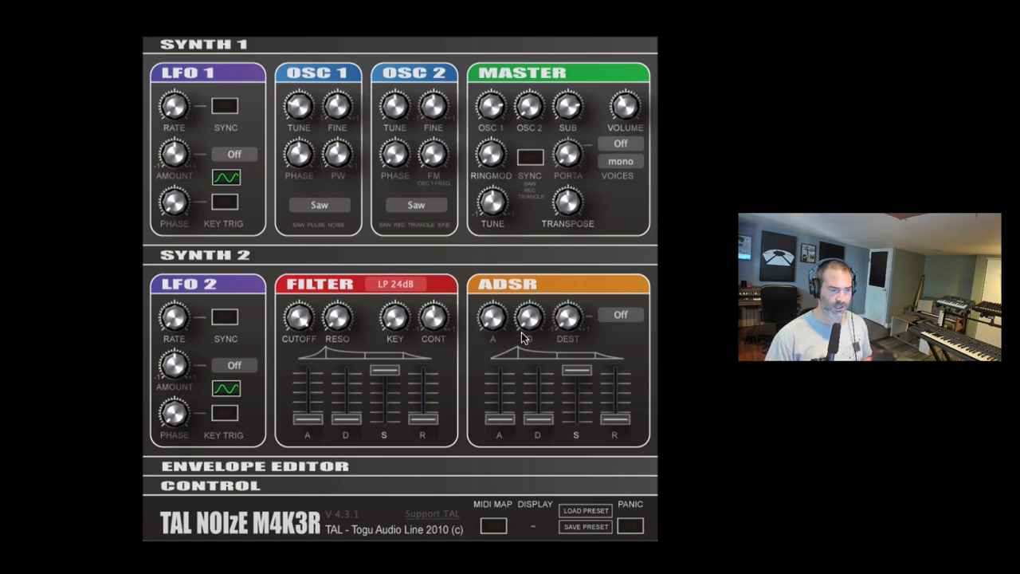
left_click(255, 466)
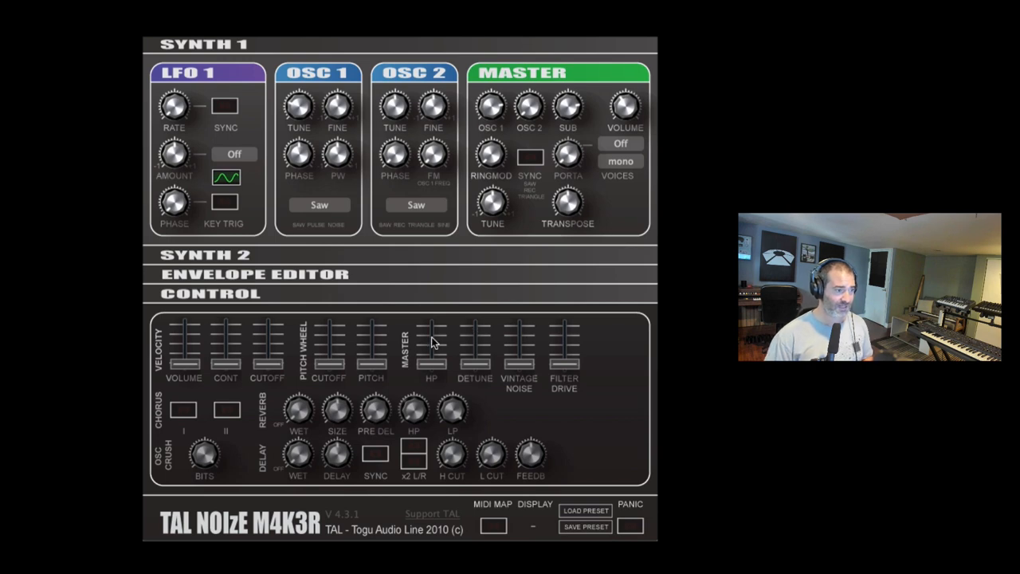
mouse_move(99, 465)
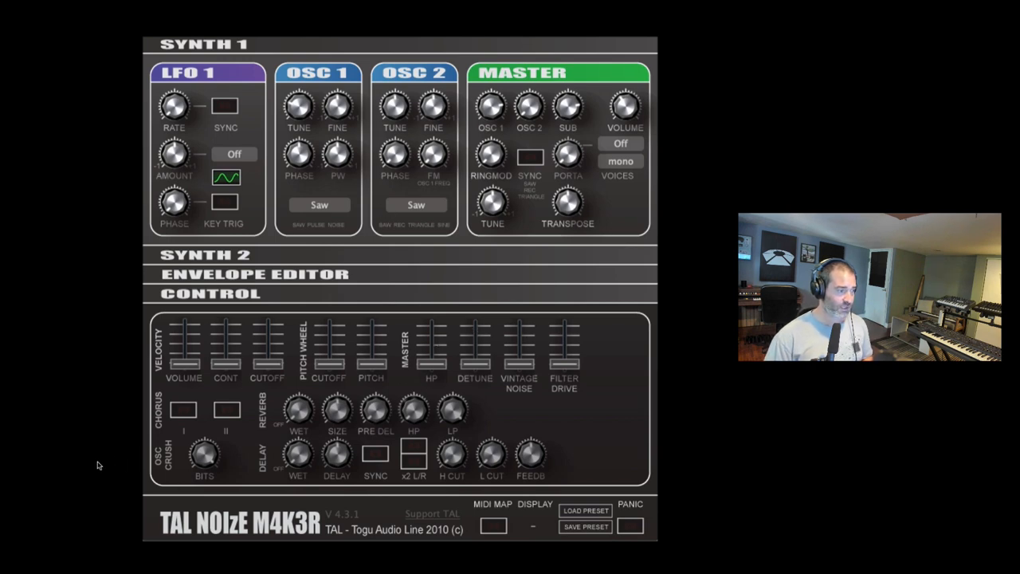
mouse_move(91, 180)
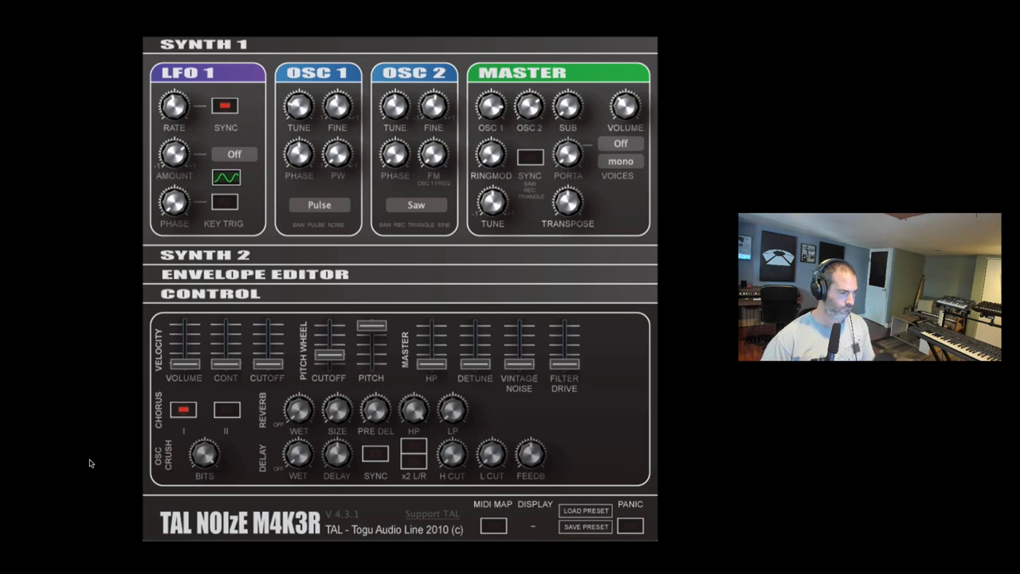
mouse_move(113, 338)
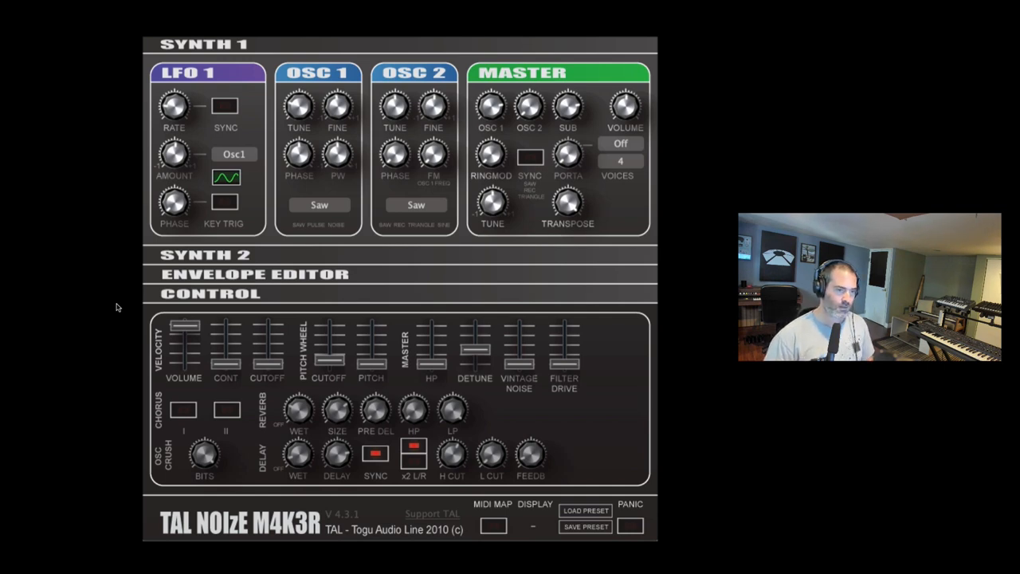
mouse_move(498, 418)
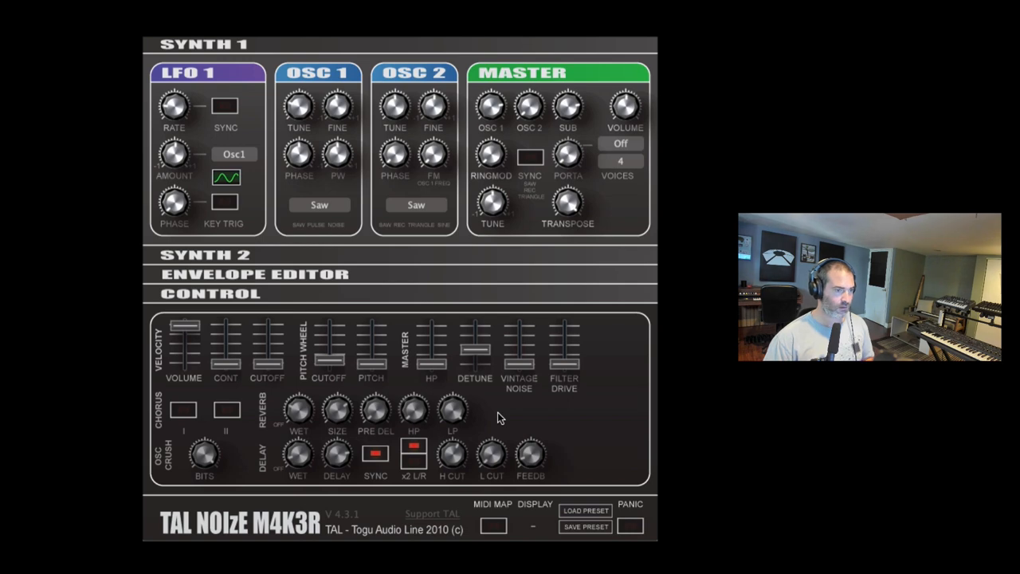
mouse_move(349, 253)
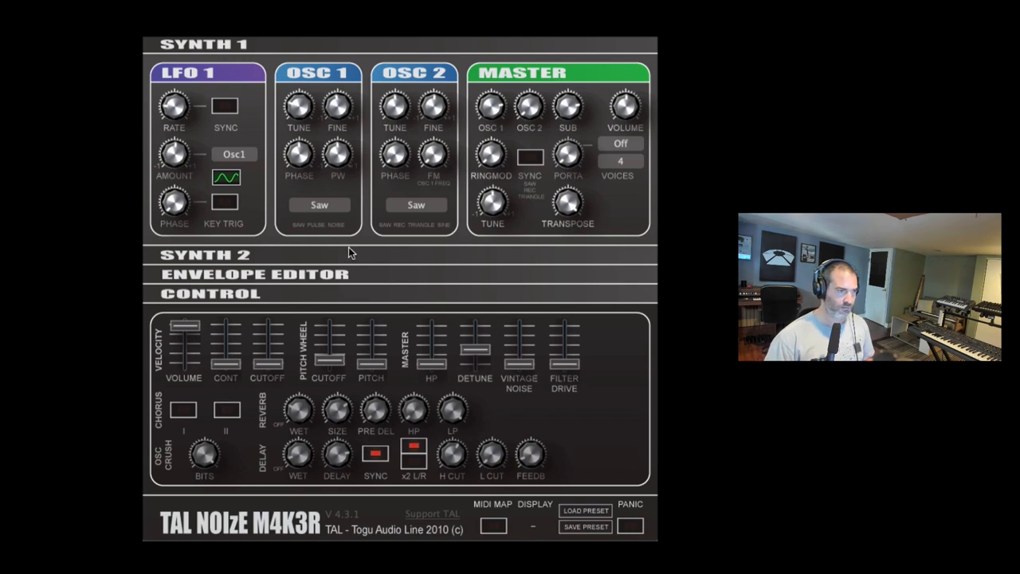
Load a NoiseMaker preset with 4 voices, LFO to Osc1 and synced delay
left_click(205, 254)
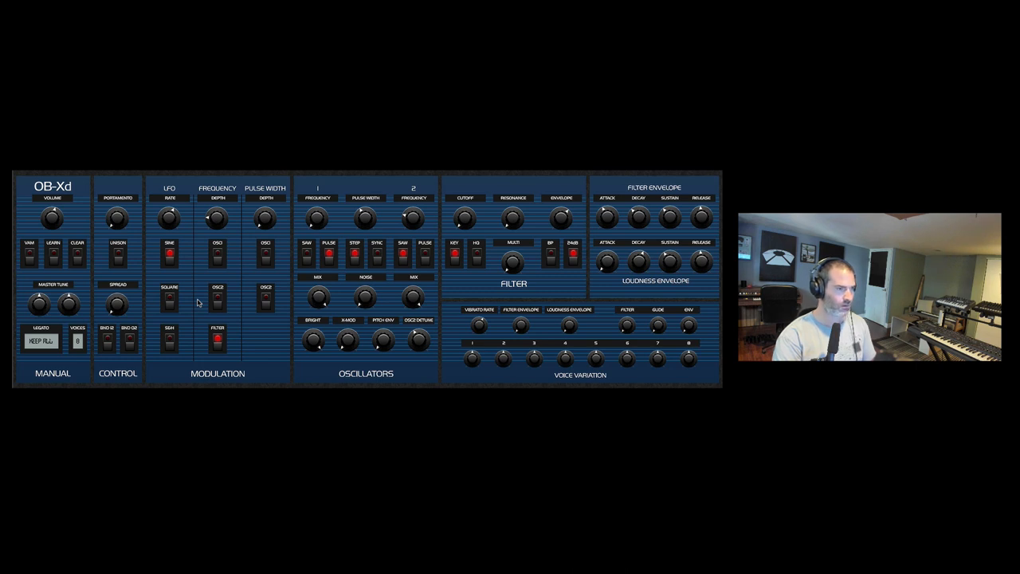
mouse_move(371, 301)
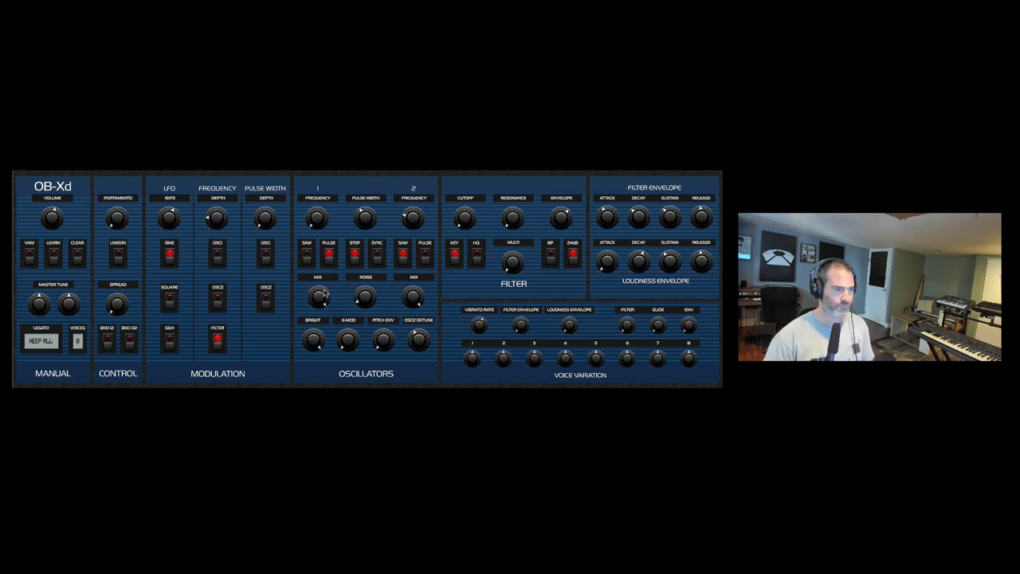
mouse_move(360, 311)
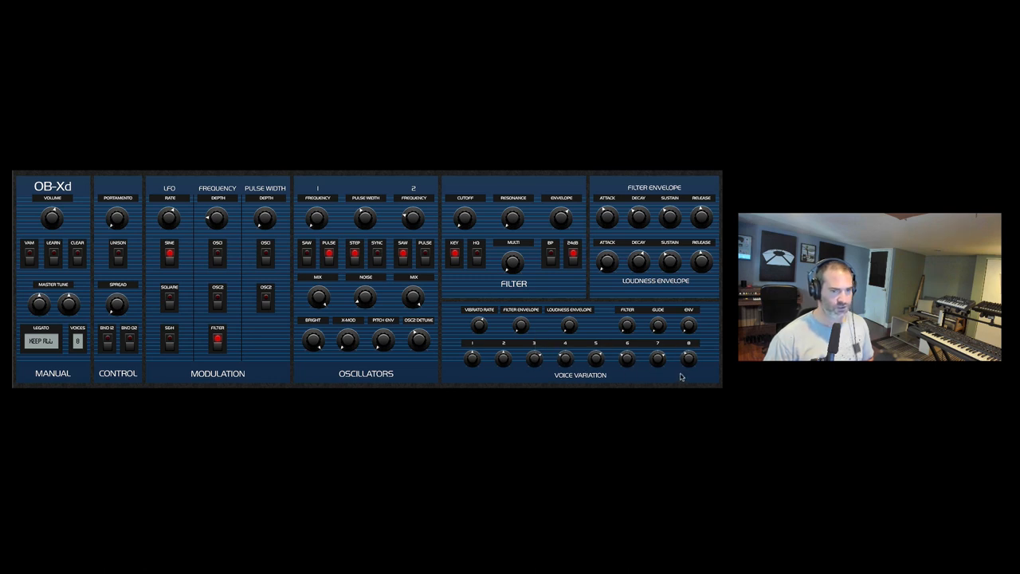
mouse_move(510, 335)
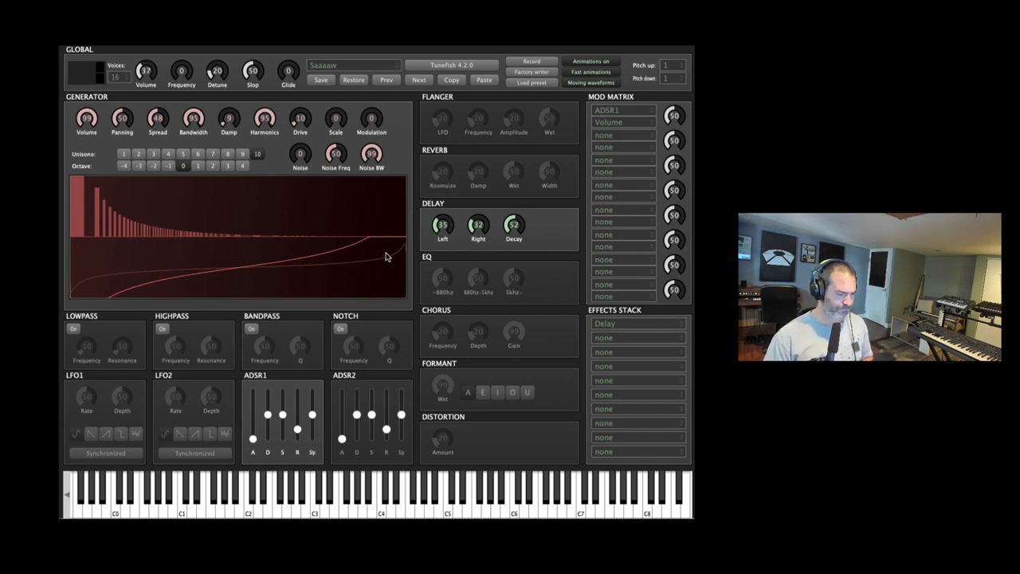
mouse_move(357, 262)
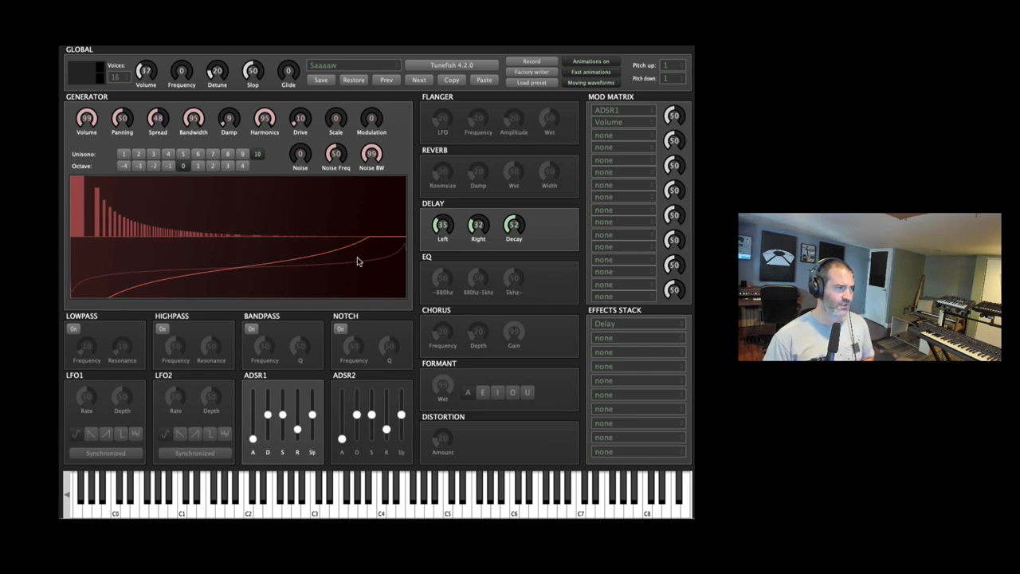
mouse_move(209, 223)
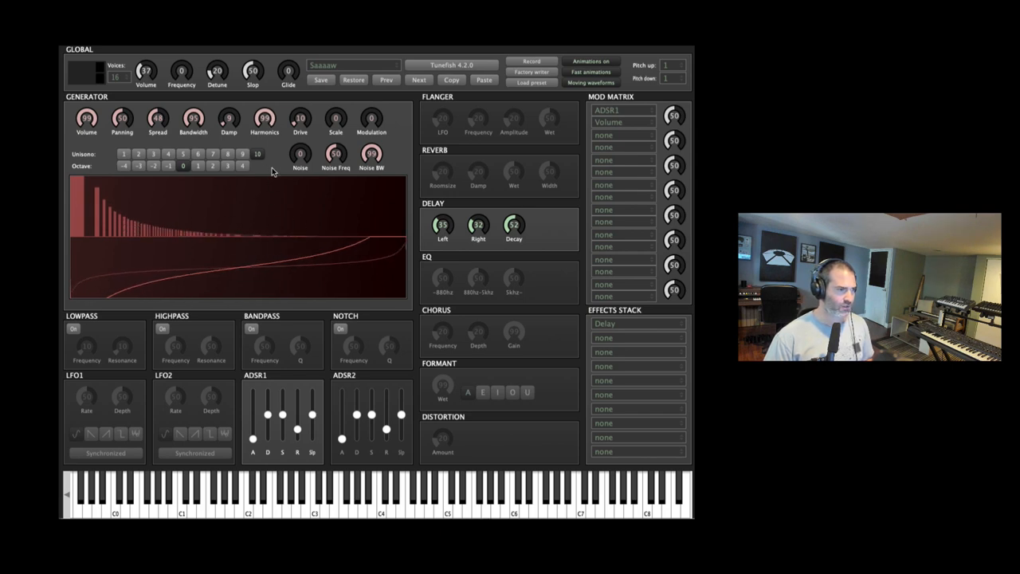
mouse_move(237, 90)
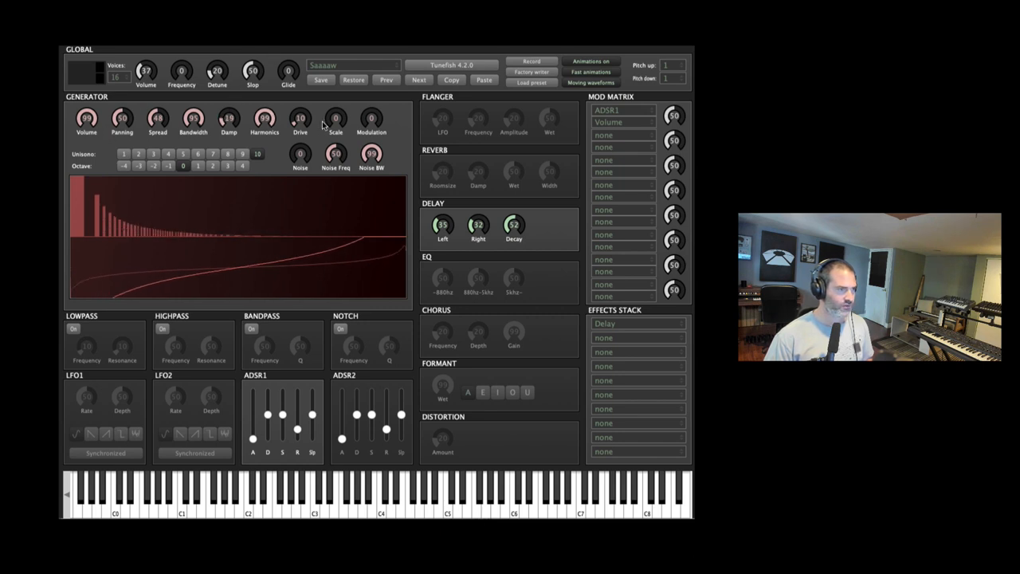
Lower the Saaaaw generator's Drive knob, then bring it back up to 10
left_click(301, 118)
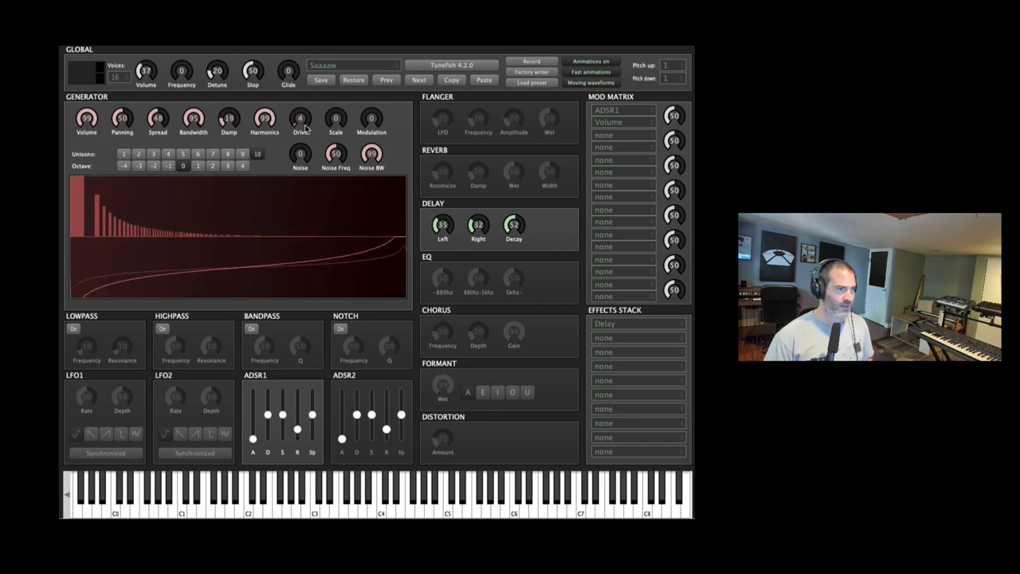
left_click_drag(300, 118, 300, 108)
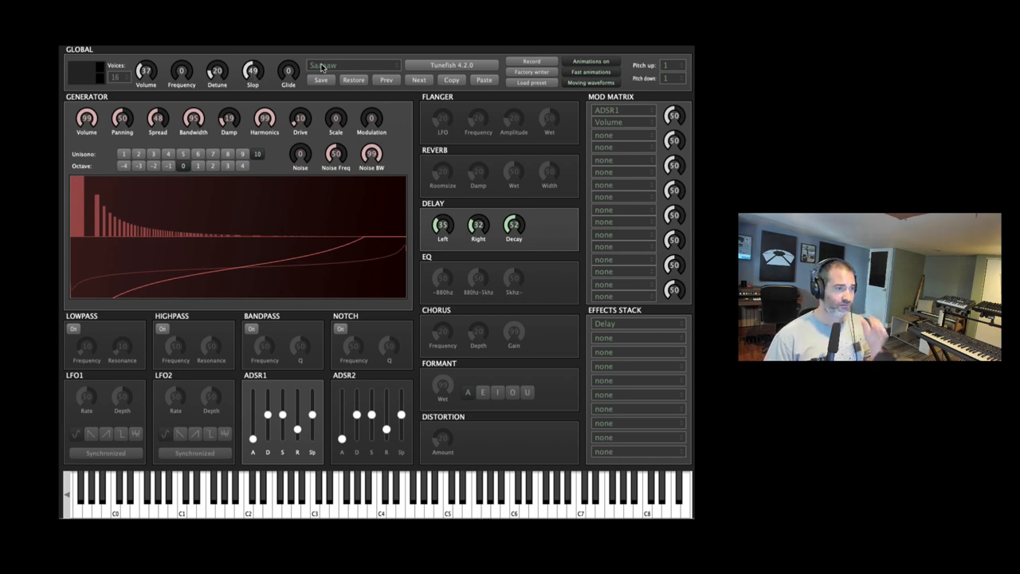
Audition the Deep bass preset, then load the Distorted bass preset
left_click(353, 64)
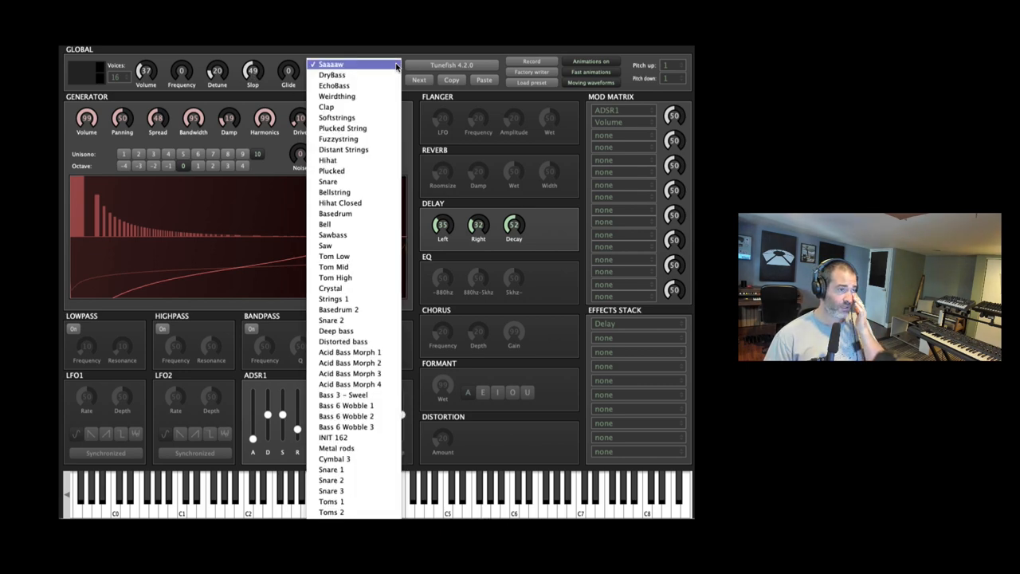
scroll("down", 3)
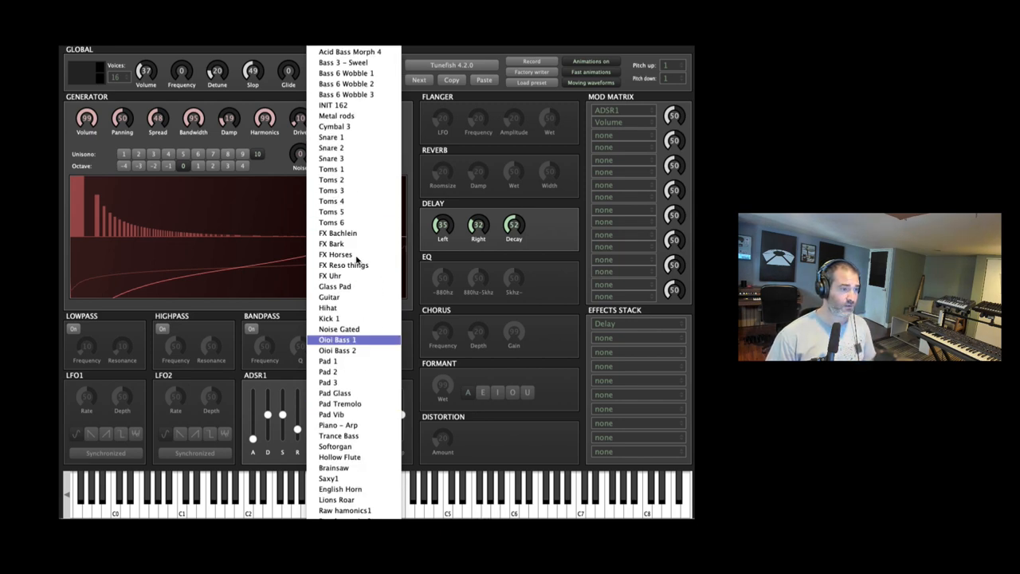
left_click(337, 339)
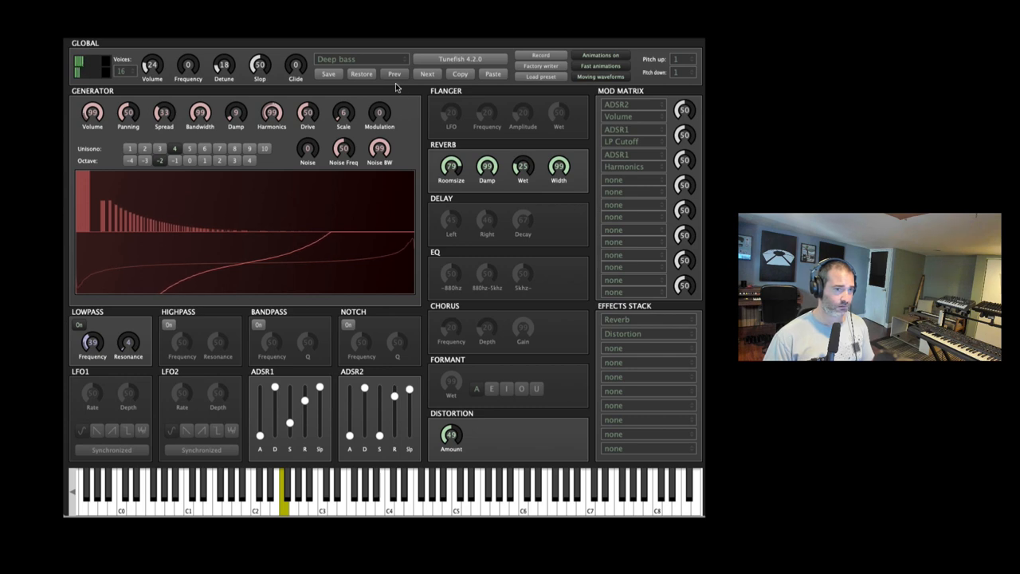
left_click(361, 58)
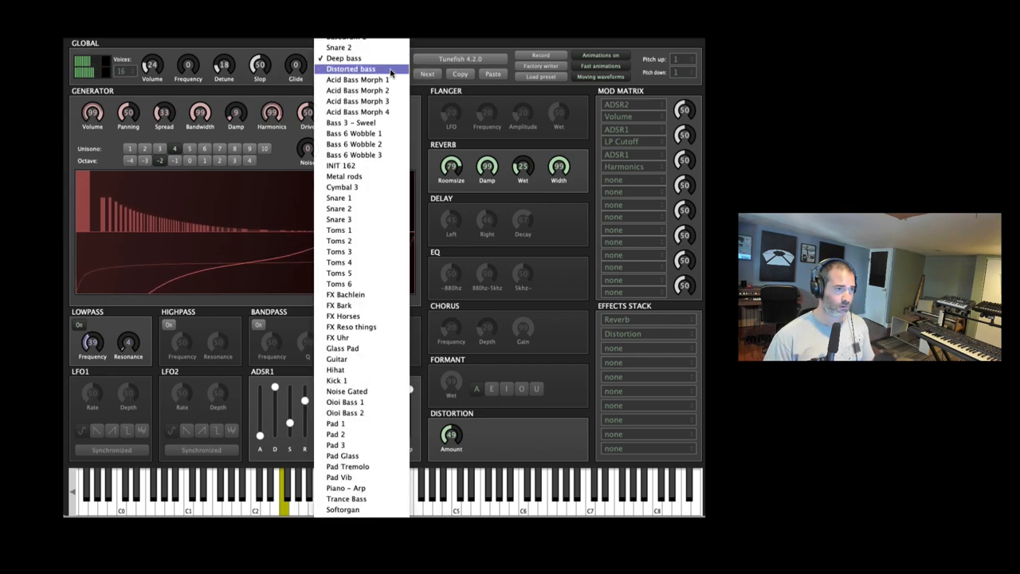
left_click(351, 68)
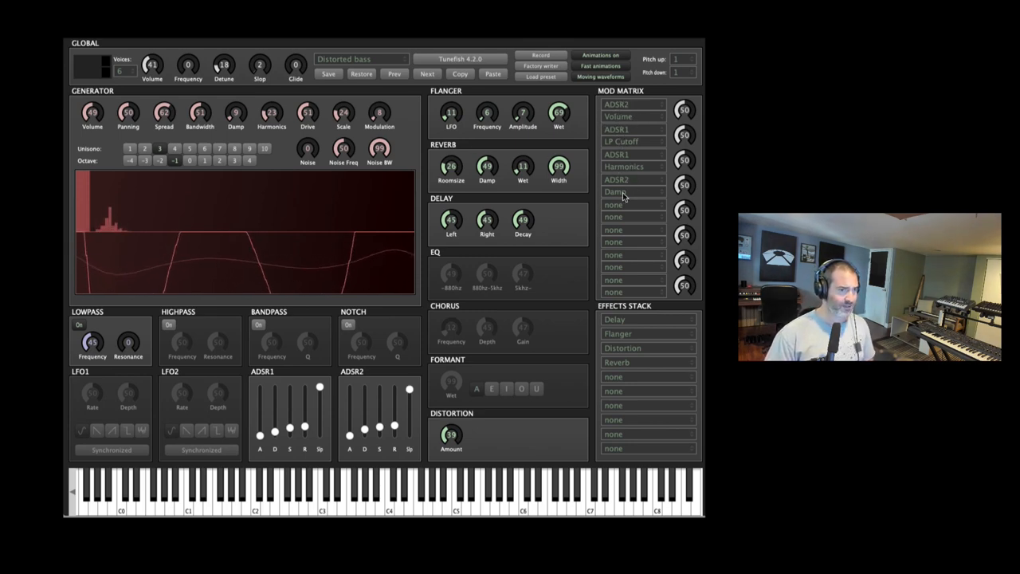
Add a Mod Matrix route with source LFO1 and destination Damp
left_click(629, 205)
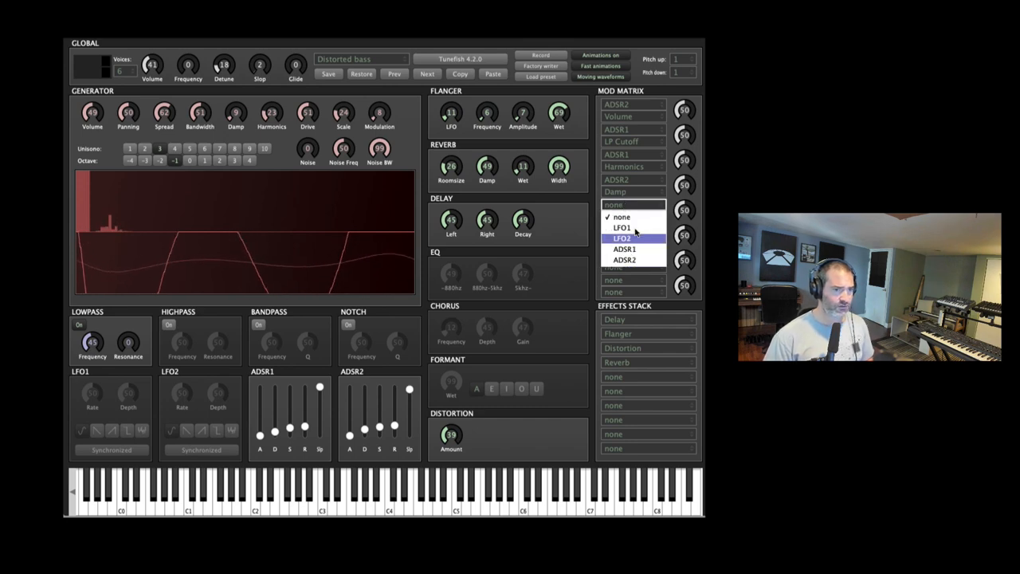
left_click(623, 227)
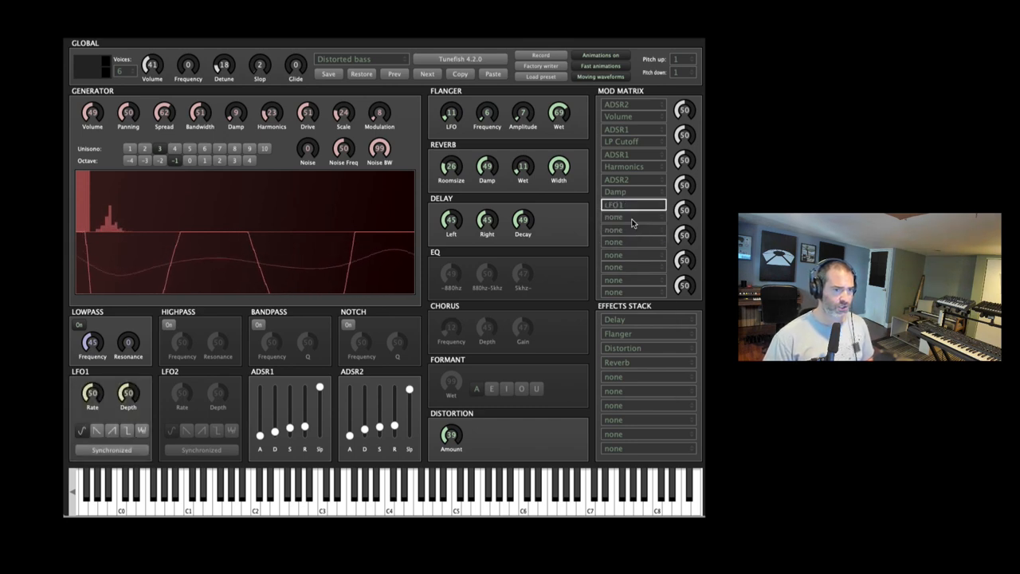
left_click(632, 217)
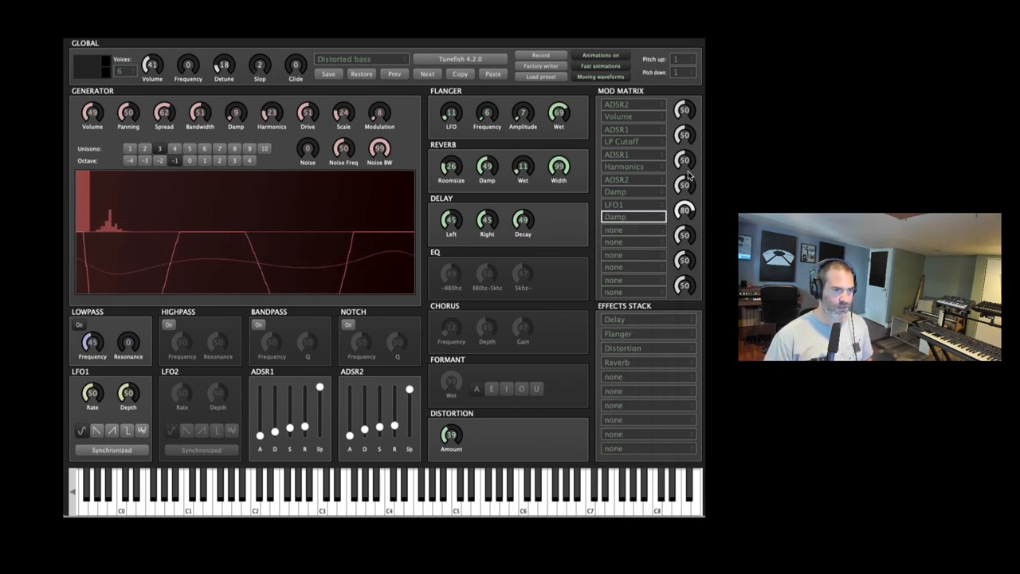
Fill the effects stack with Chorus, Reverb and Formant, raise Formant wet, and enable the filters
left_click(638, 319)
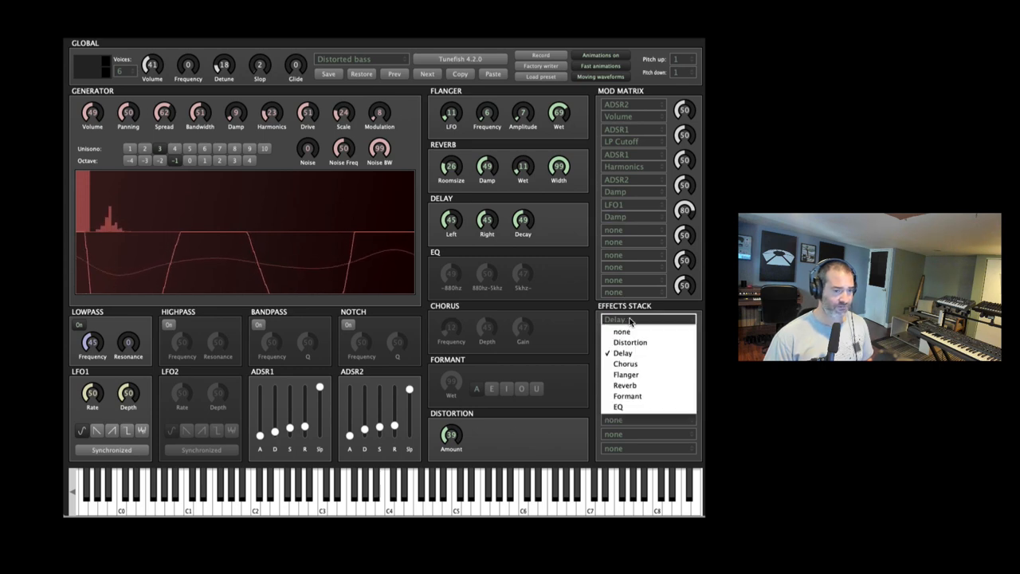
left_click(626, 375)
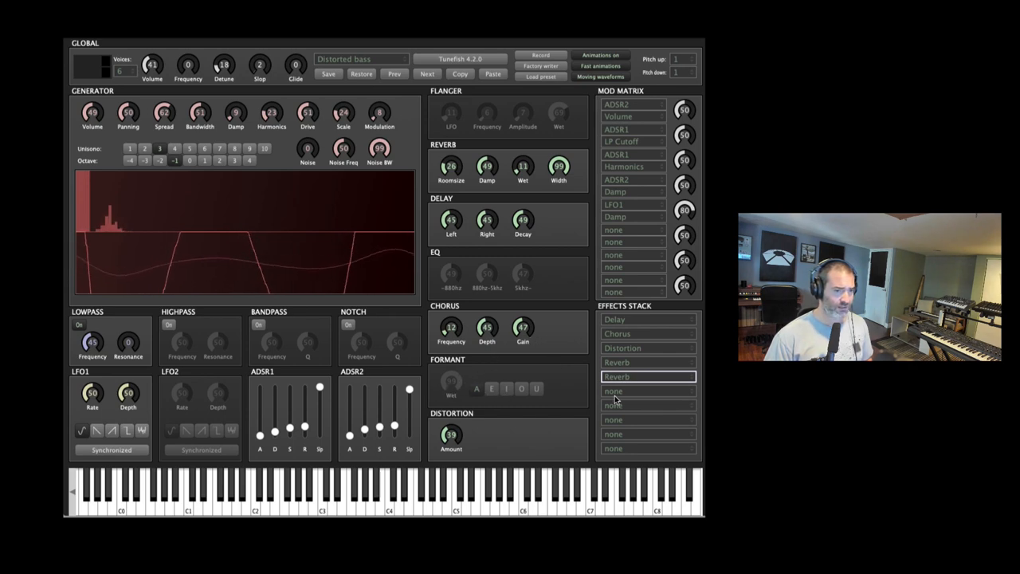
left_click(646, 390)
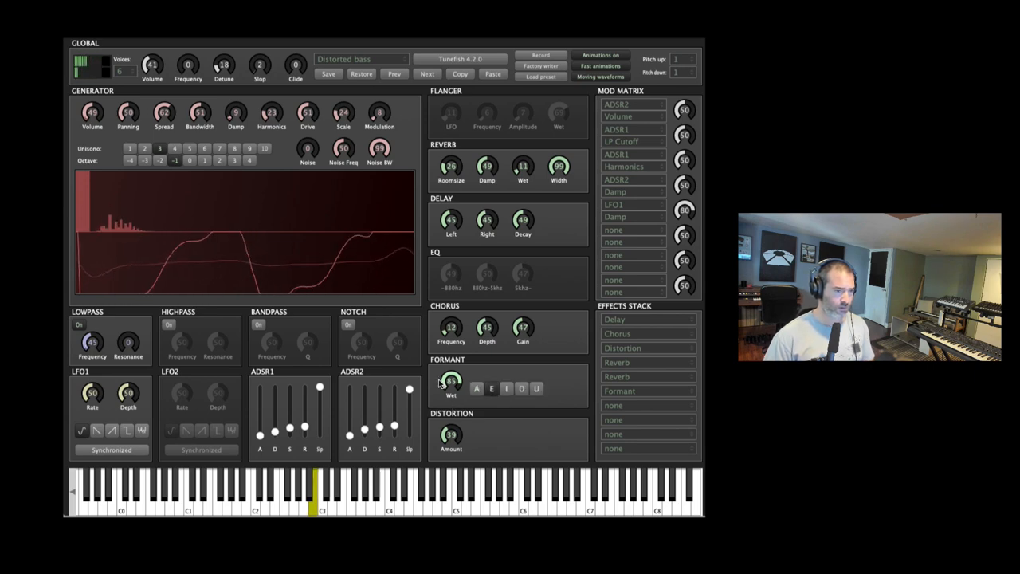
left_click_drag(452, 381, 451, 371)
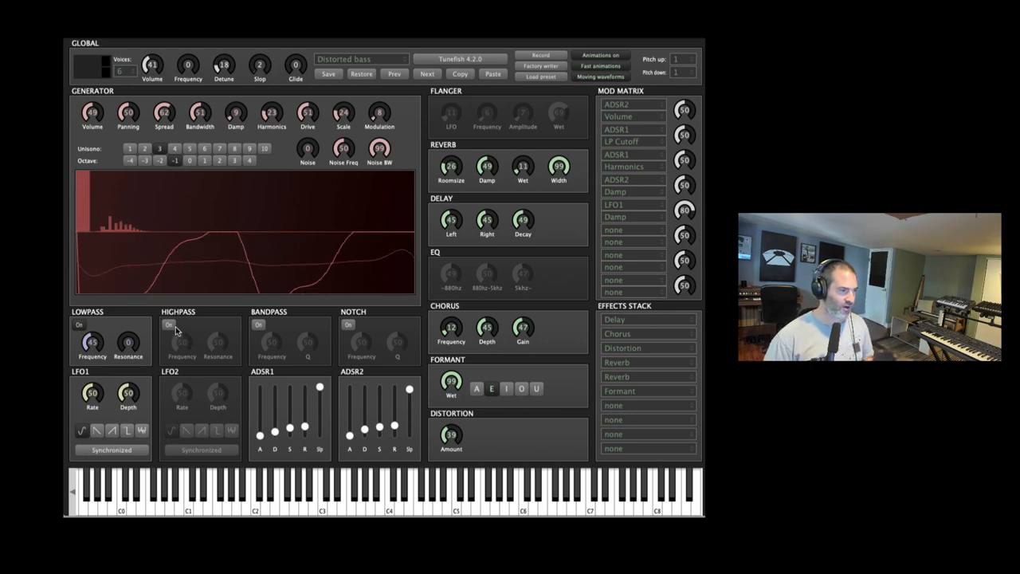
left_click(348, 325)
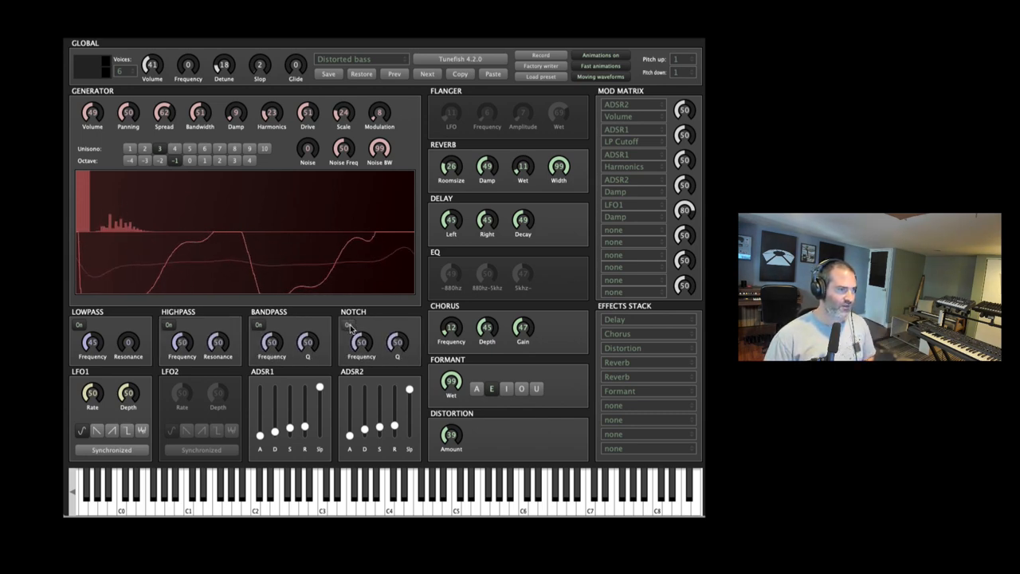
left_click(361, 59)
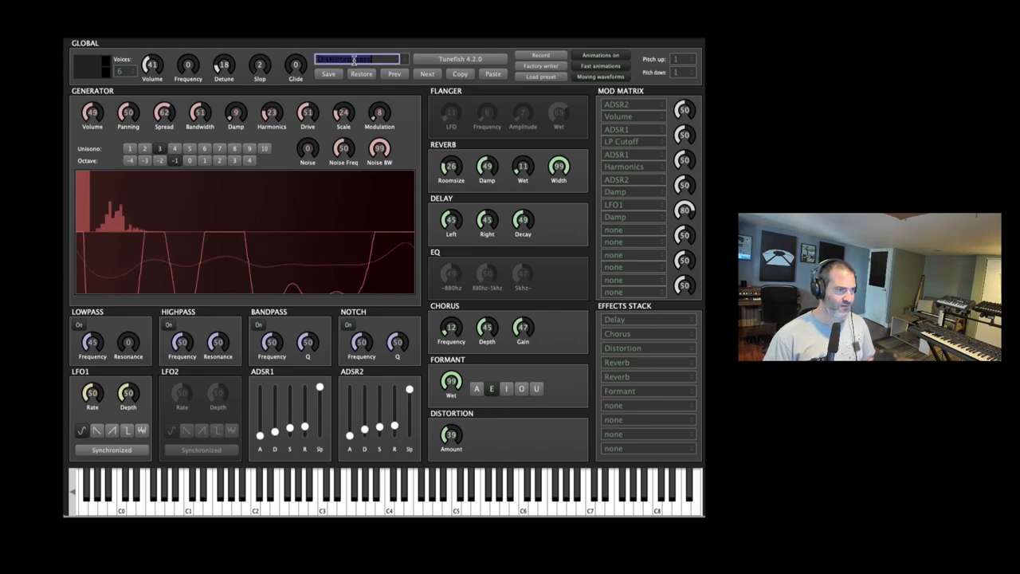
Audition Snare 3, load FX Horses, and check the LFO2 route's BP Cutoff destination
left_click(356, 59)
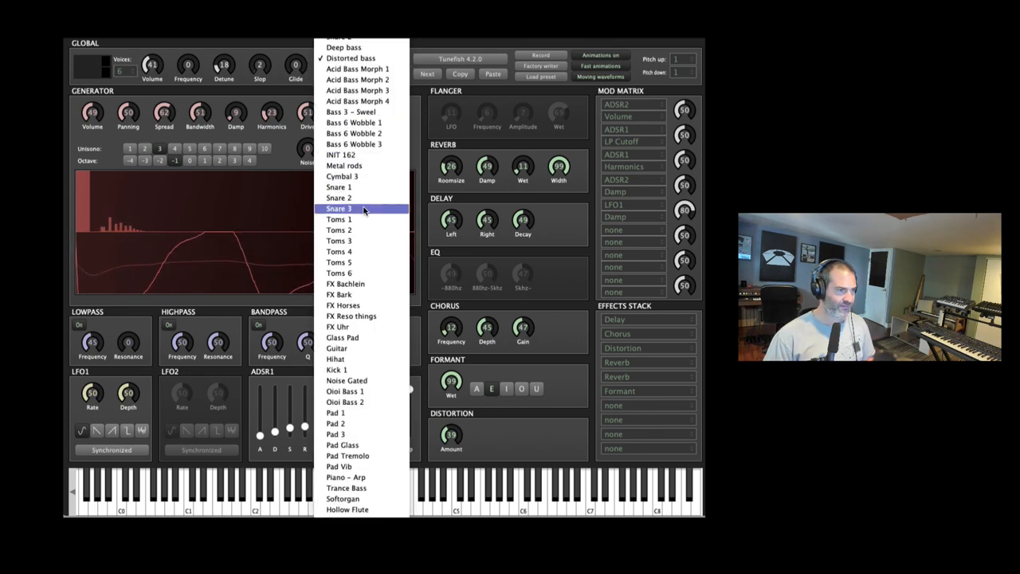
left_click(340, 208)
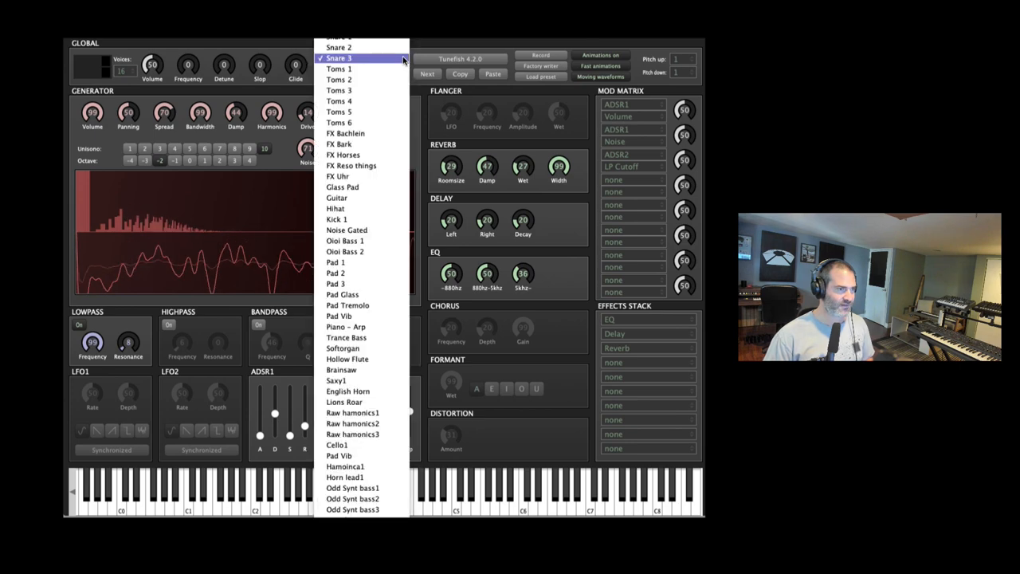
left_click(343, 154)
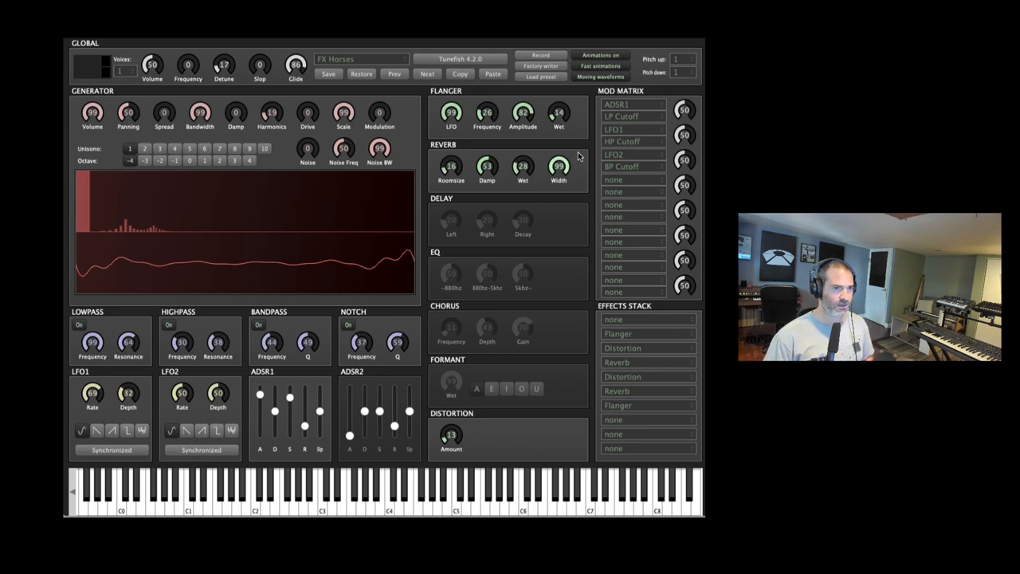
left_click(632, 167)
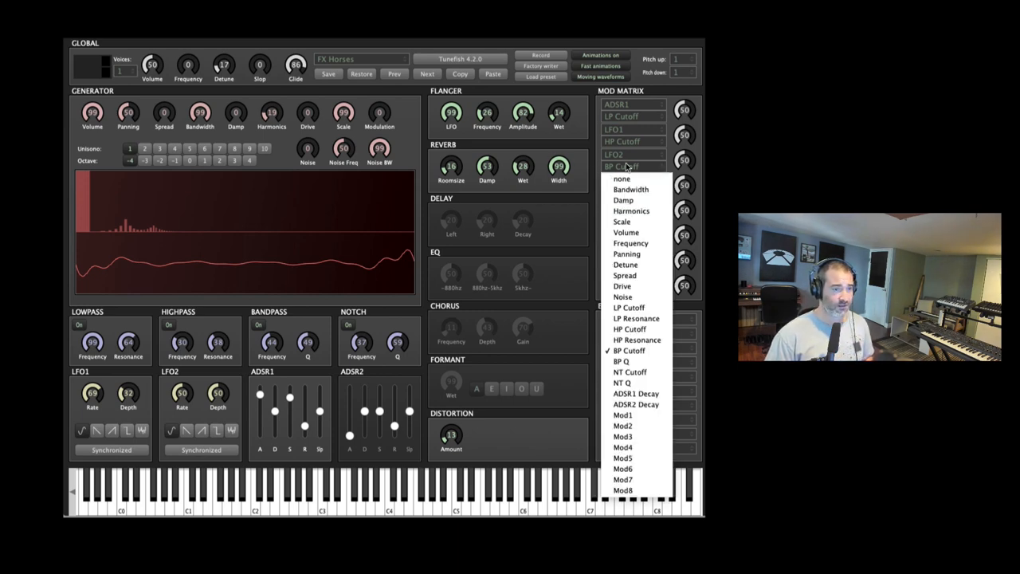
left_click(622, 179)
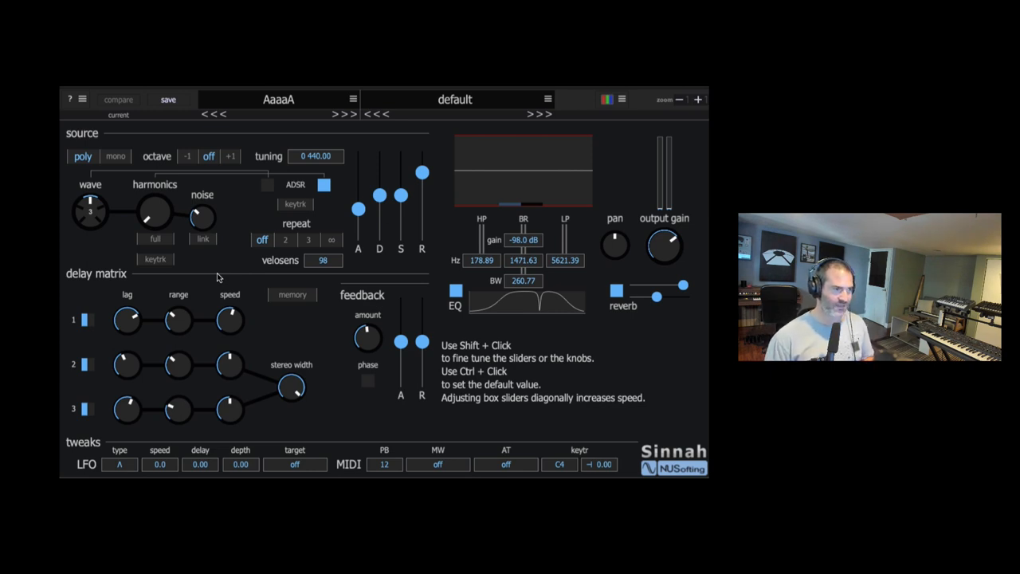
Switch Sinnah to the Keys bank, then step forward into Leads to chamber woodwind
left_click(278, 99)
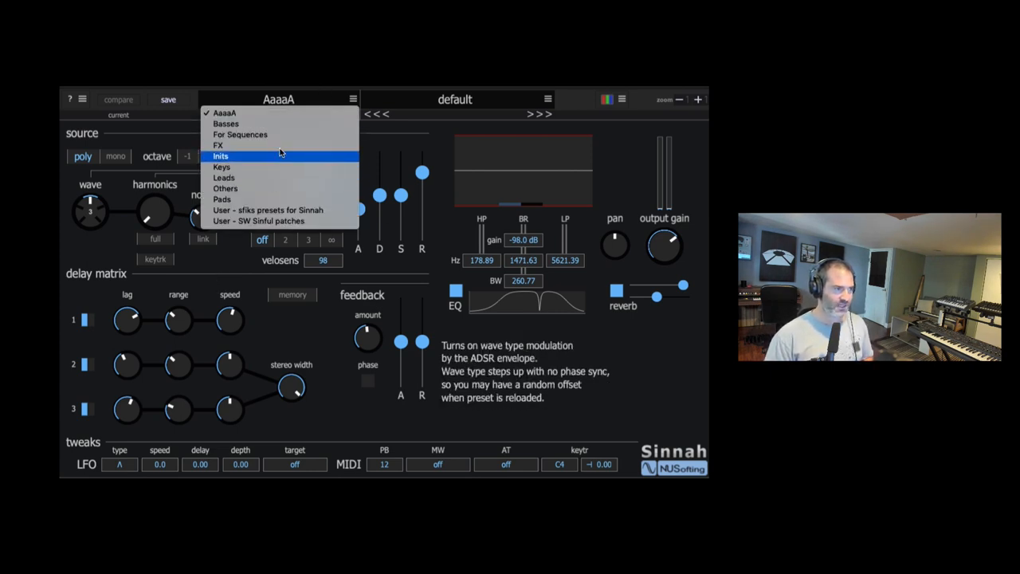
left_click(222, 166)
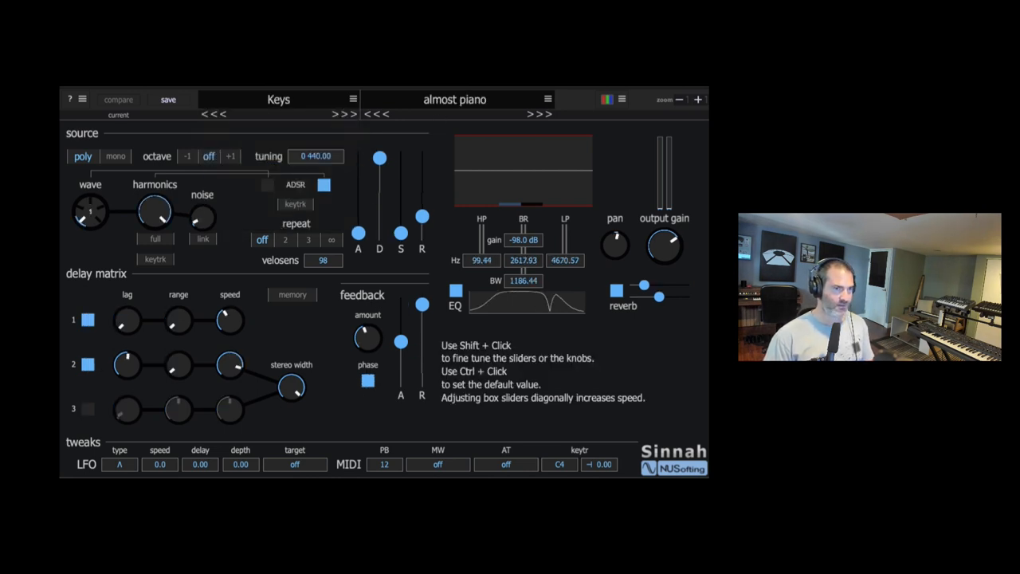
mouse_move(316, 156)
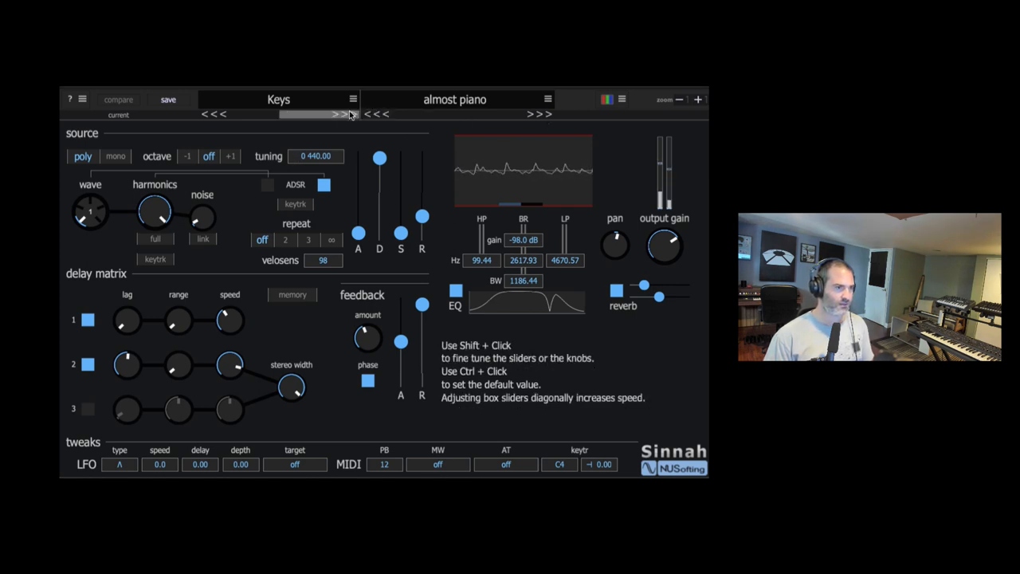
left_click(549, 114)
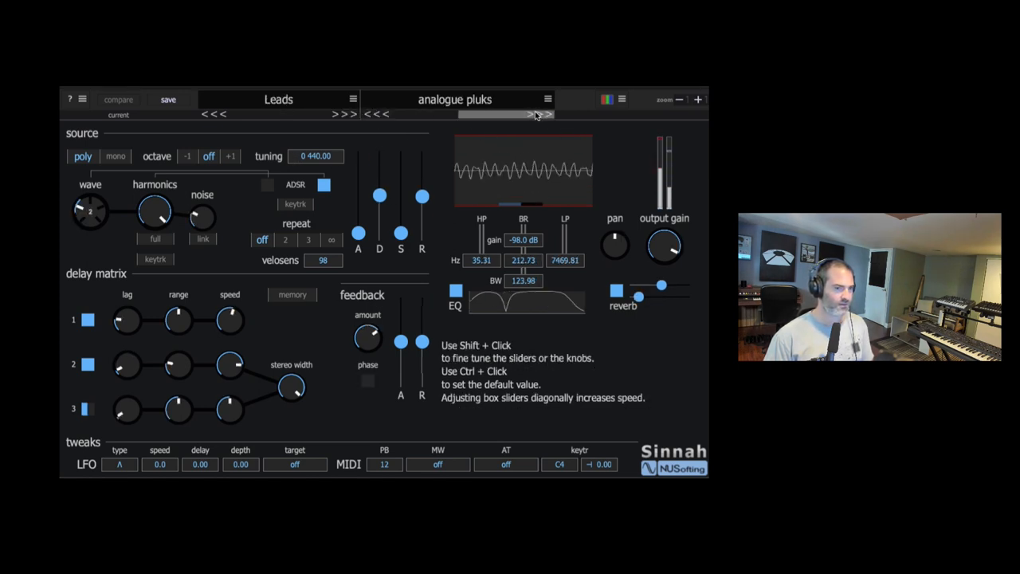
left_click(548, 114)
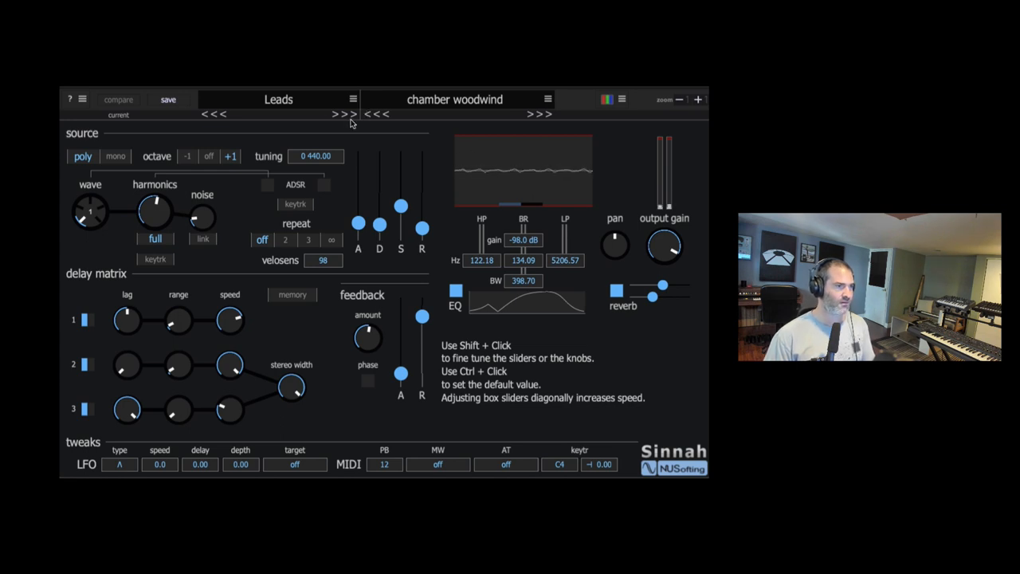
Step forward to the Pads bank's flutes and brass preset
left_click(279, 99)
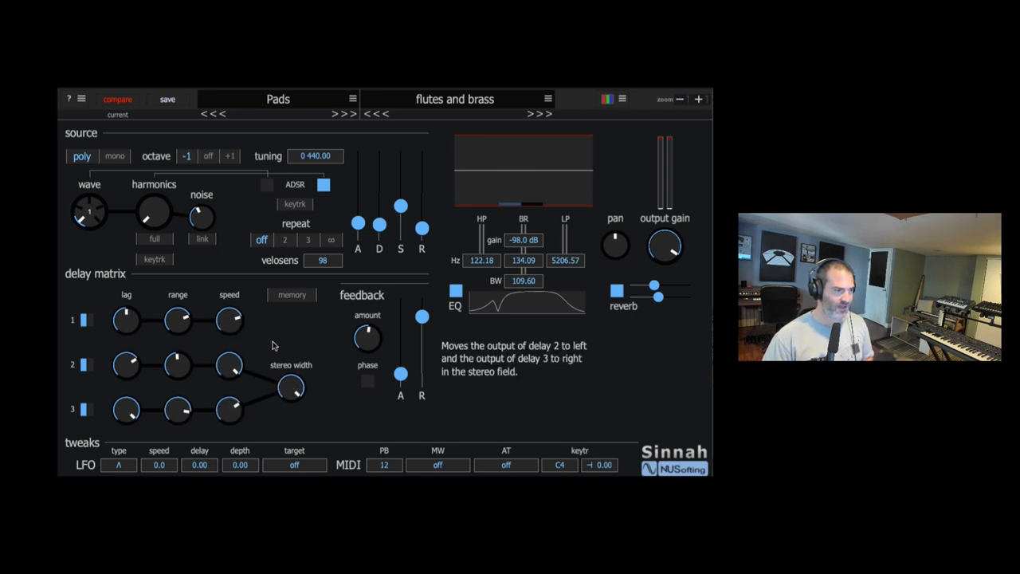
mouse_move(279, 347)
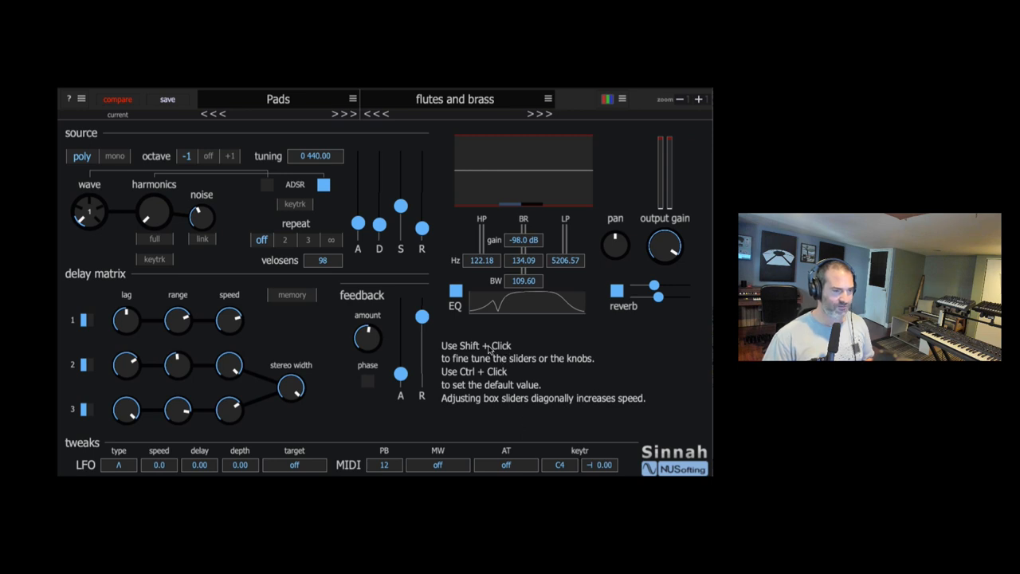
mouse_move(481, 261)
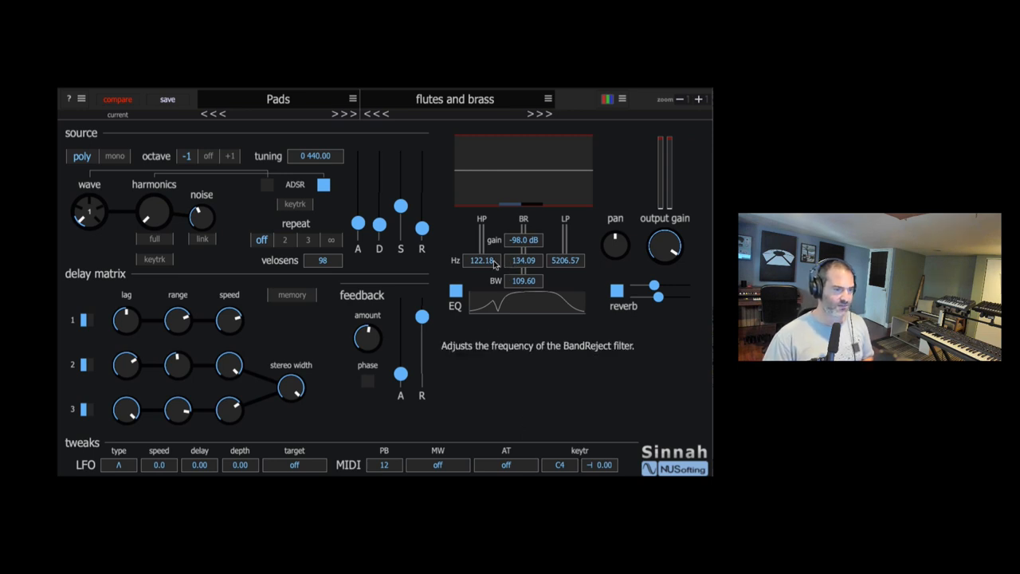